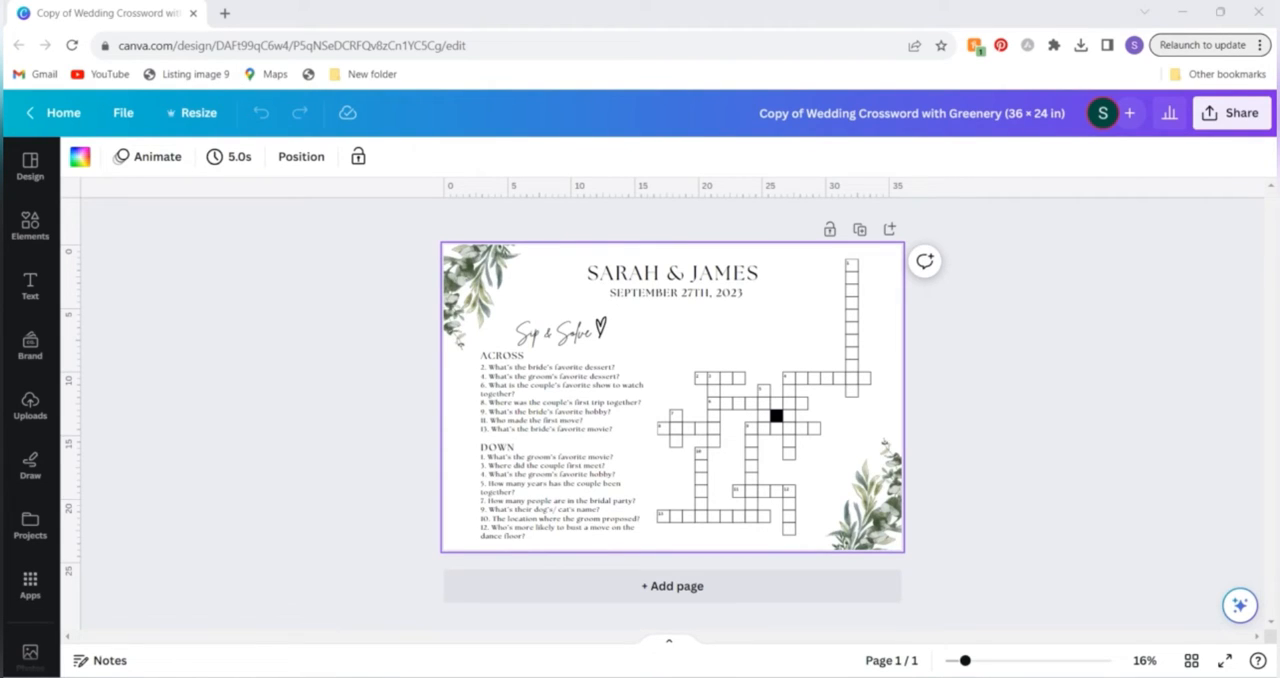
mouse_move(984, 496)
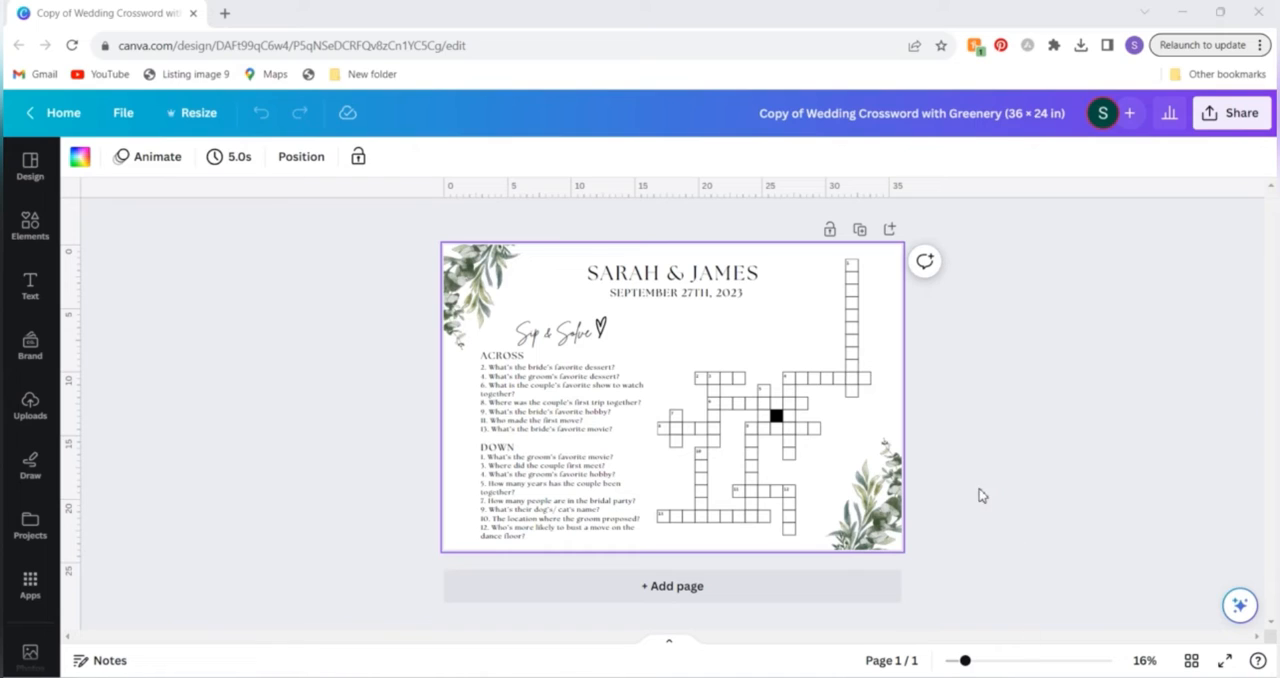
mouse_move(930, 504)
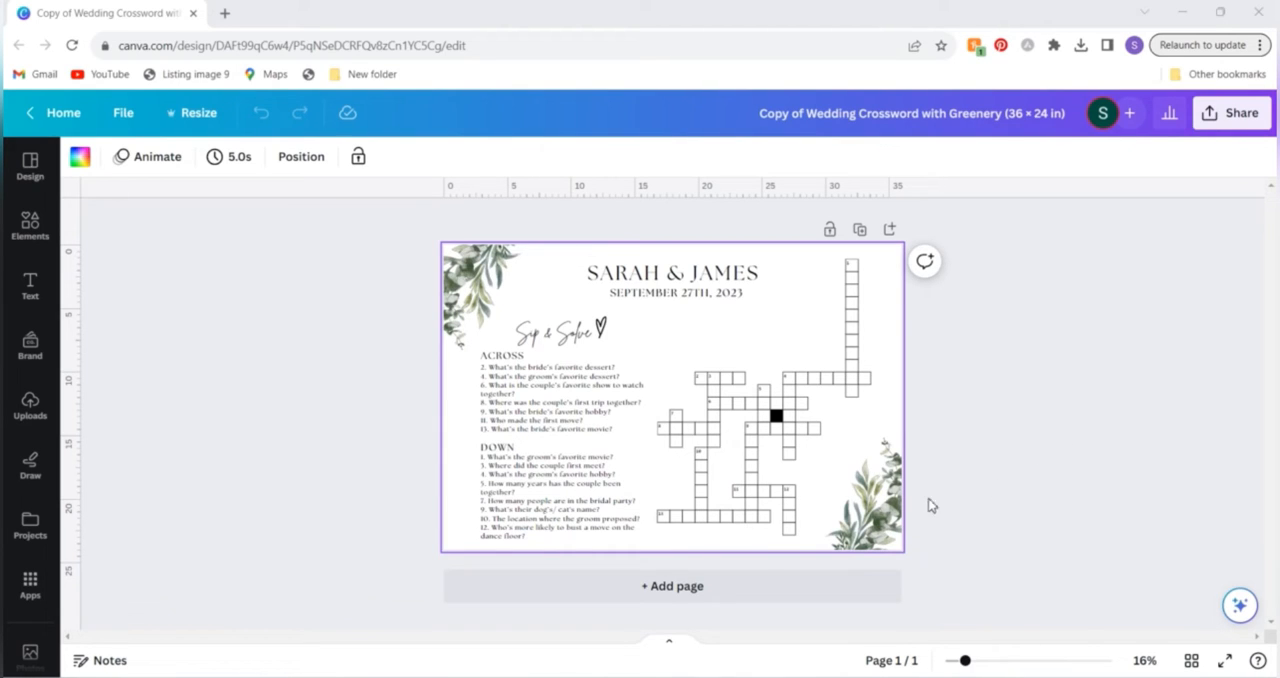
mouse_move(688, 484)
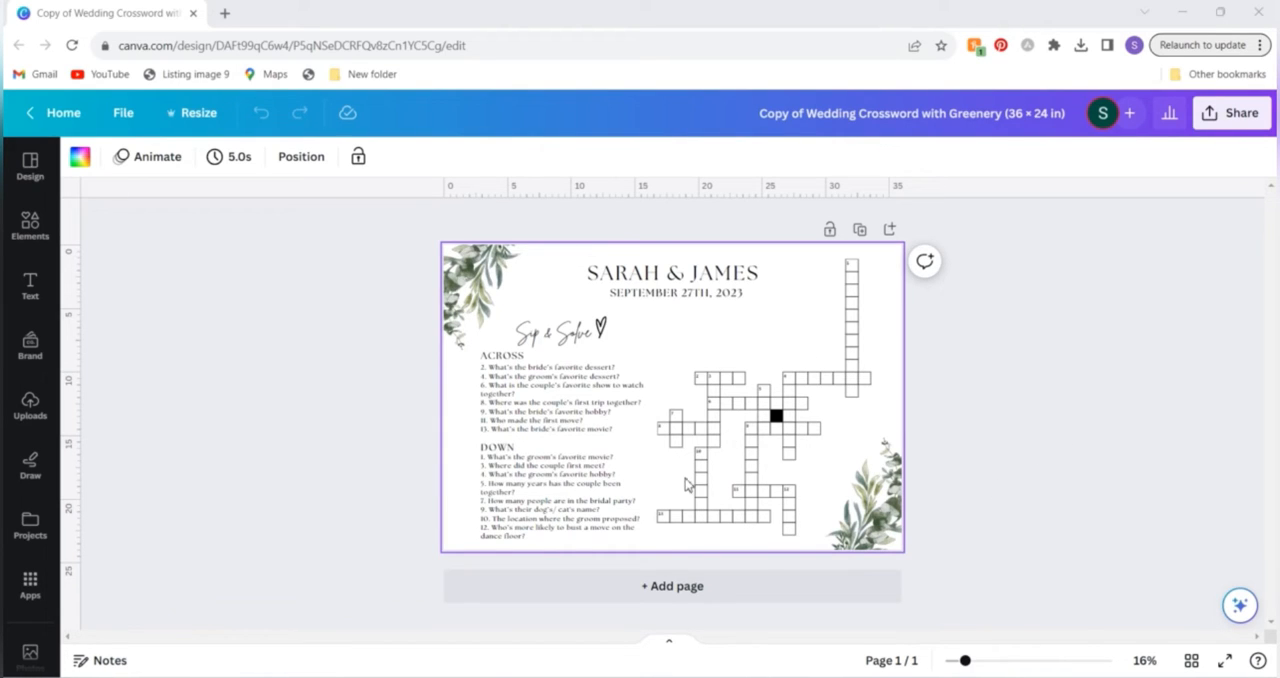
mouse_move(550, 360)
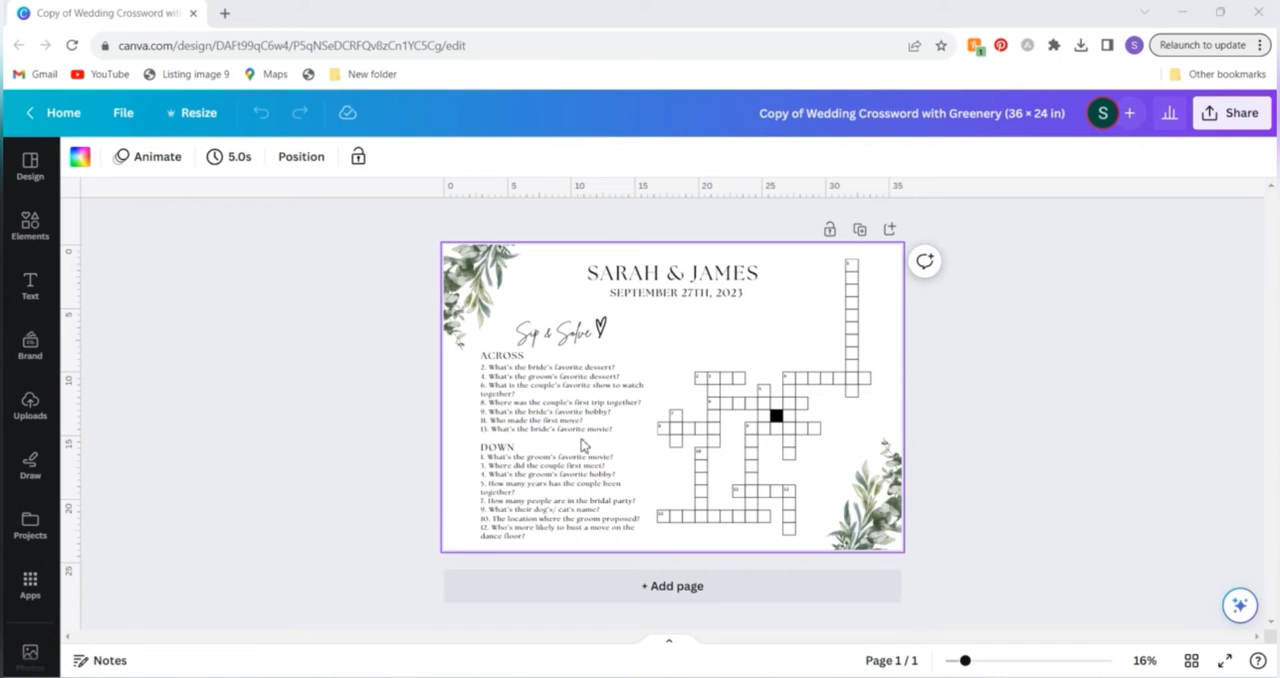
mouse_move(540, 558)
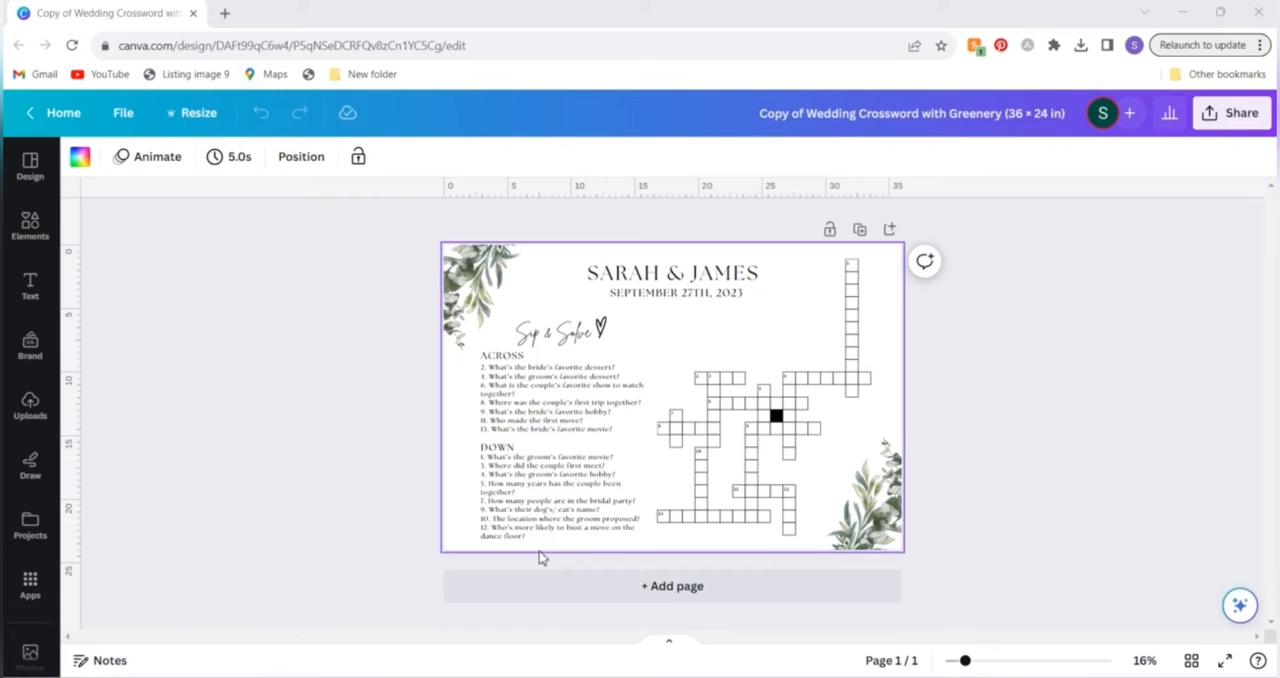
mouse_move(1080, 476)
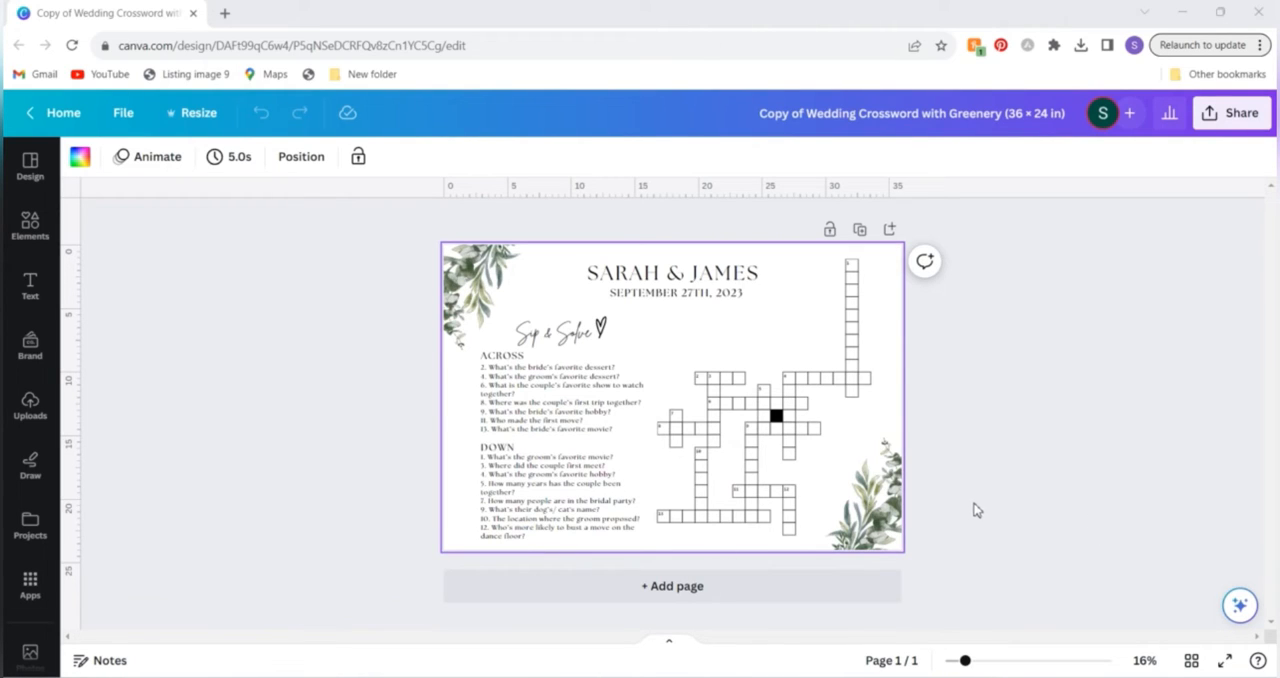
mouse_move(972, 512)
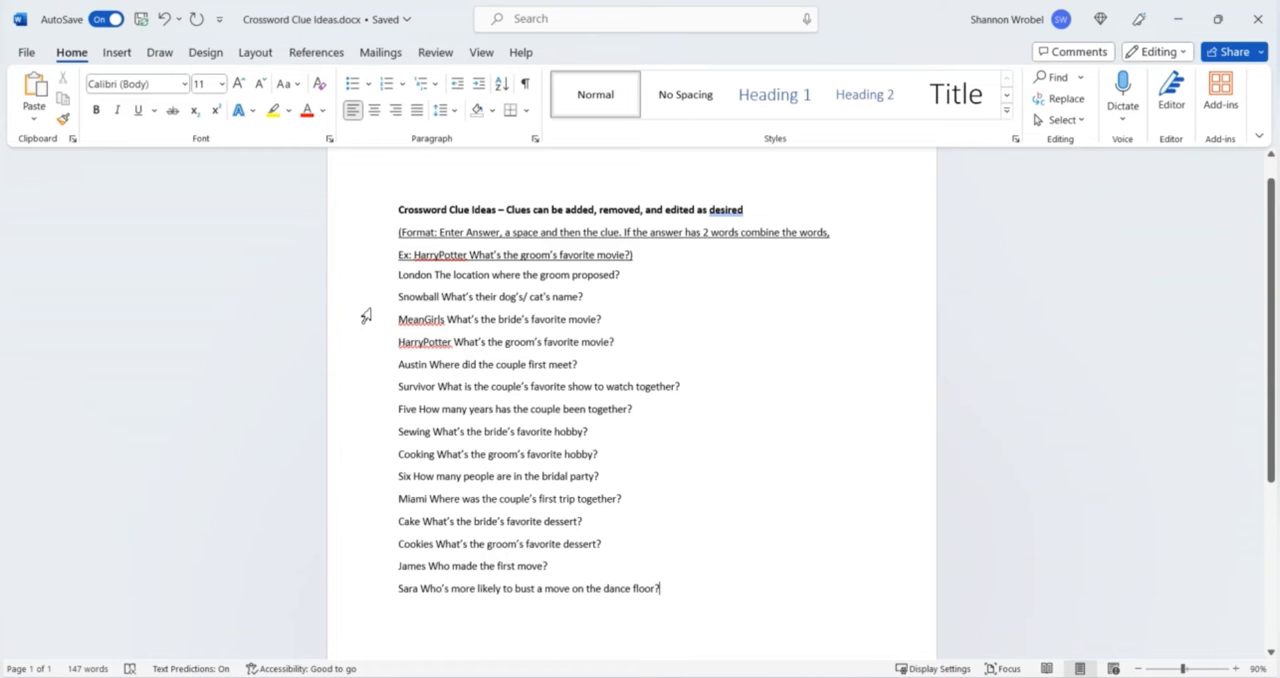
mouse_move(674, 464)
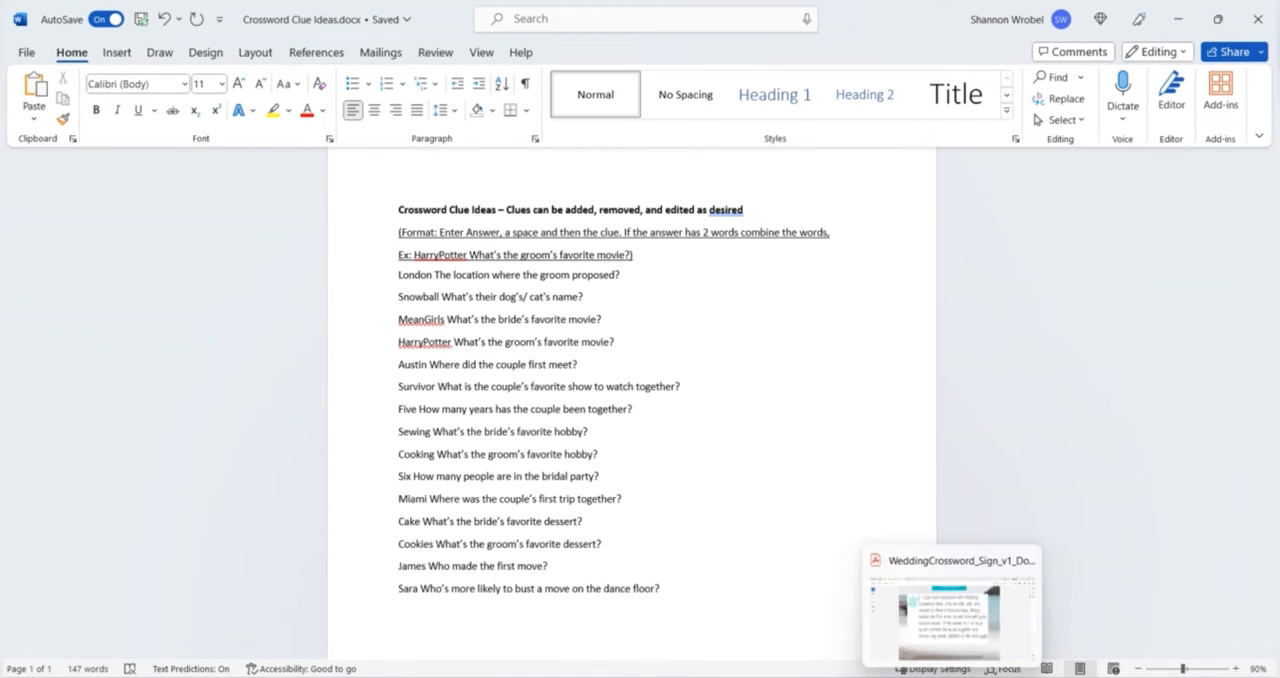
- Bring up the PDF guide in Acrobat and scroll to the 'Details on How to edit crossword list' page
click(950, 604)
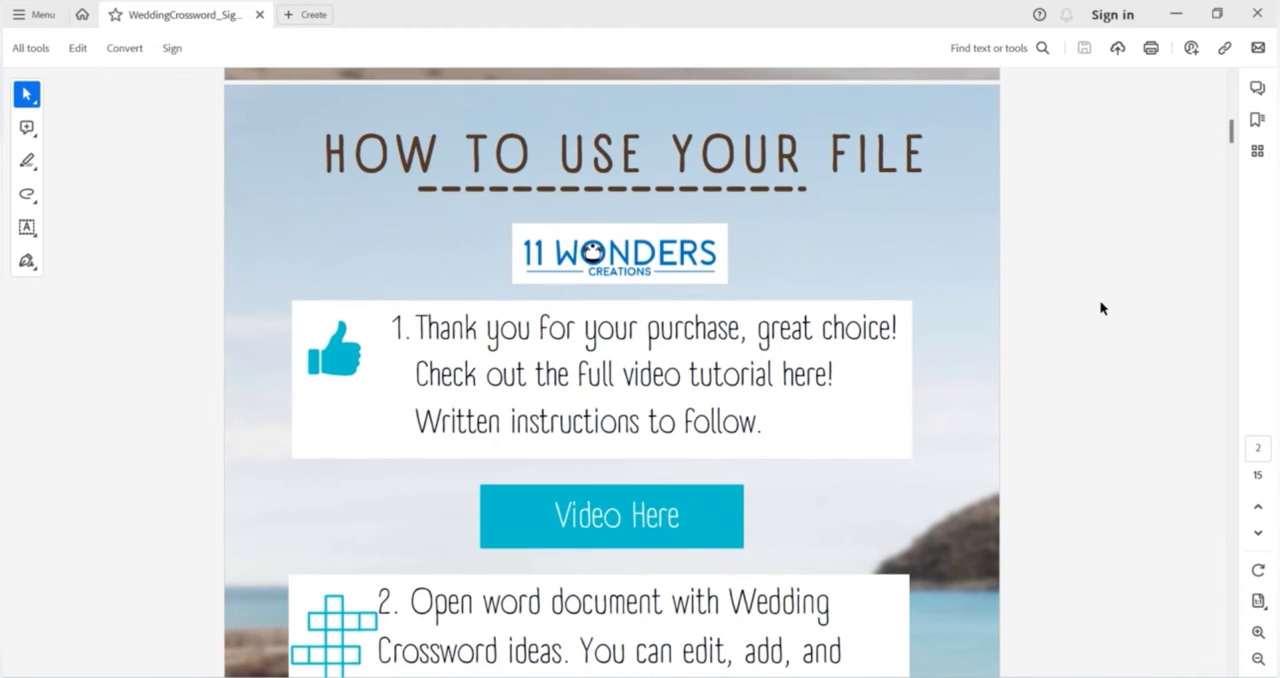
scroll(down, 3)
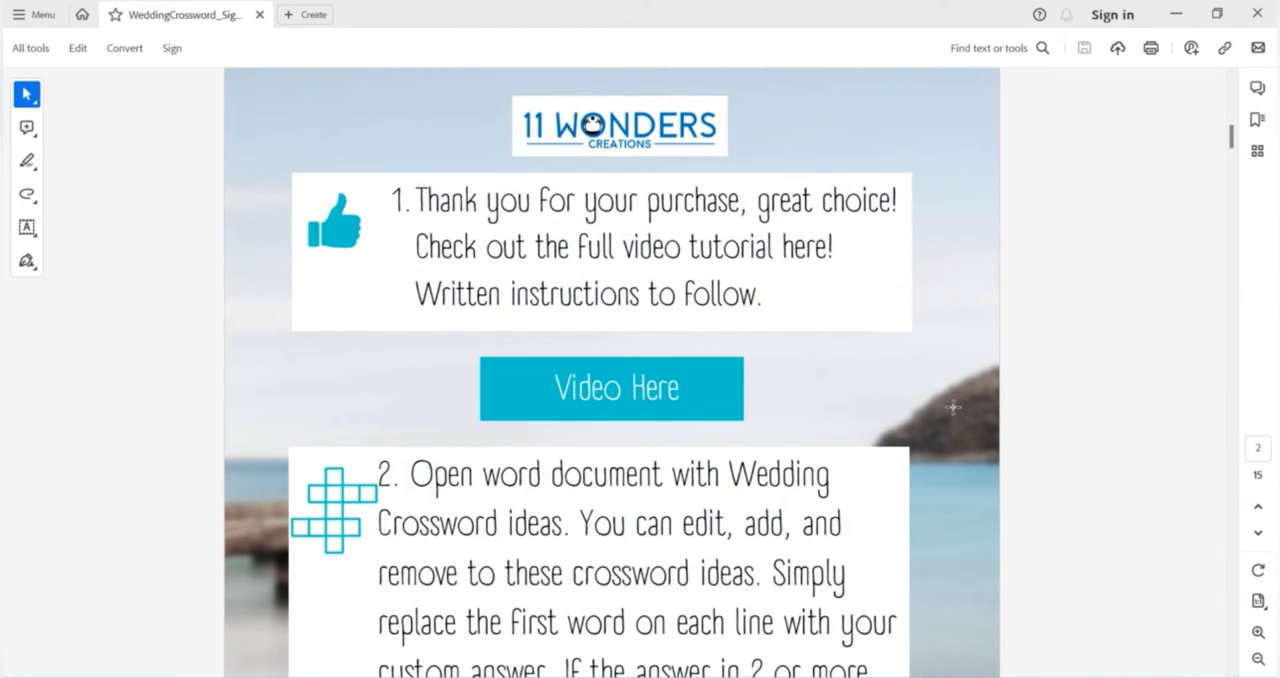
mouse_move(810, 402)
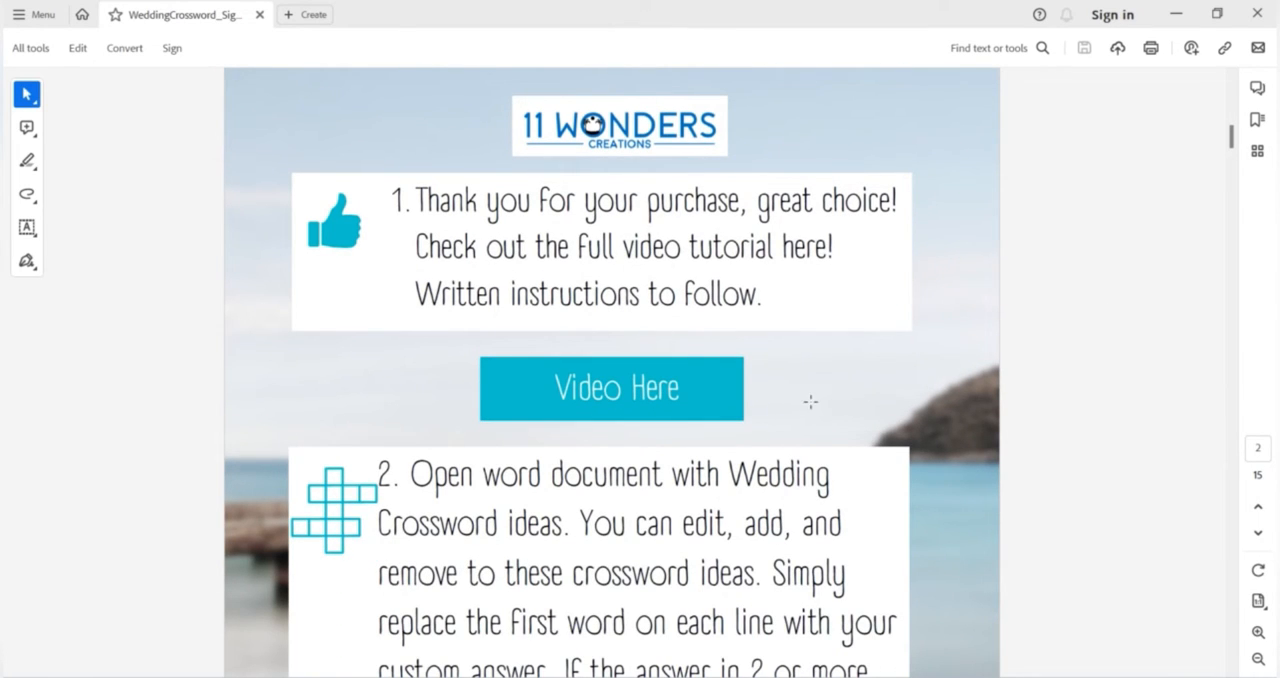
scroll(down, 3)
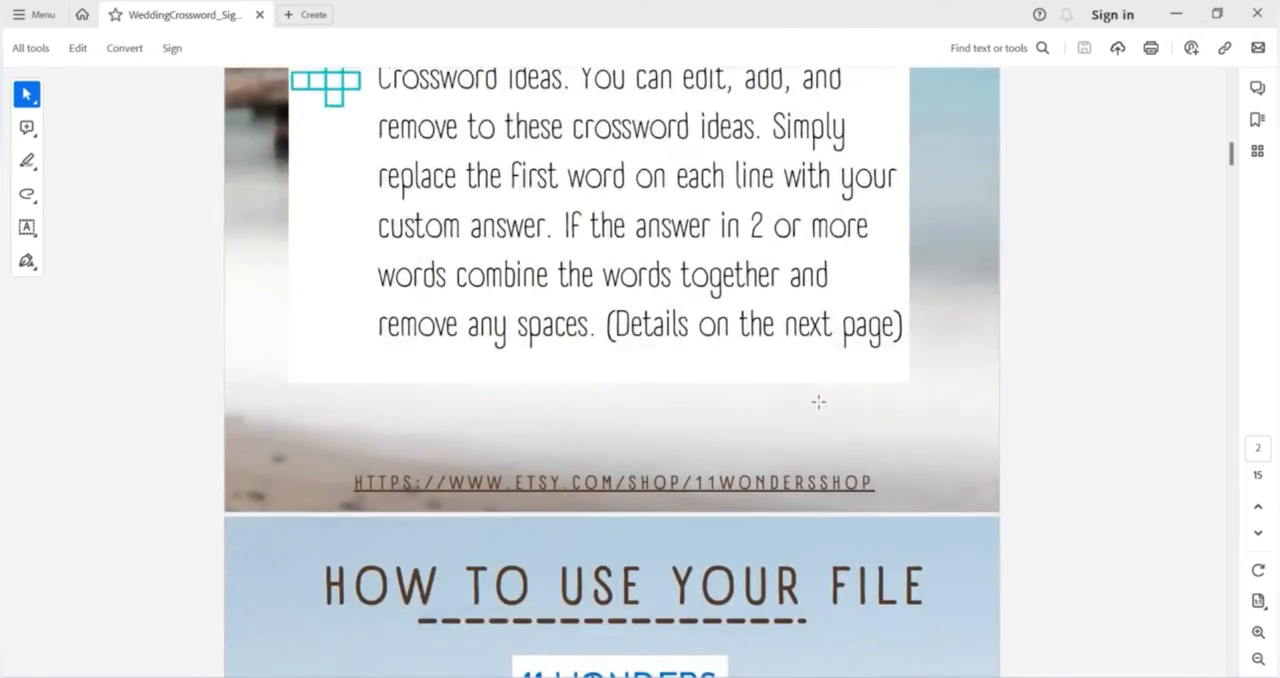
scroll(down, 3)
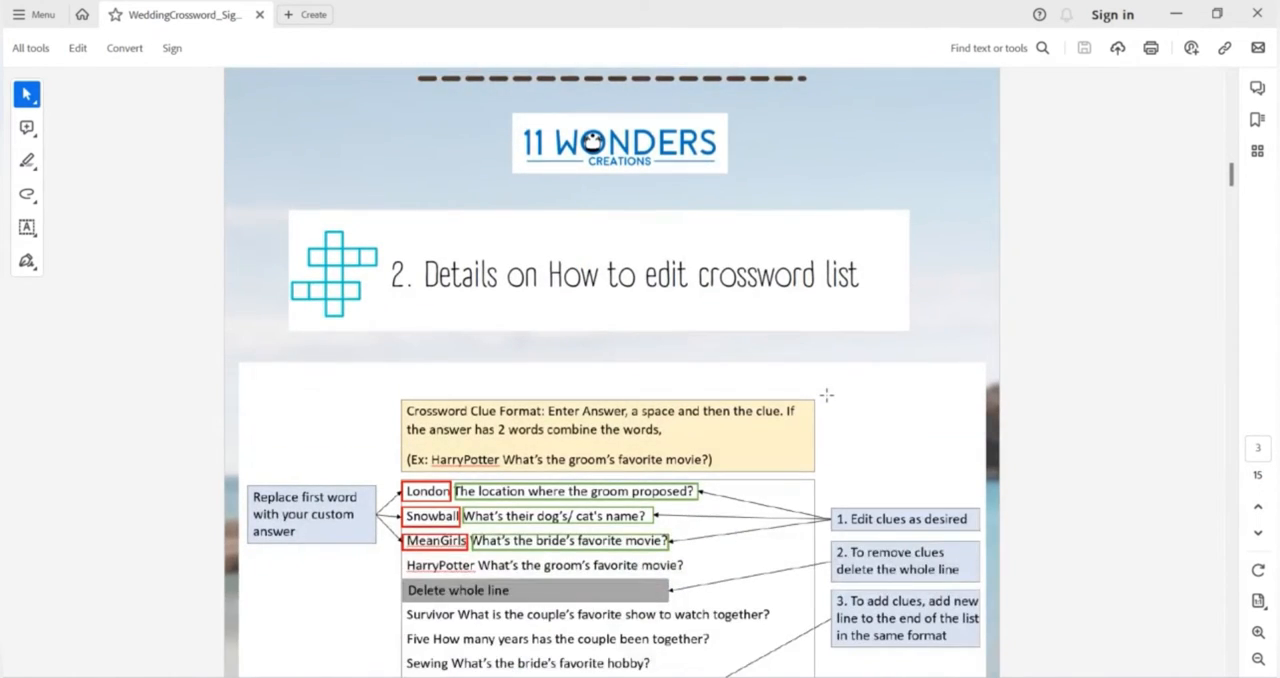
scroll(down, 3)
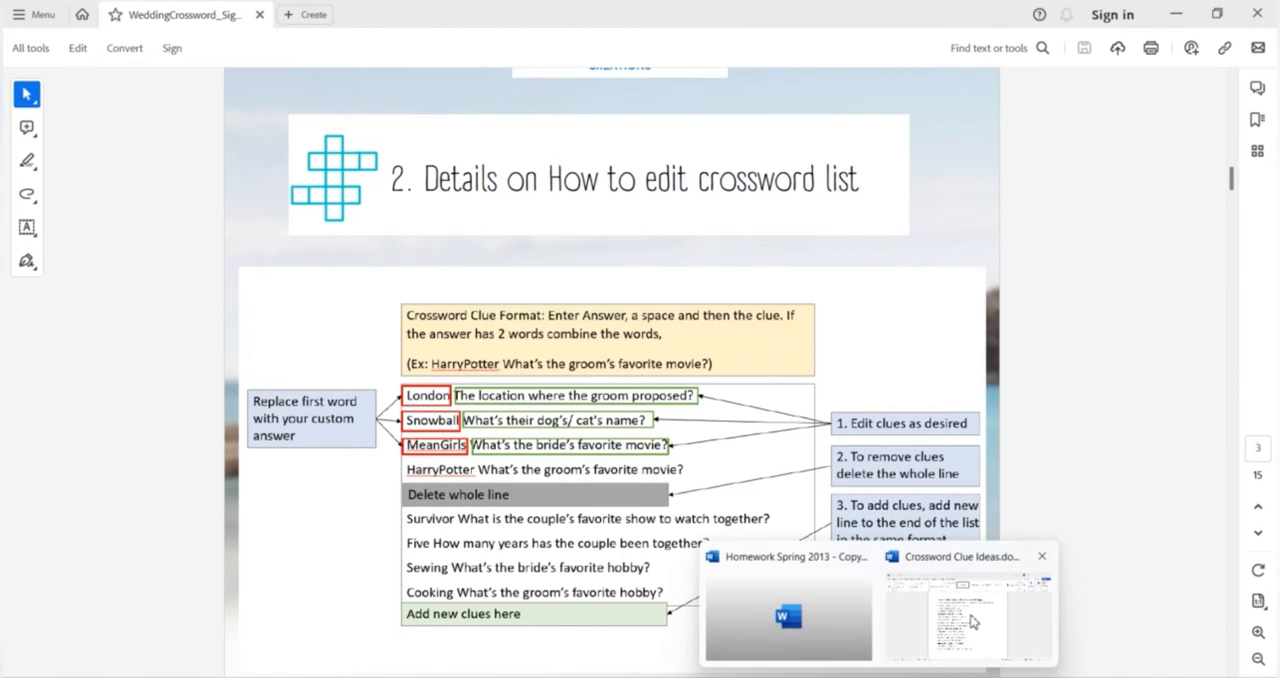
- Return to the Word clue document and replace the first answer London with Chicago
click(964, 616)
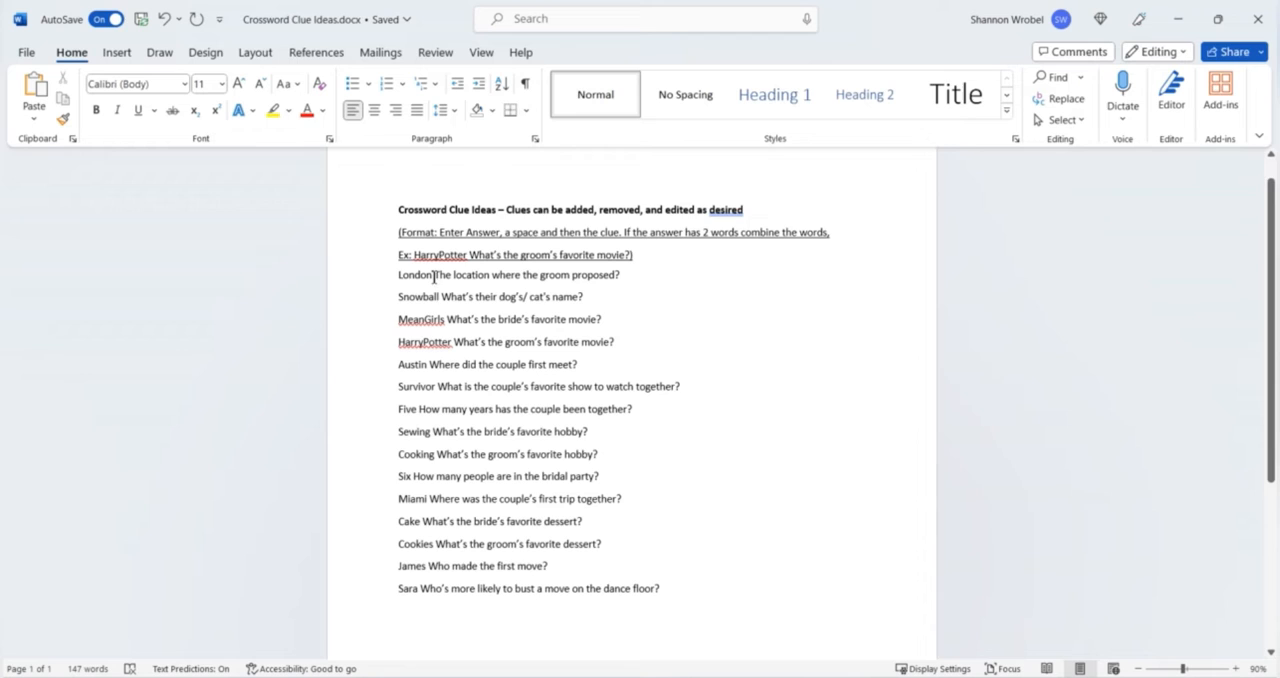
mouse_move(430, 280)
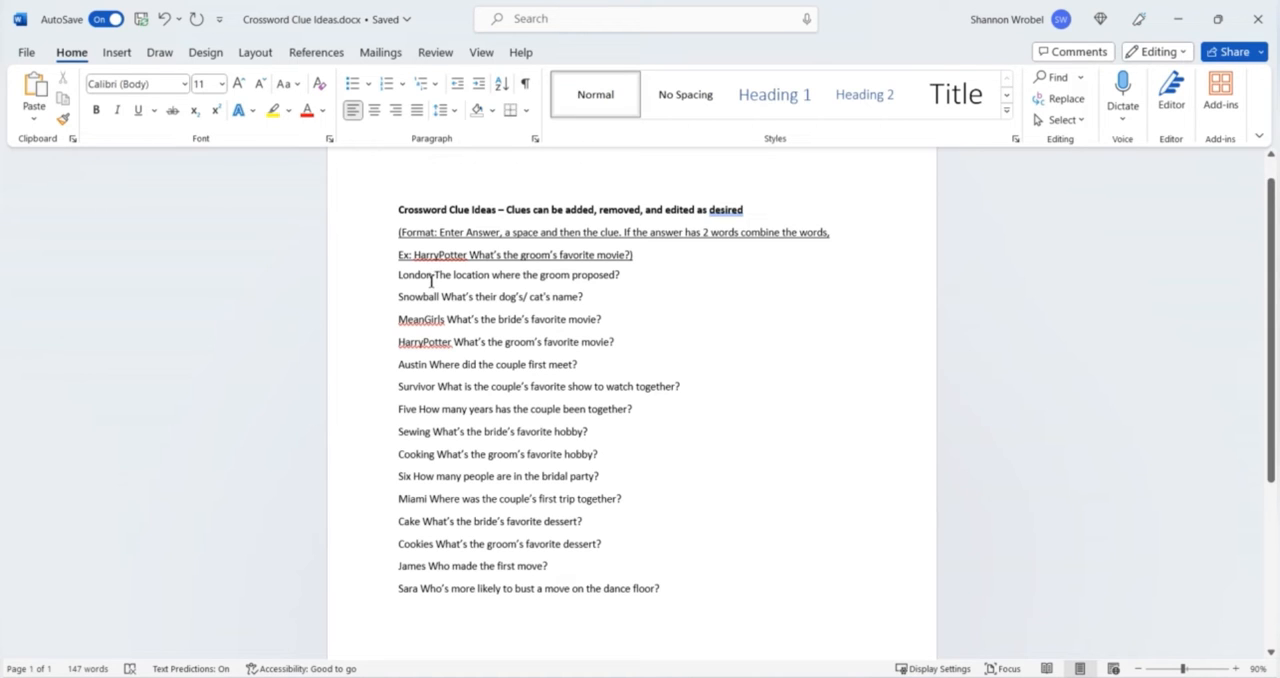
double_click(412, 276)
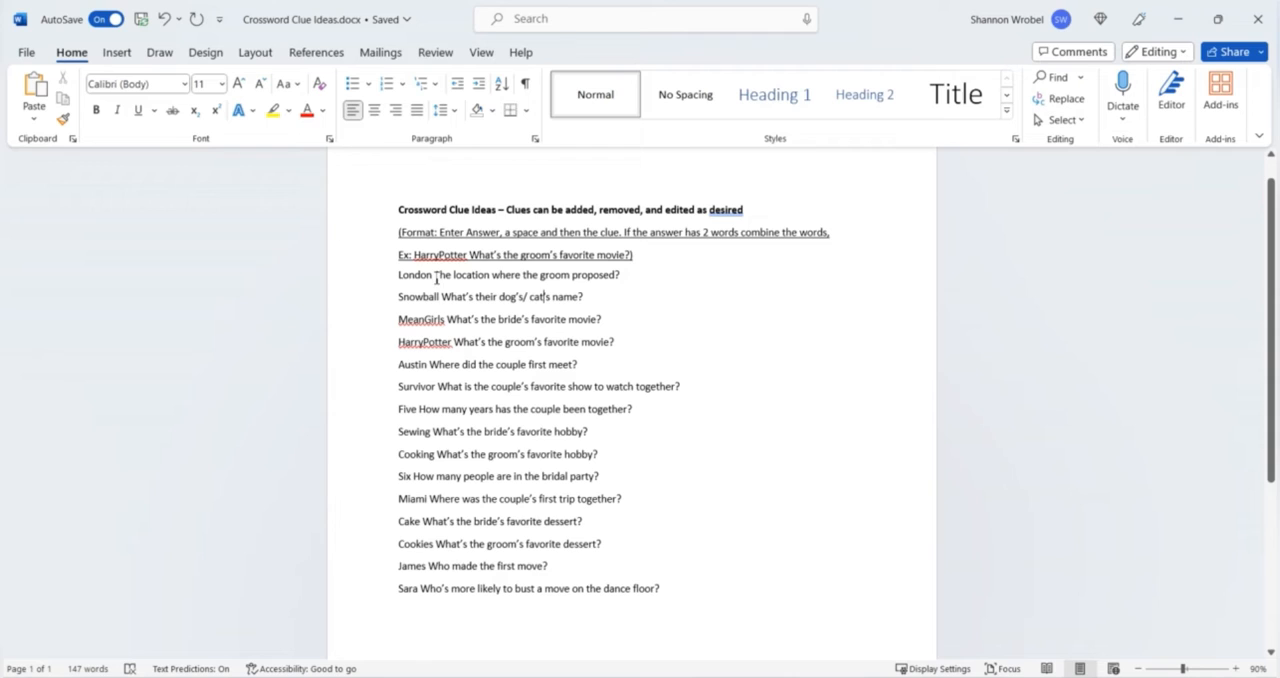
double_click(412, 274)
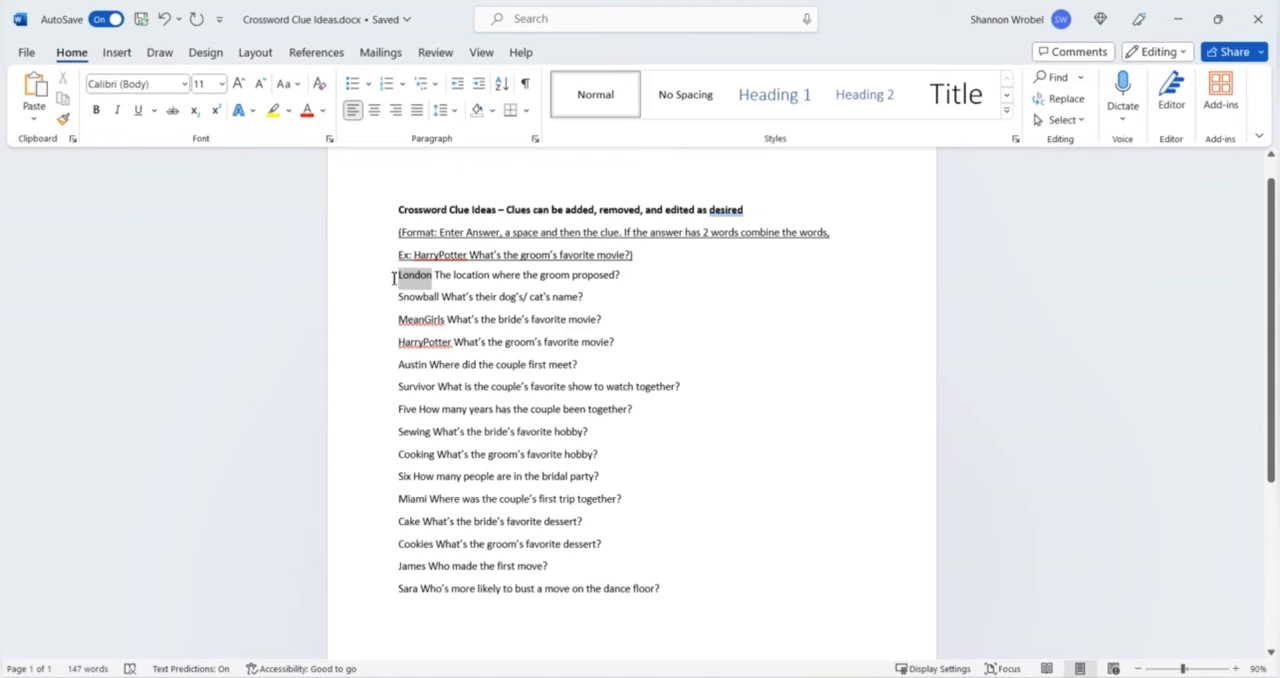
double_click(412, 276)
text(Chicag)
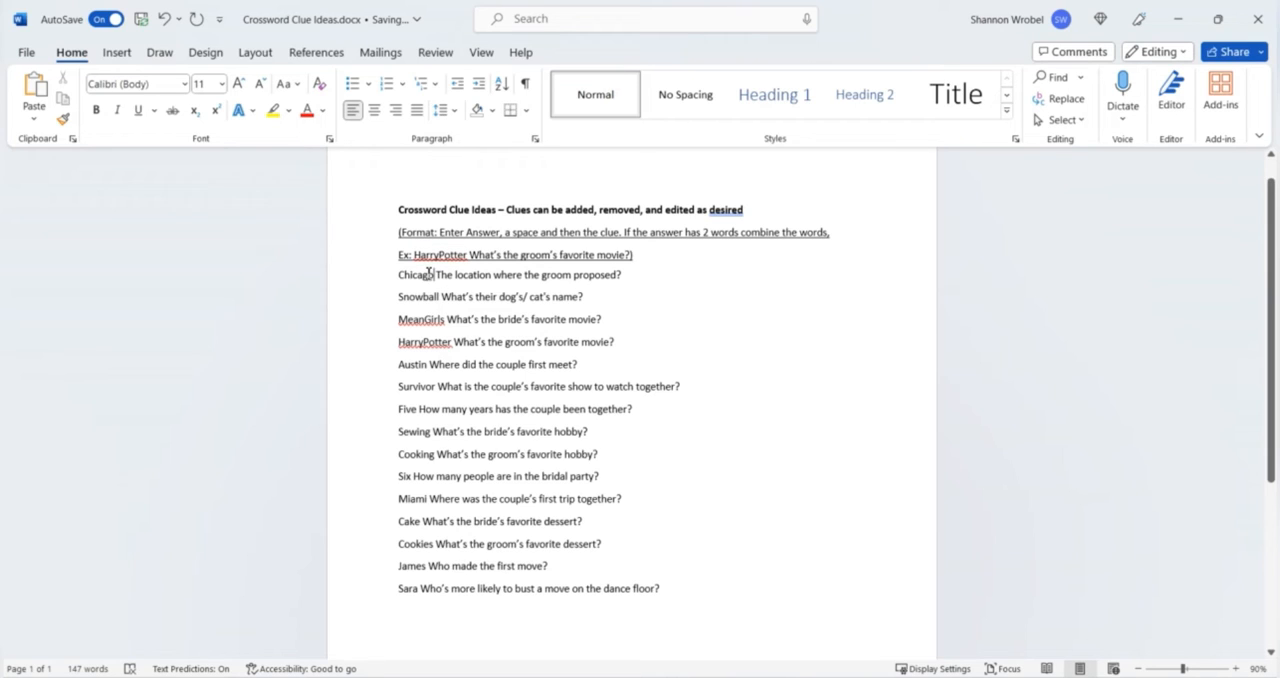
mouse_move(476, 262)
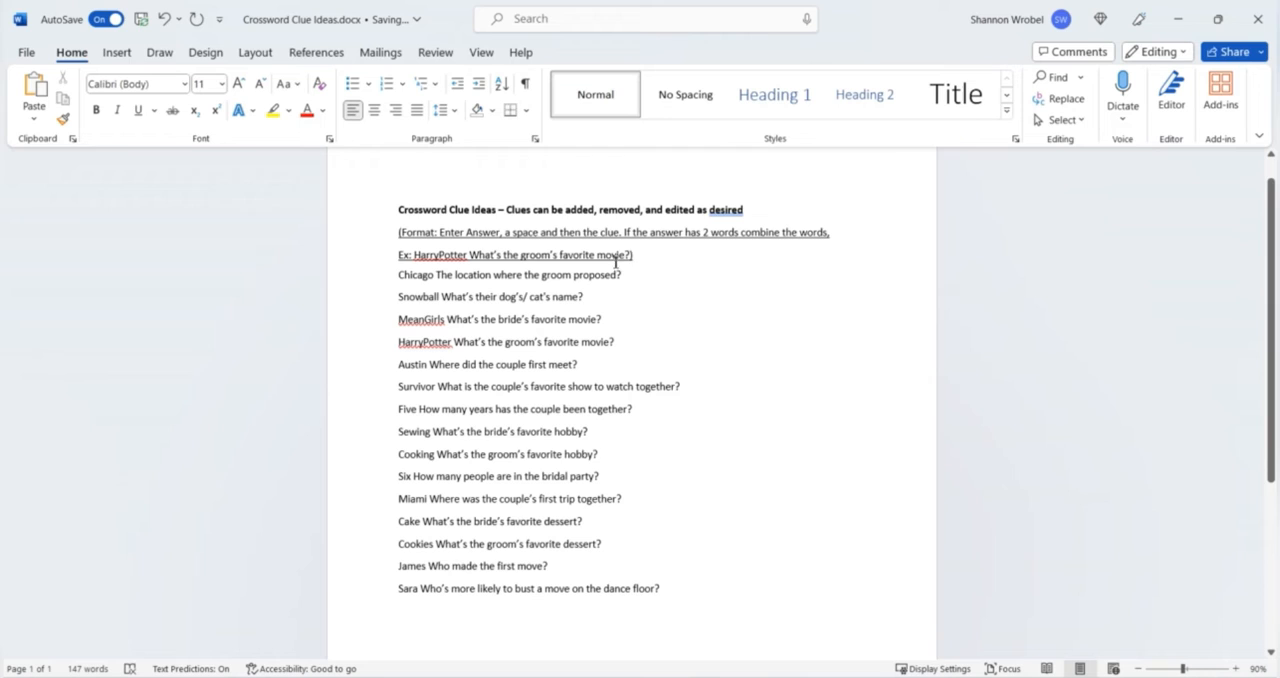
double_click(434, 254)
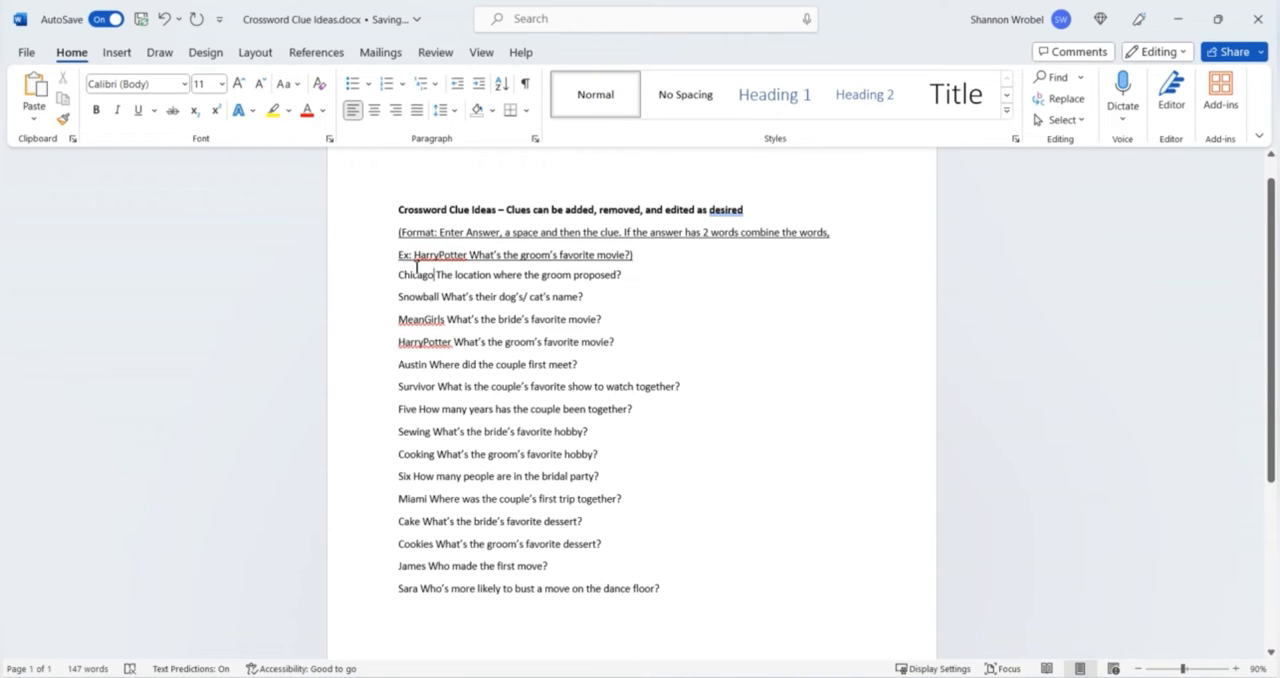
double_click(432, 254)
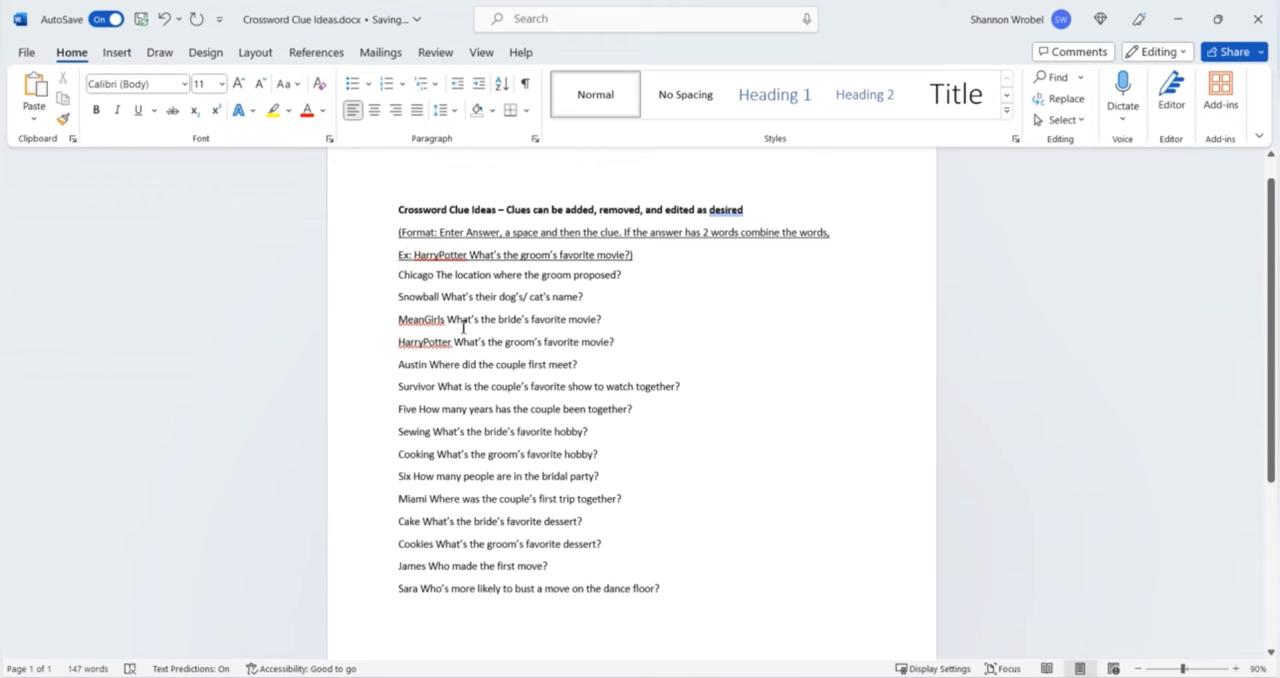
mouse_move(686, 600)
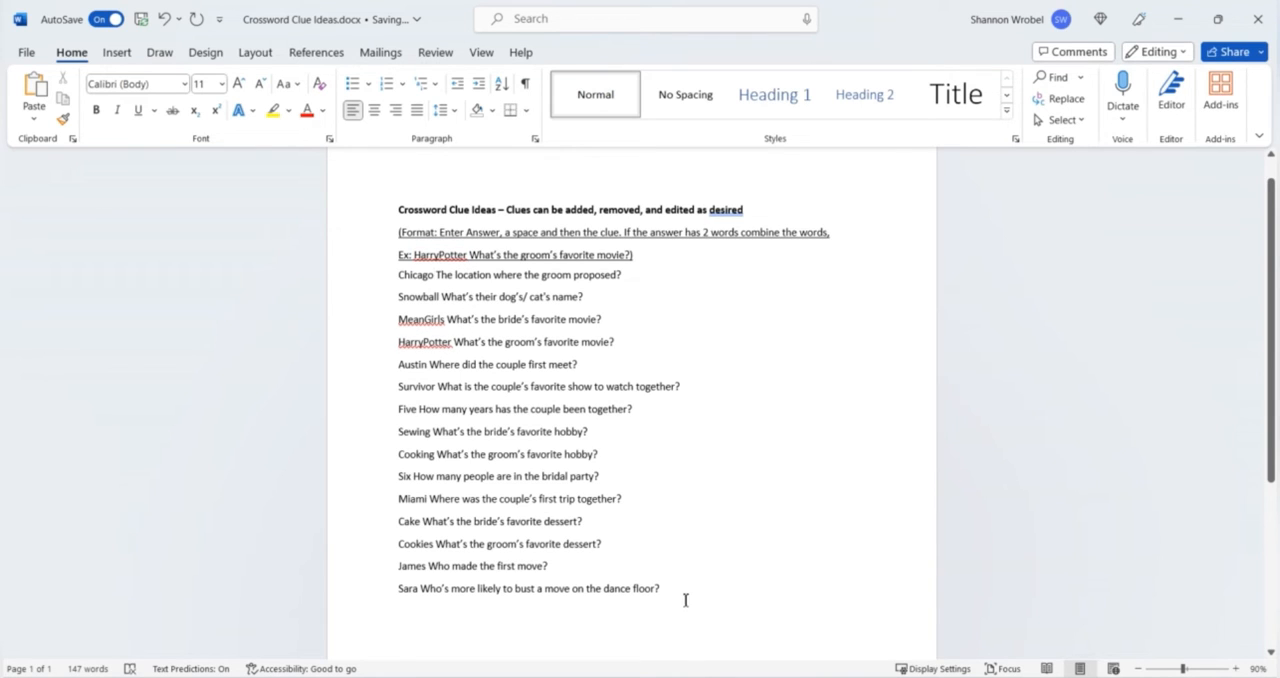
- Add a final clue line 'What's the Wedding Hashtag?' with the answer Hashtag at its start
click(660, 588)
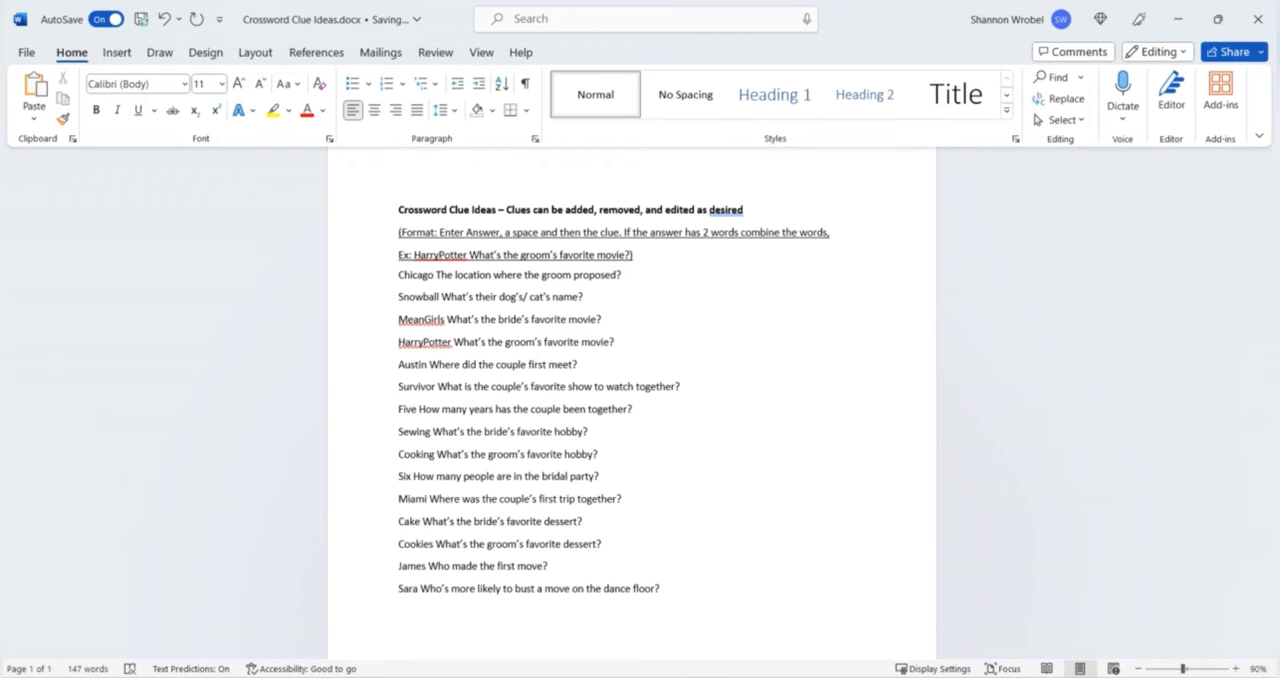
key(enter)
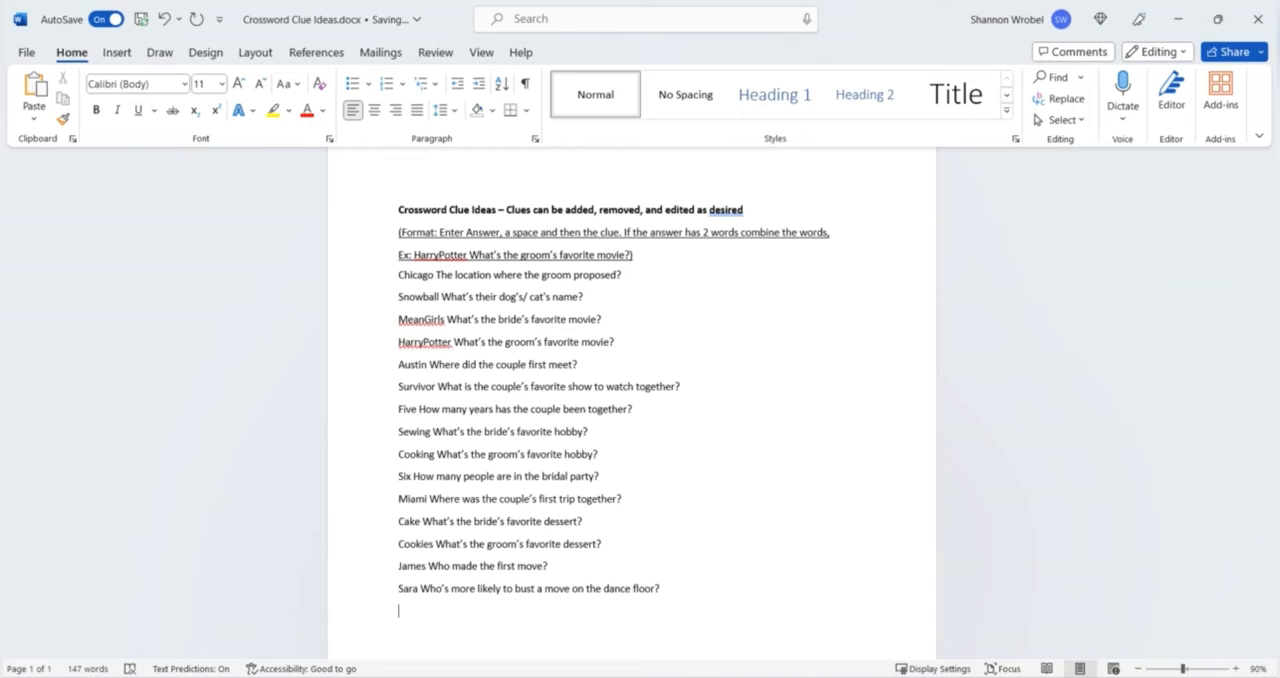
text(wha)
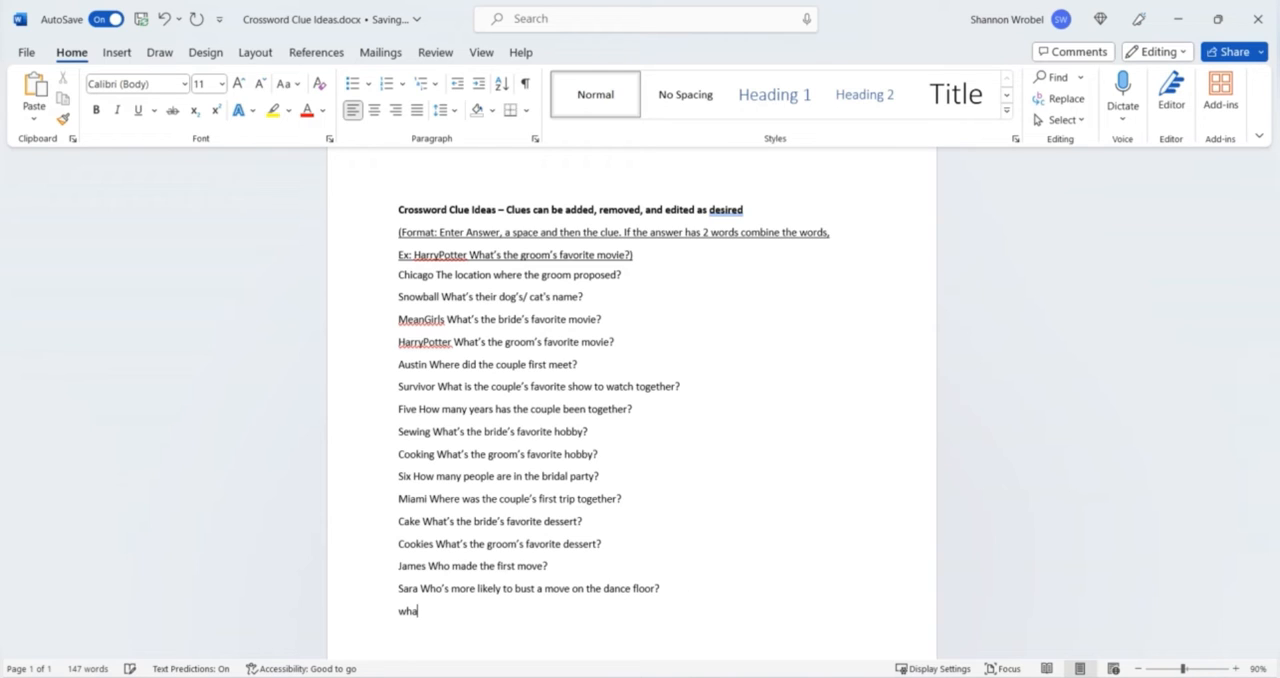
text(What's th)
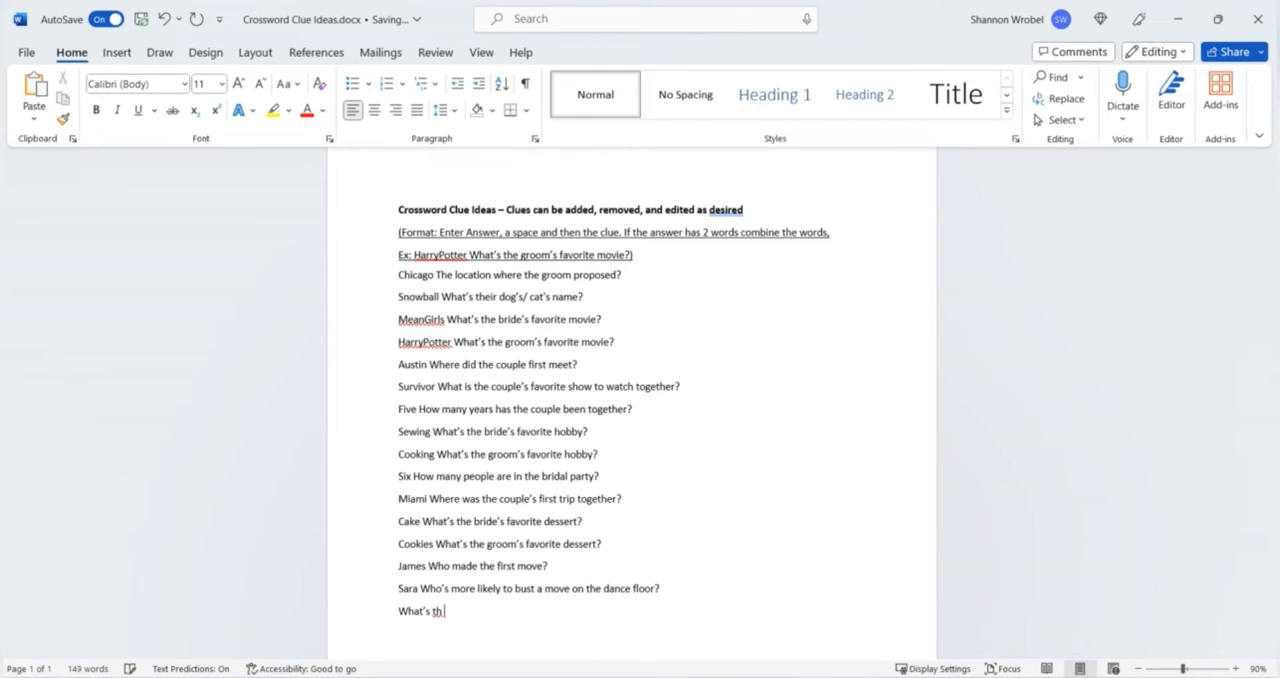
text(e Wed)
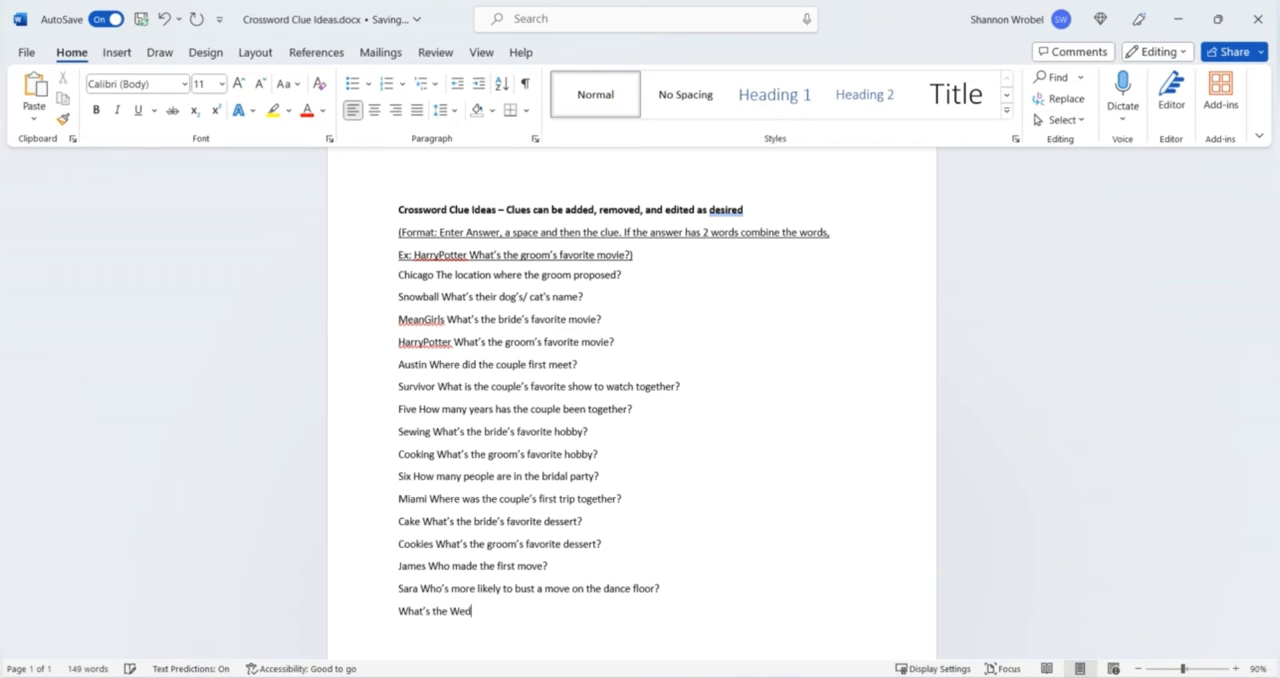
text(ding Hash)
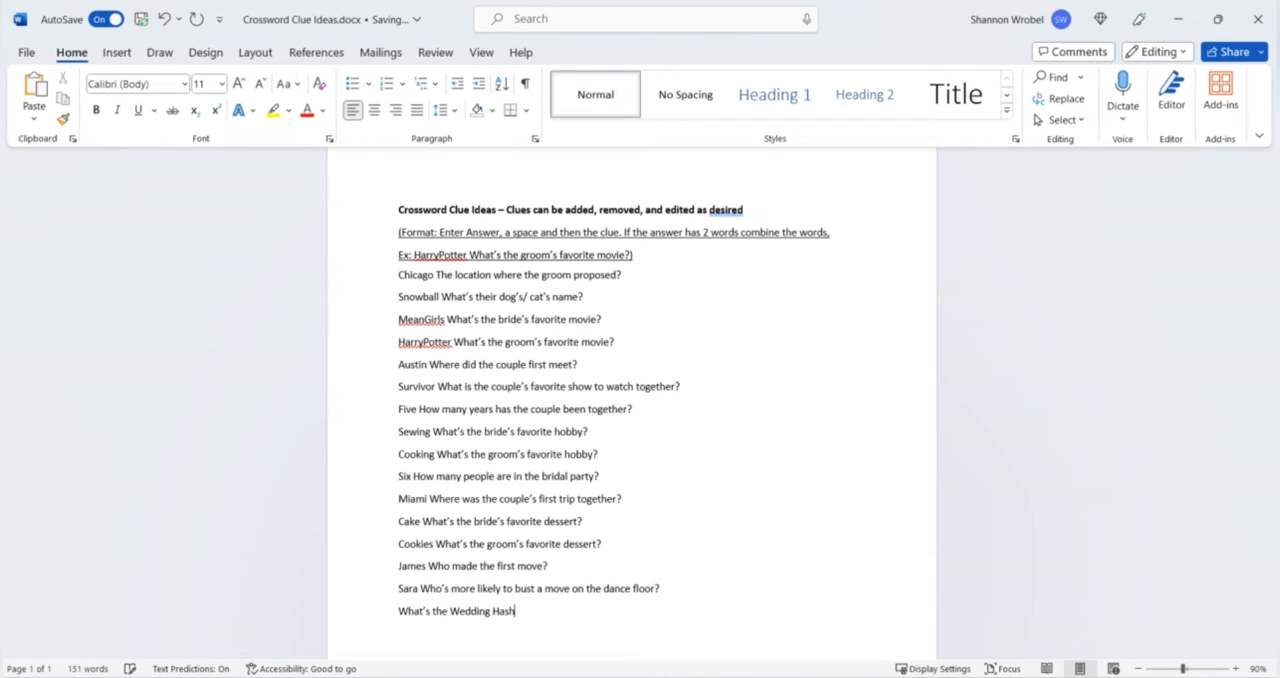
text(tag?)
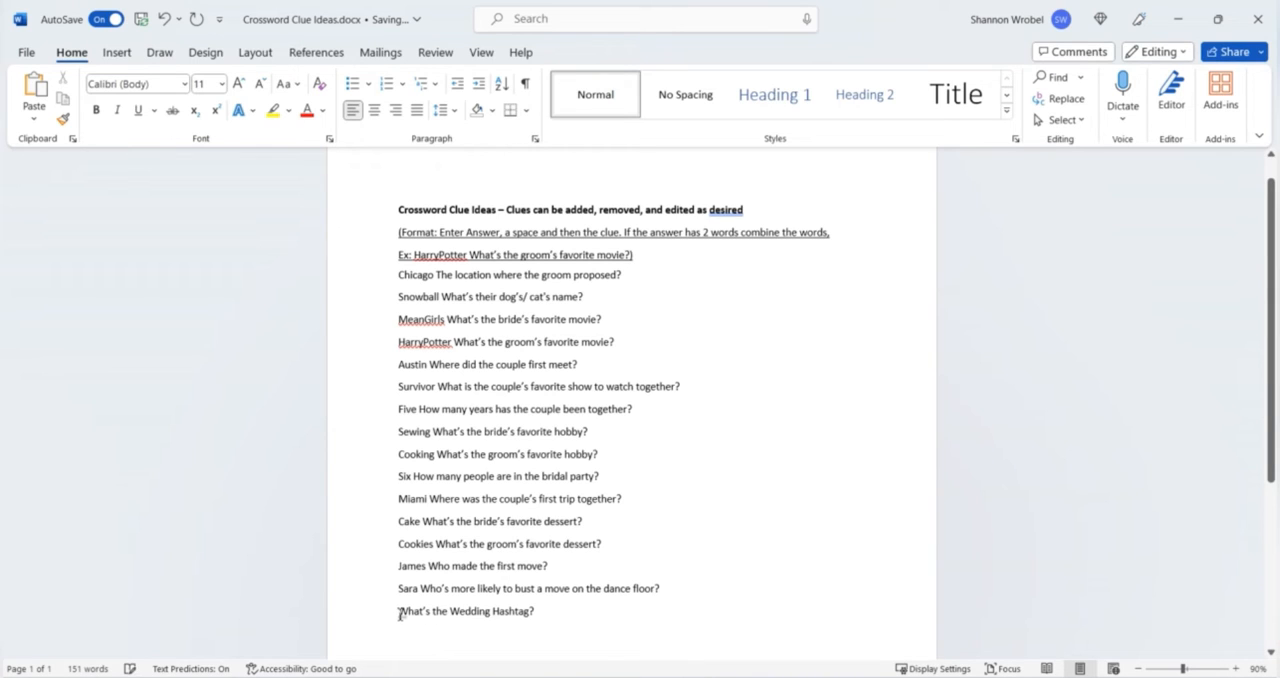
text(Hashtag)
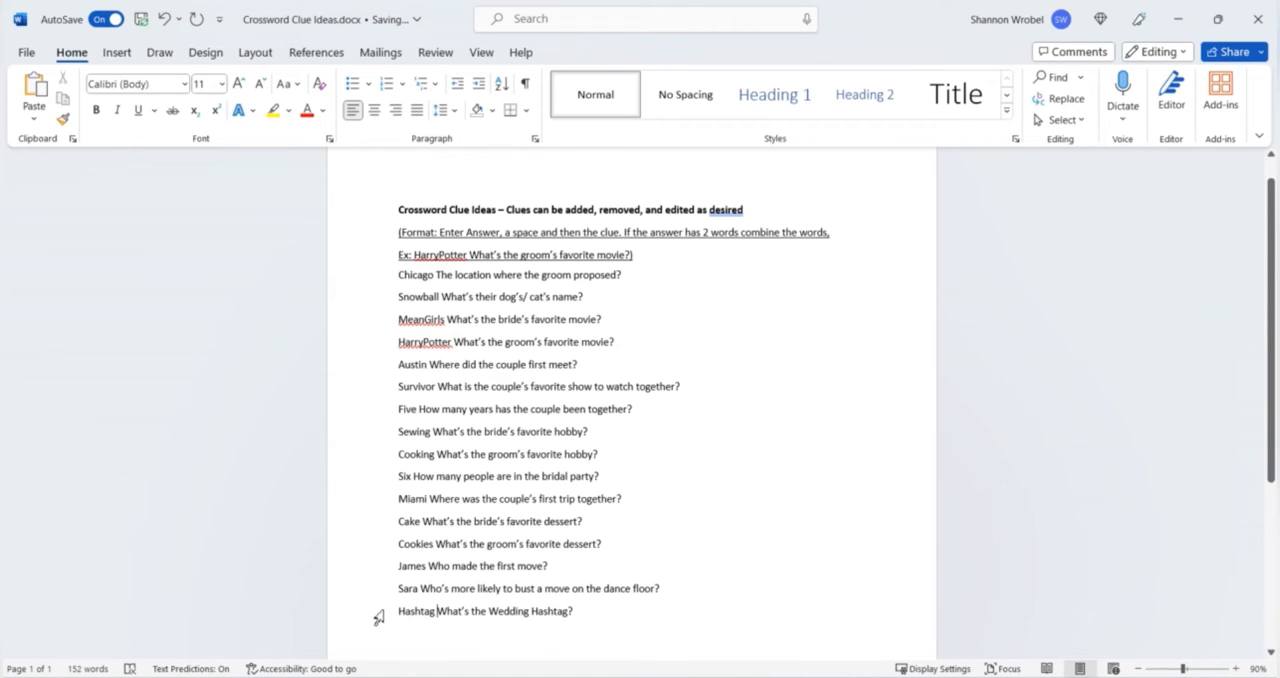
mouse_move(432, 612)
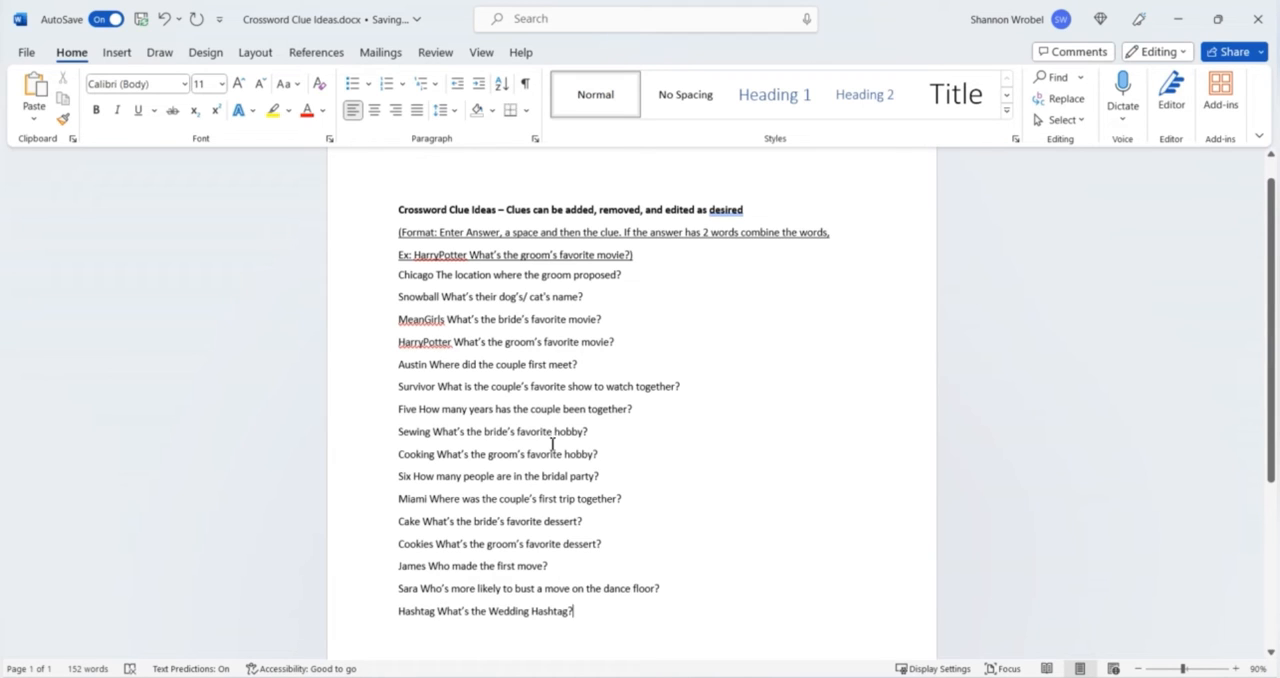
mouse_move(460, 500)
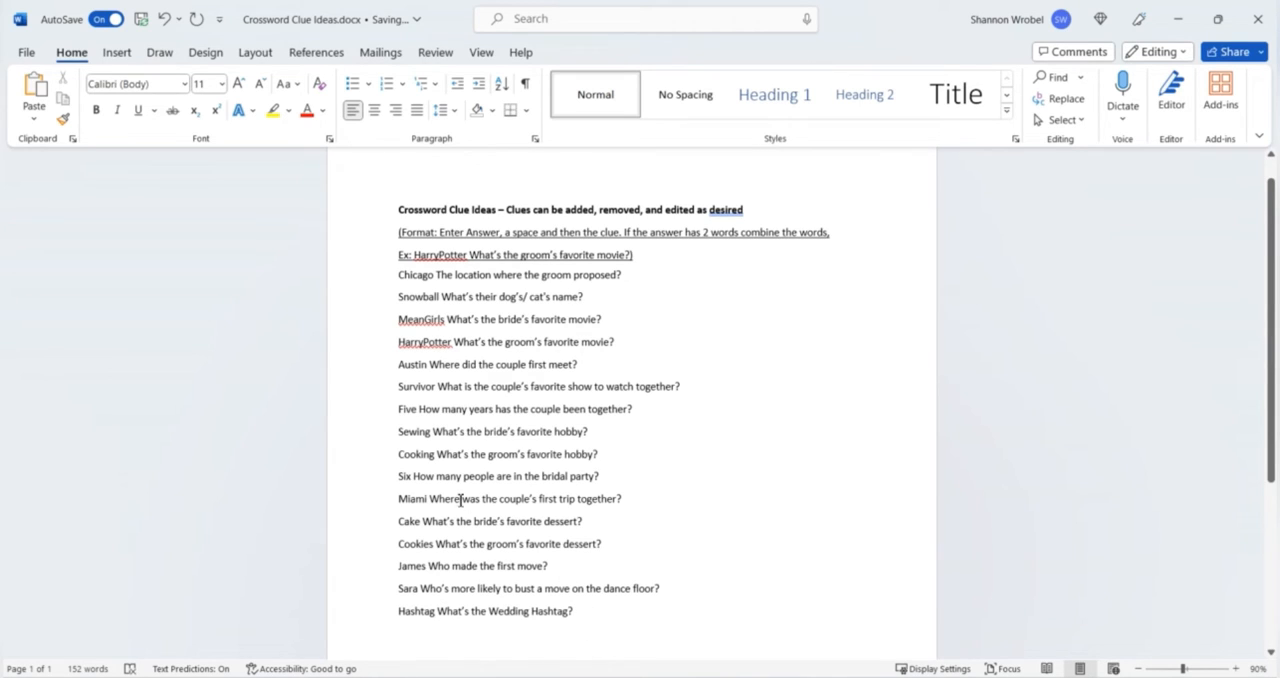
mouse_move(490, 296)
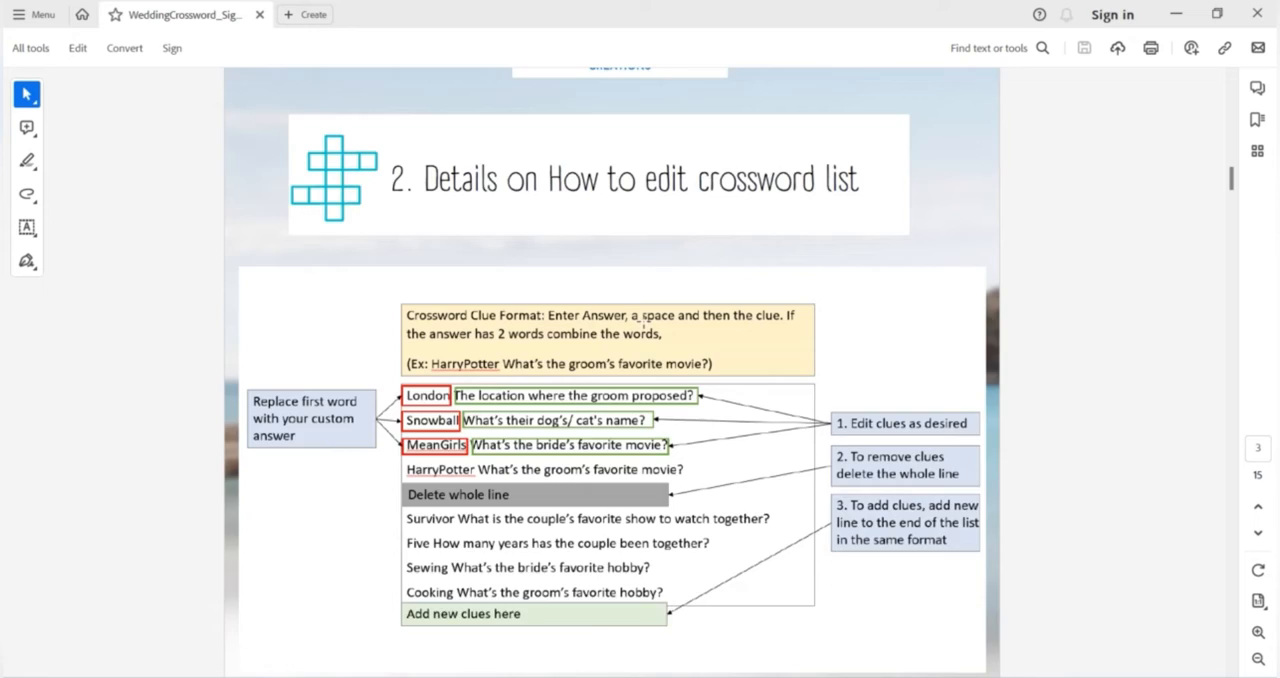
- Scroll the guide to step 3 and follow its Crossword Maker link to crosswordlabs.com
scroll(down, 3)
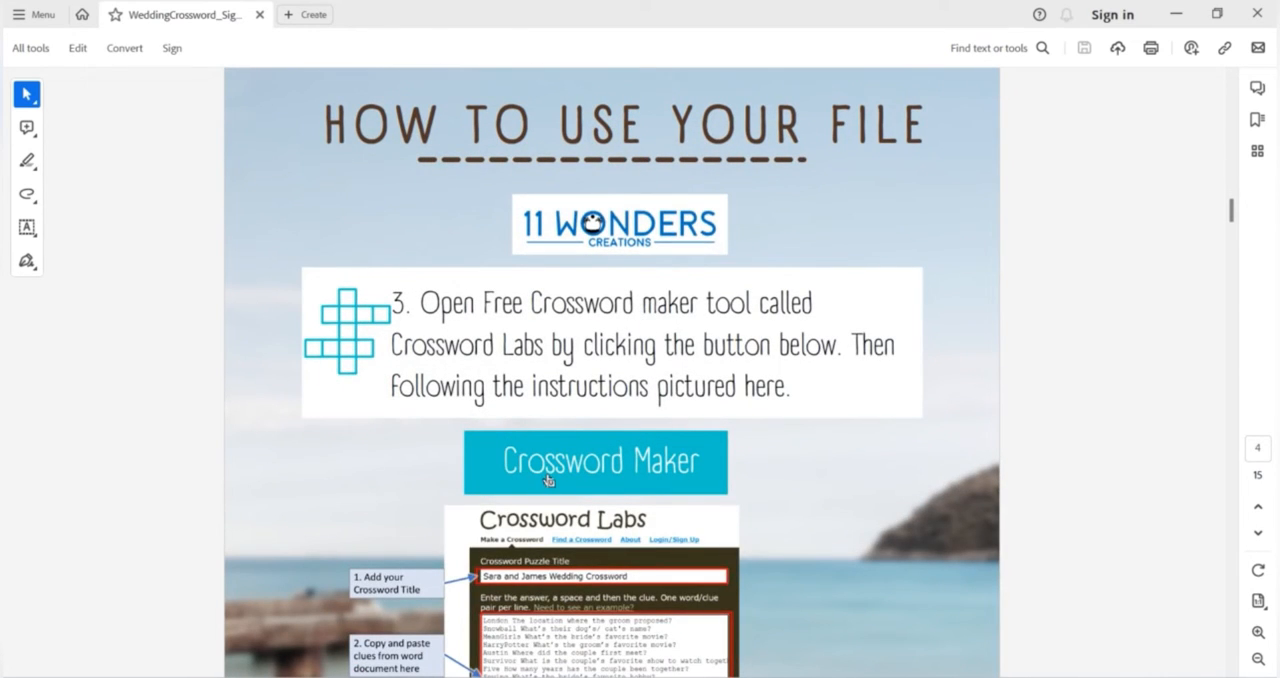
mouse_move(636, 490)
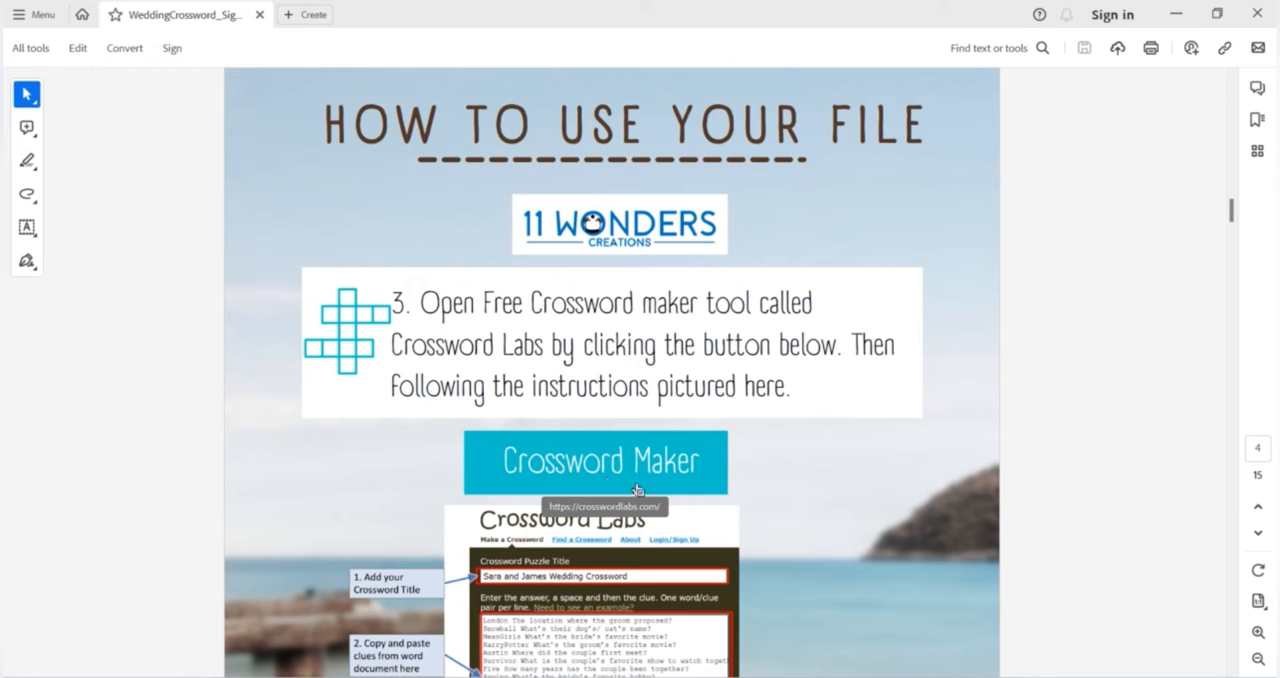
click(596, 462)
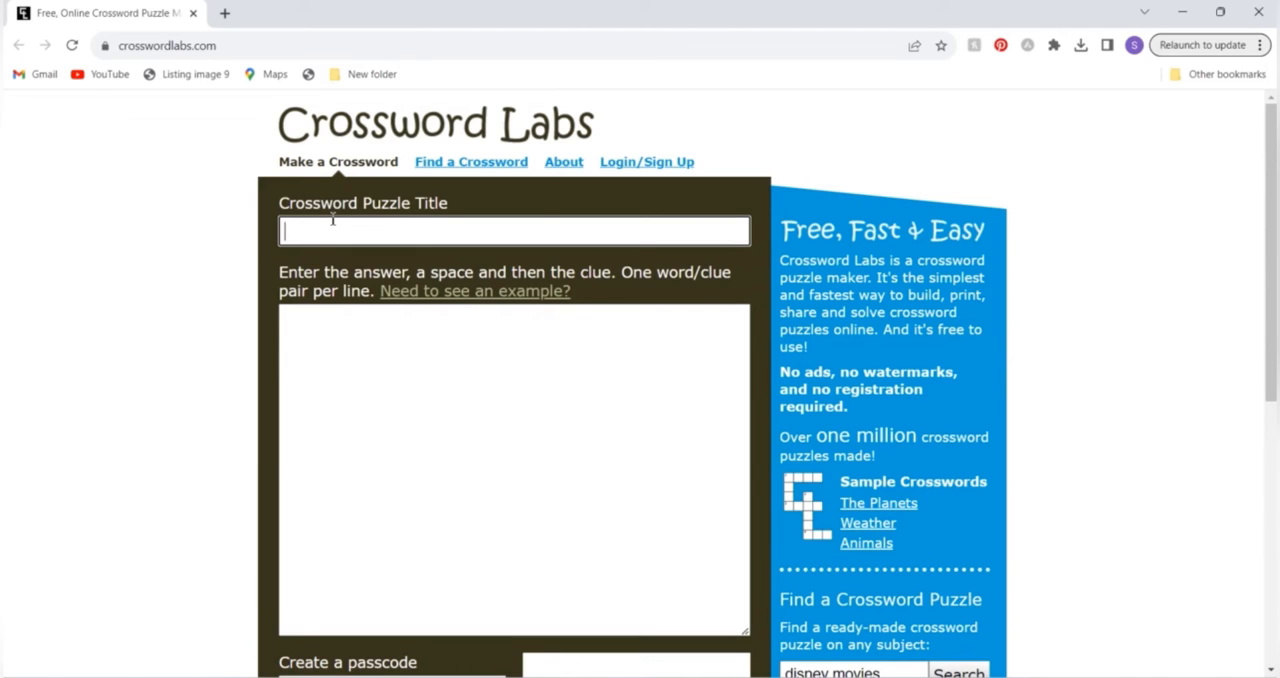
- Title the new puzzle 'Sara and James Wedding Crossword'
text(Sara)
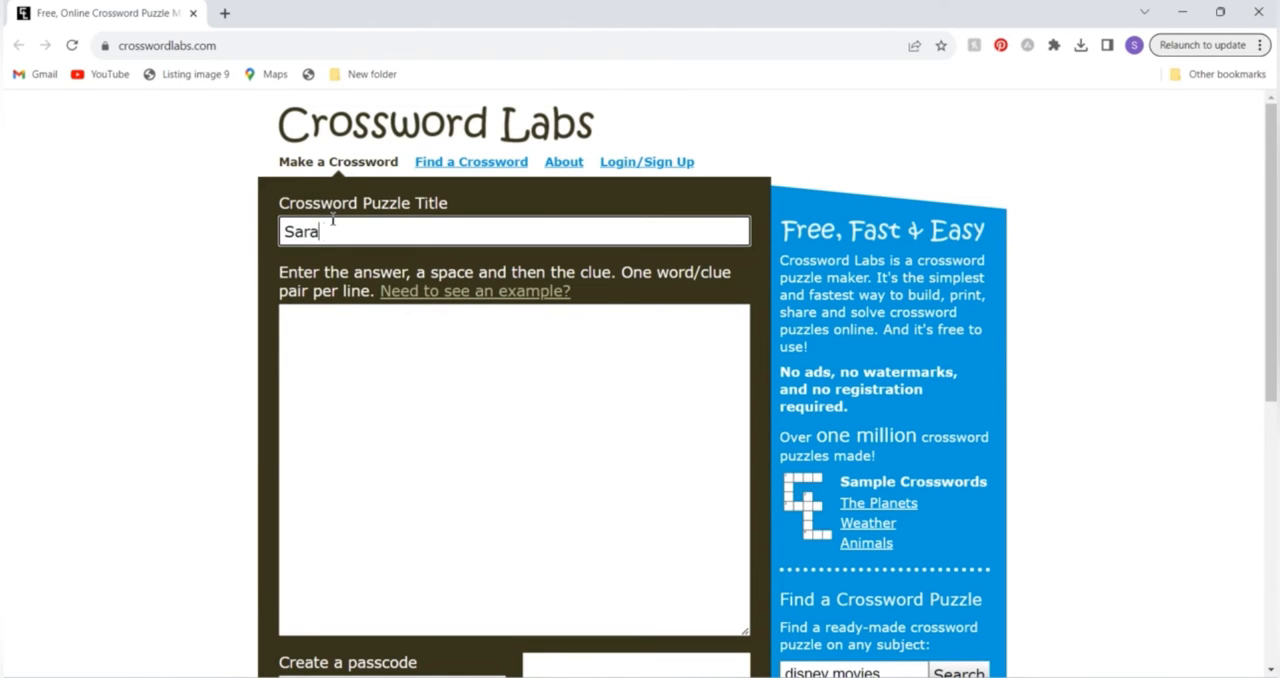
text(and James)
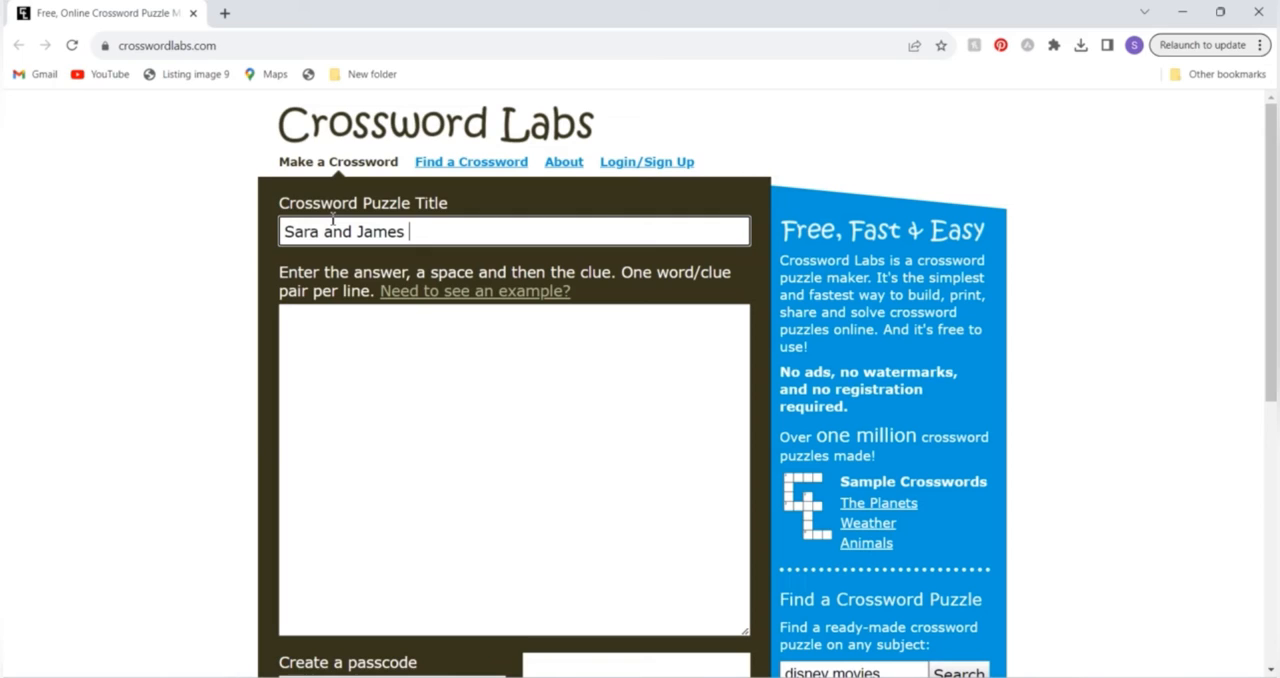
text(Wedding)
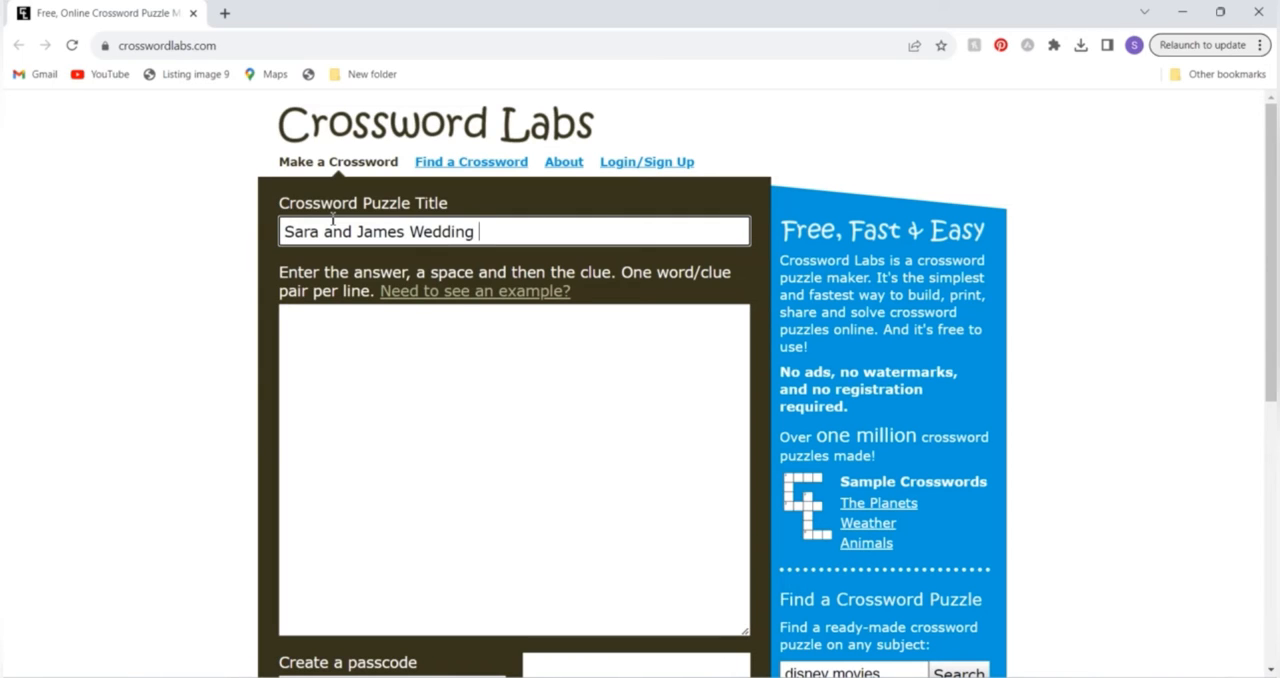
text(Crossword)
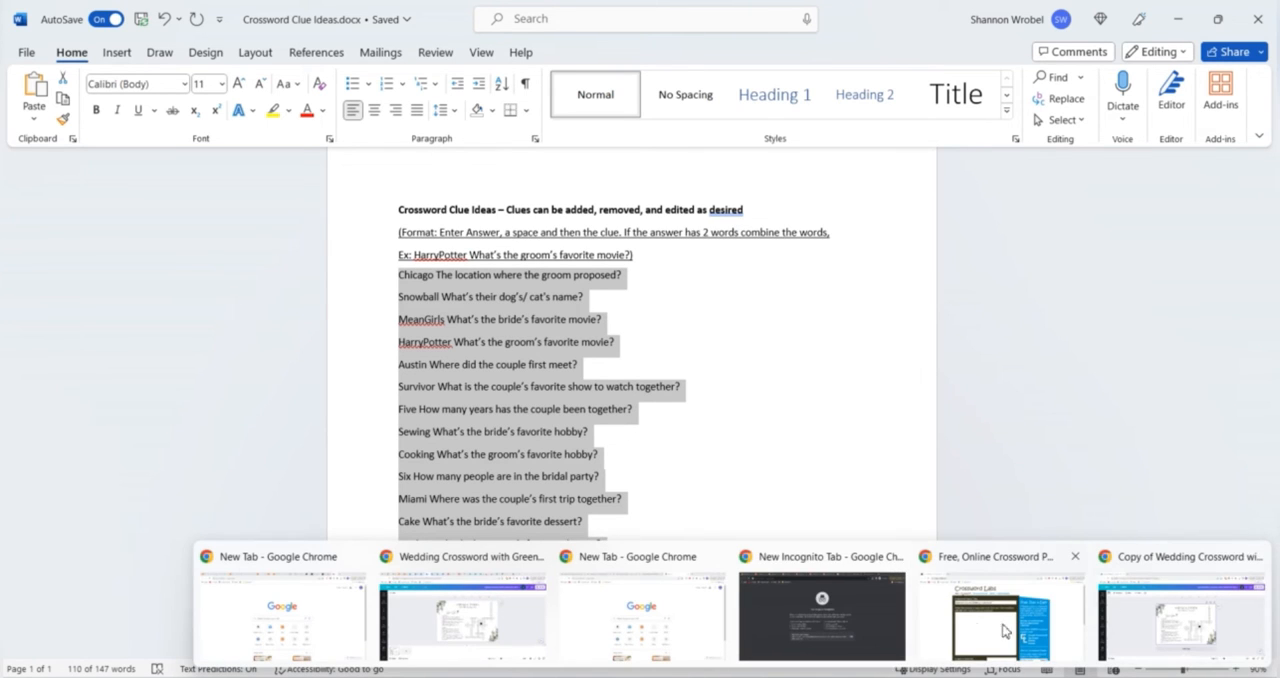
- Return to Crossword Labs with the pasted clue list and view the generated preview grid
click(1000, 616)
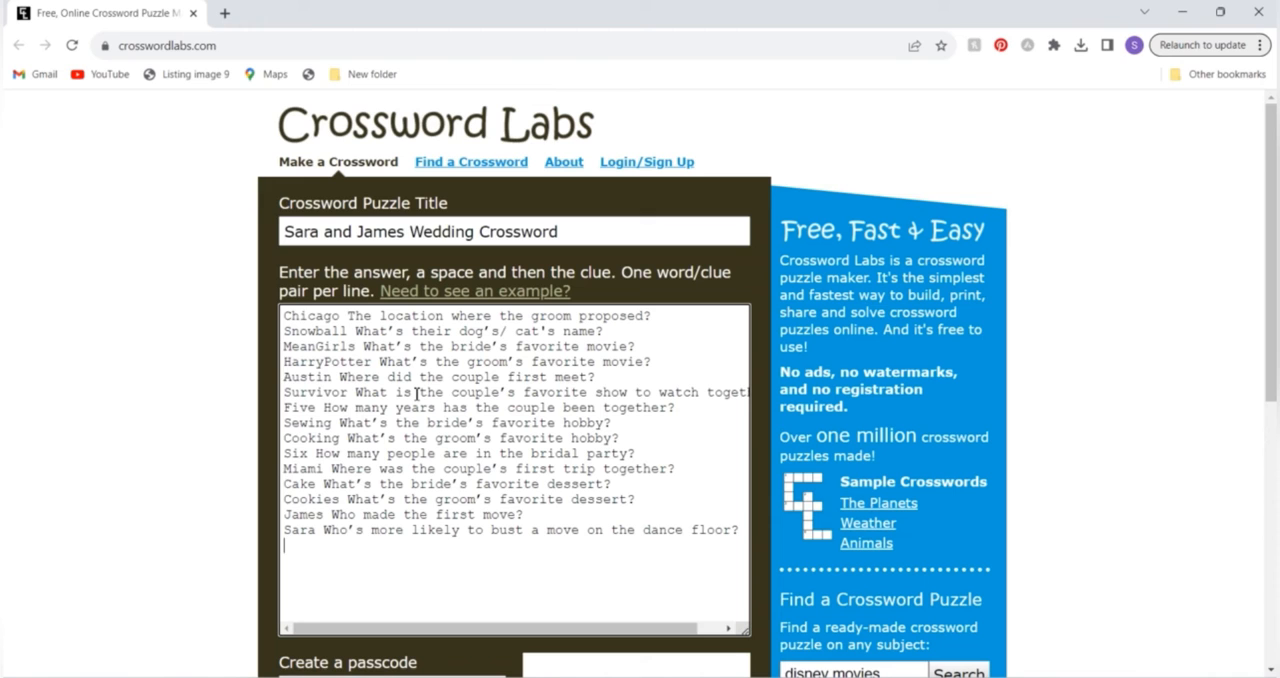
mouse_move(172, 320)
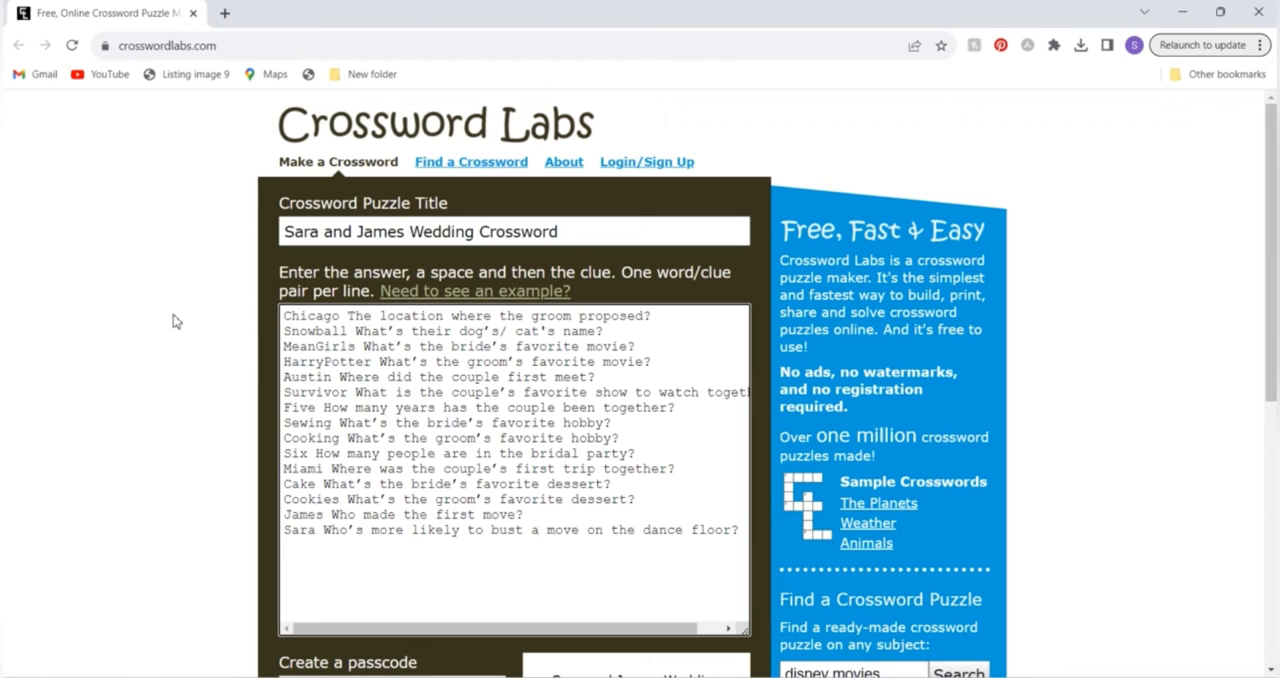
mouse_move(224, 480)
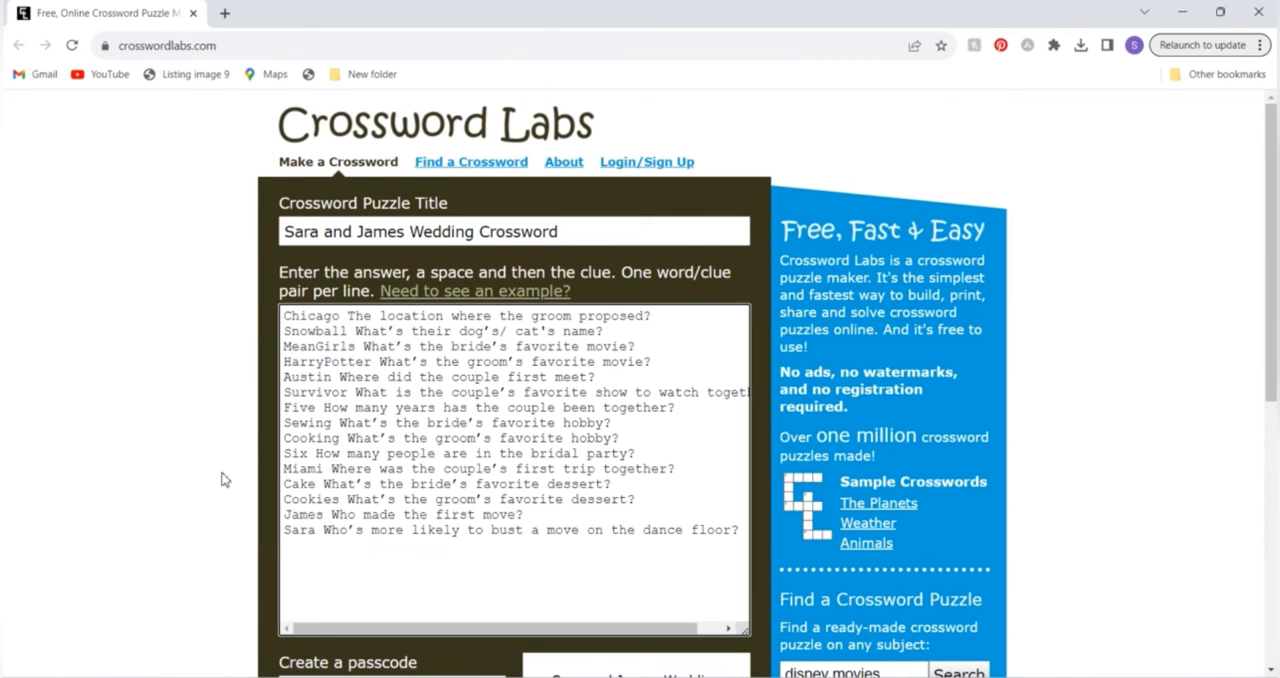
scroll(down, 3)
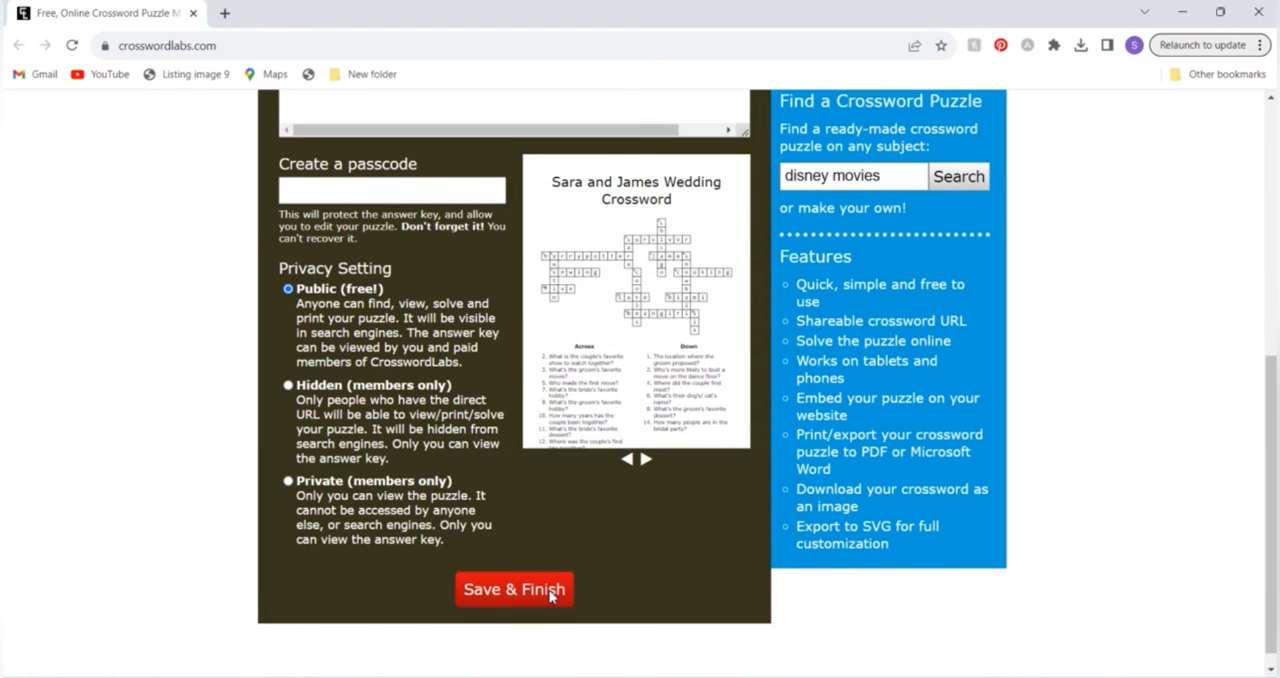
- Save & Finish the puzzle and review its grid and Across and Down clues
click(514, 588)
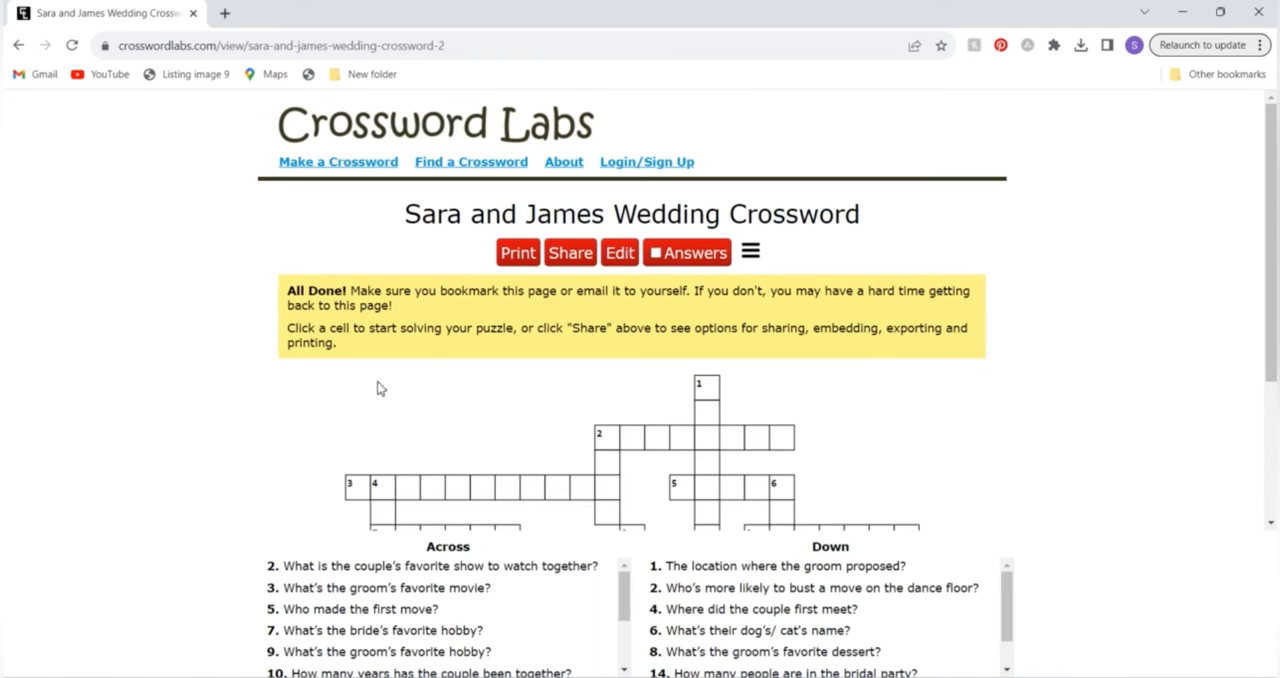
scroll(down, 3)
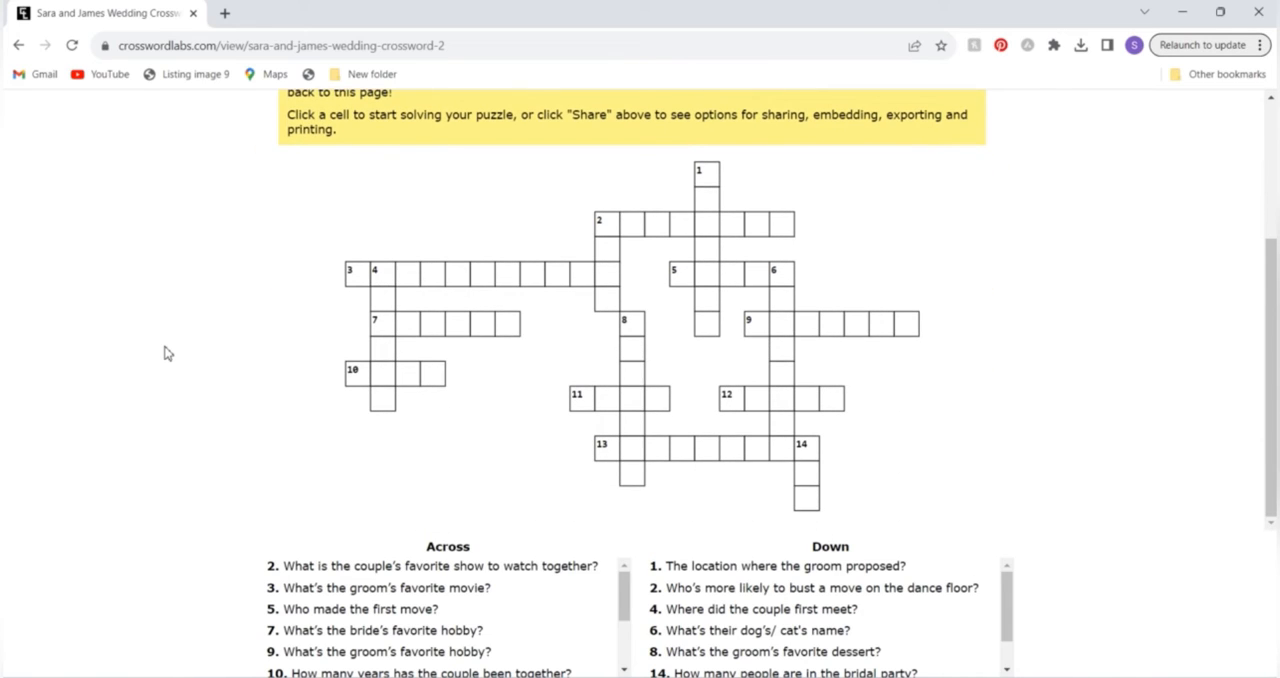
mouse_move(314, 264)
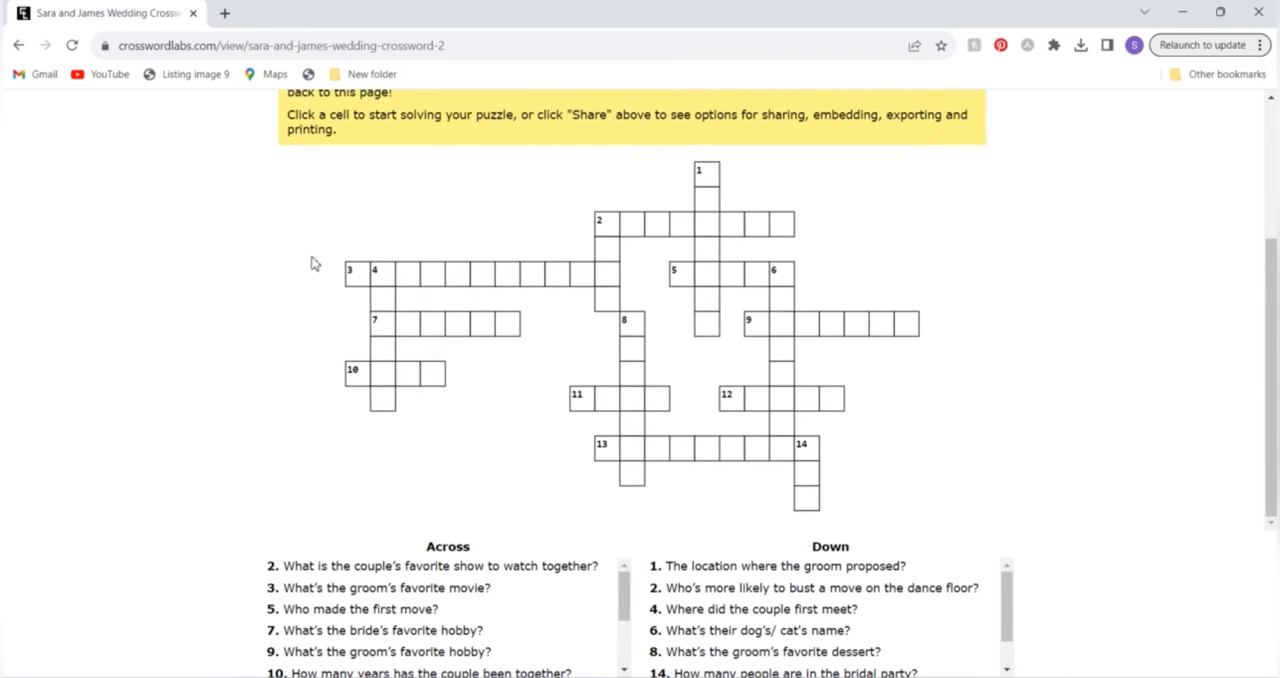
mouse_move(394, 544)
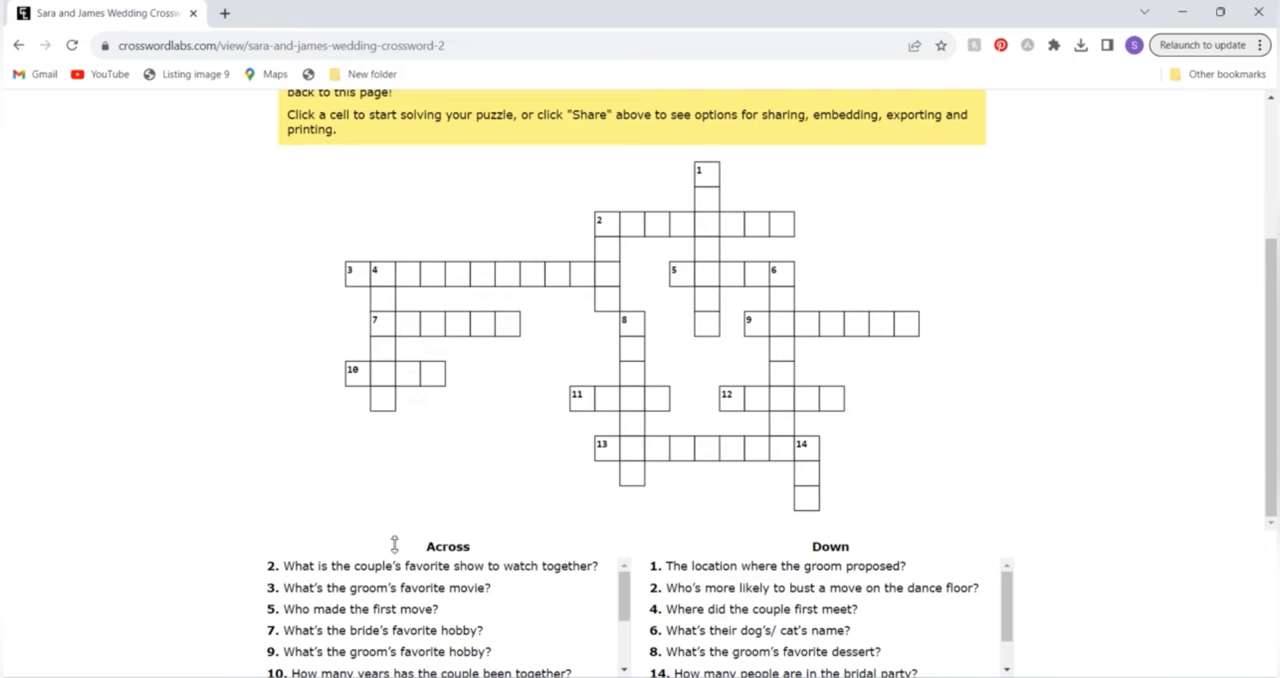
scroll(down, 3)
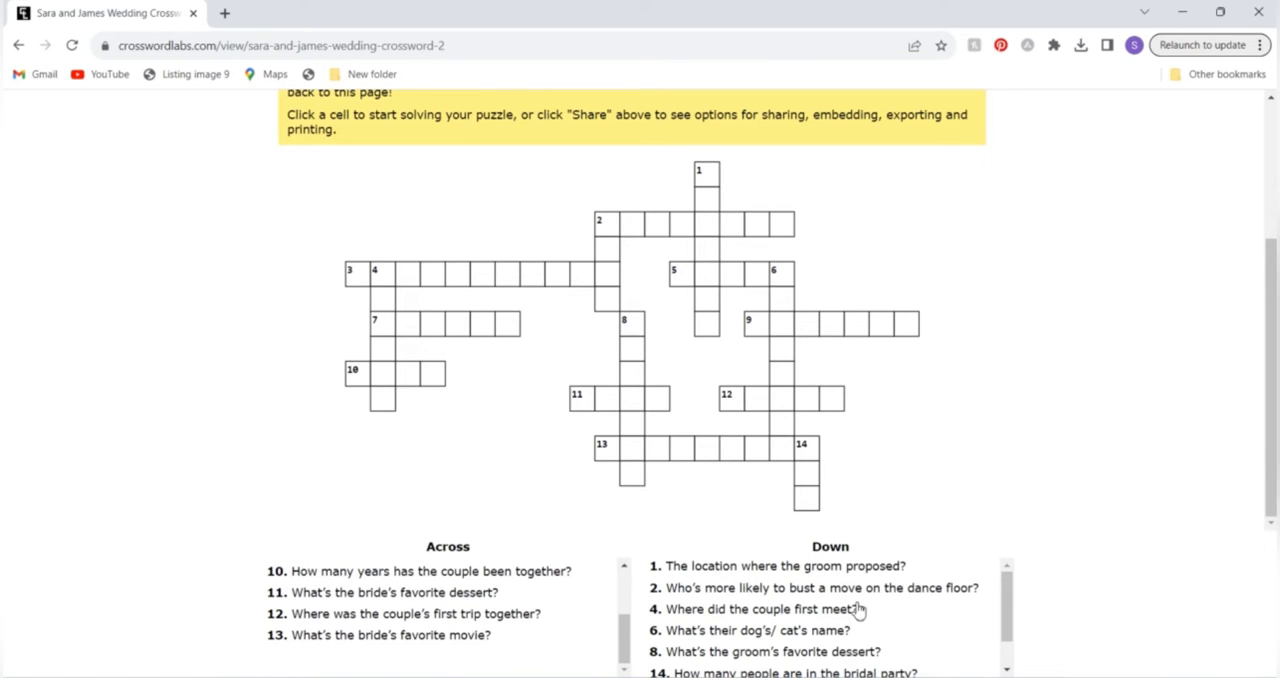
mouse_move(516, 612)
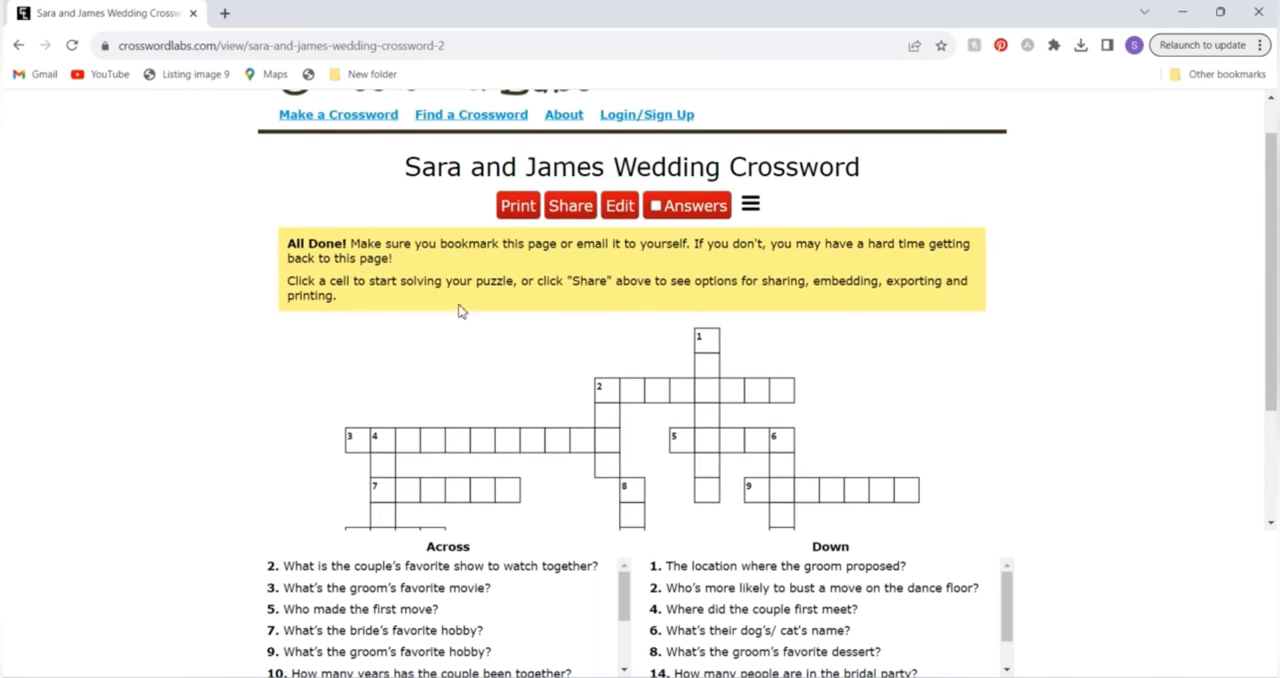
- Reopen the Sara and James Wedding Crossword in the editor and save it again
click(620, 204)
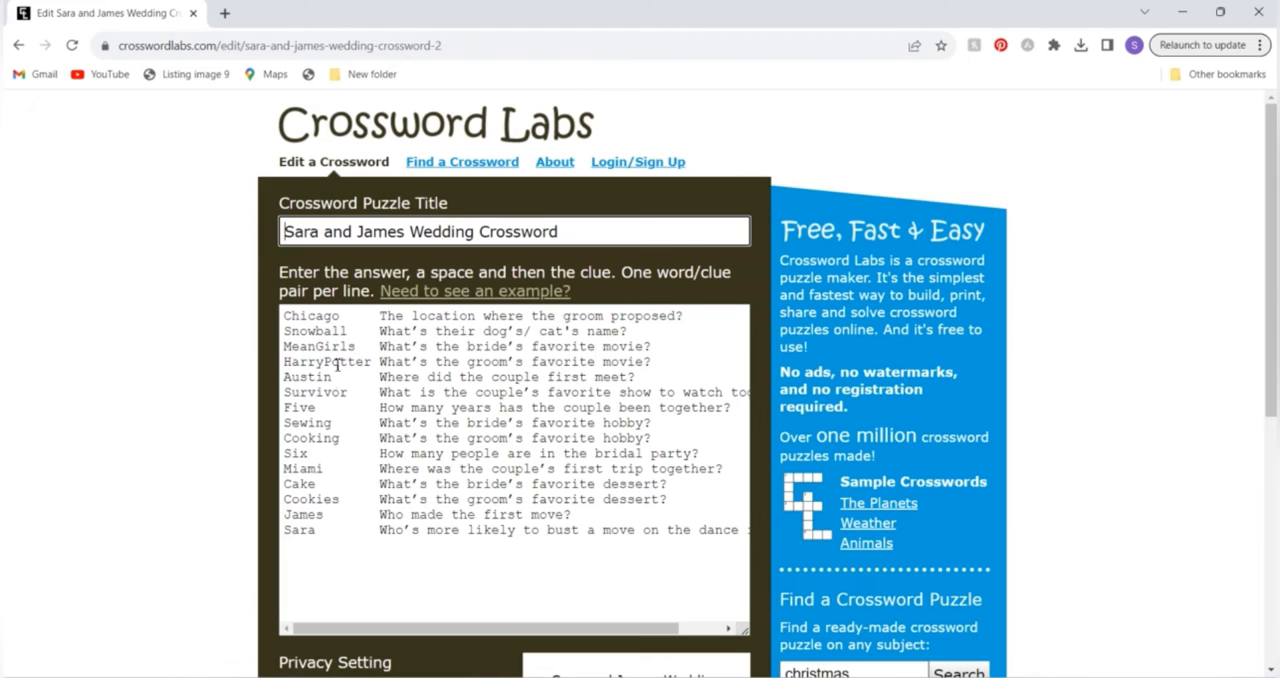
mouse_move(532, 524)
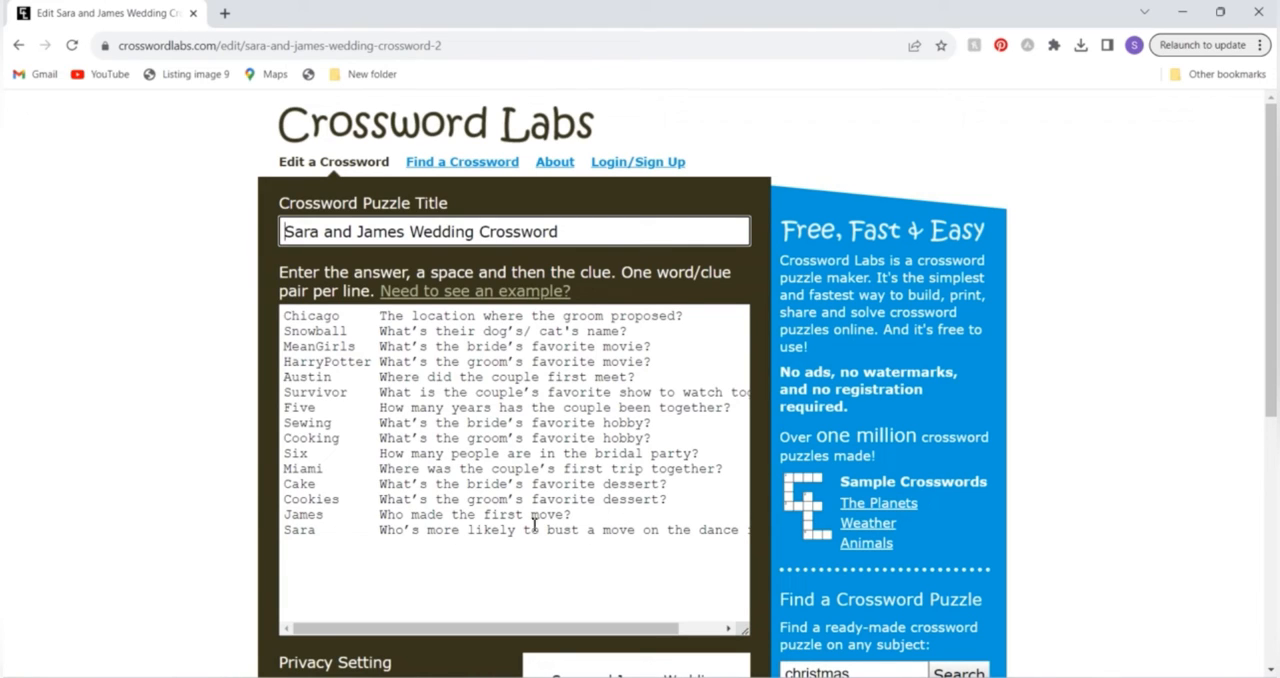
mouse_move(460, 496)
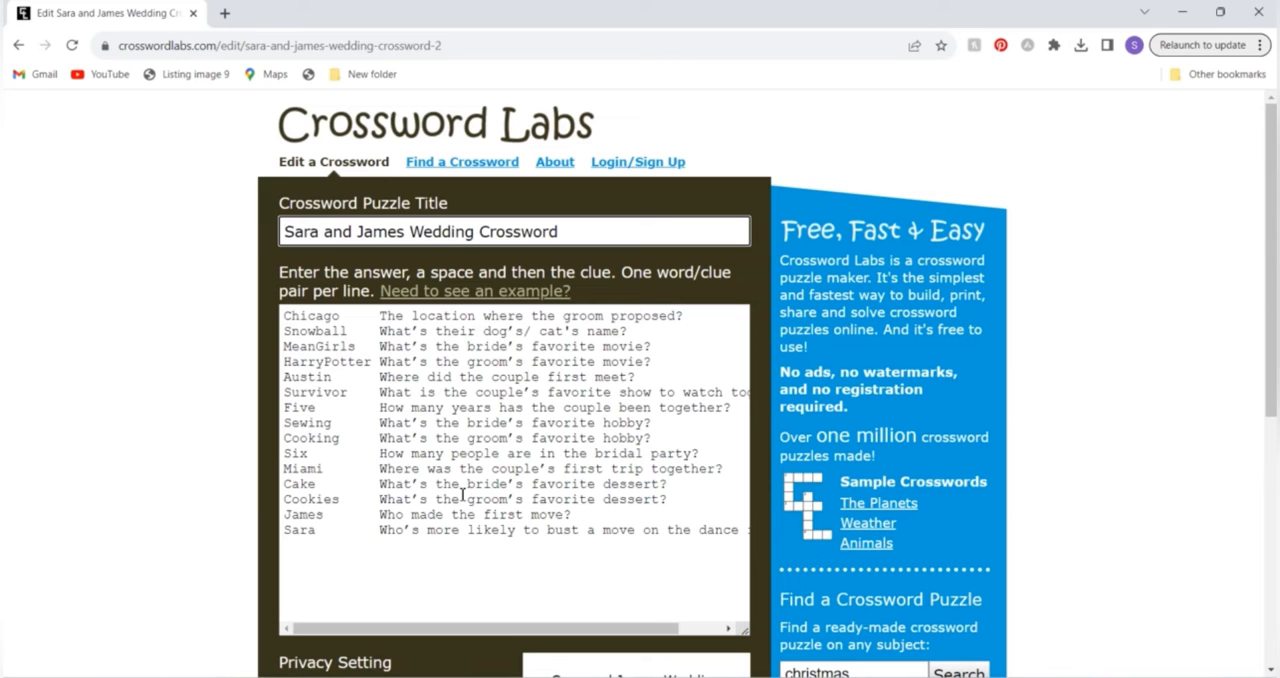
scroll(down, 3)
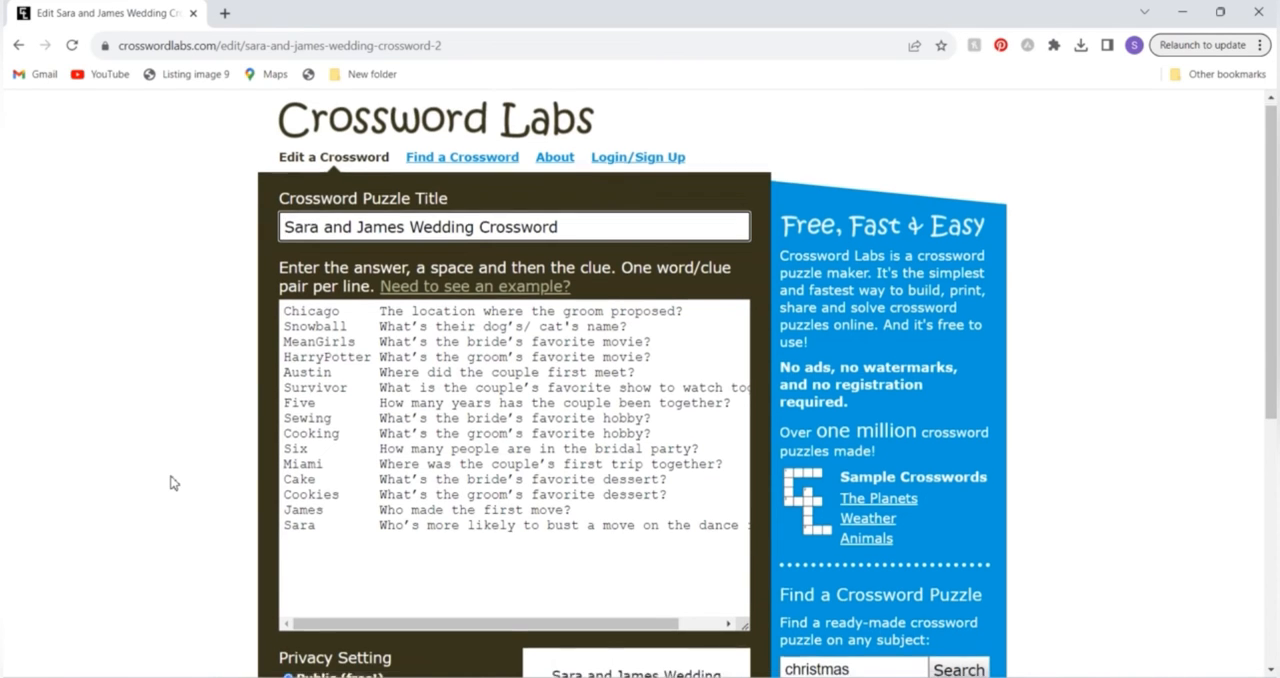
scroll(down, 3)
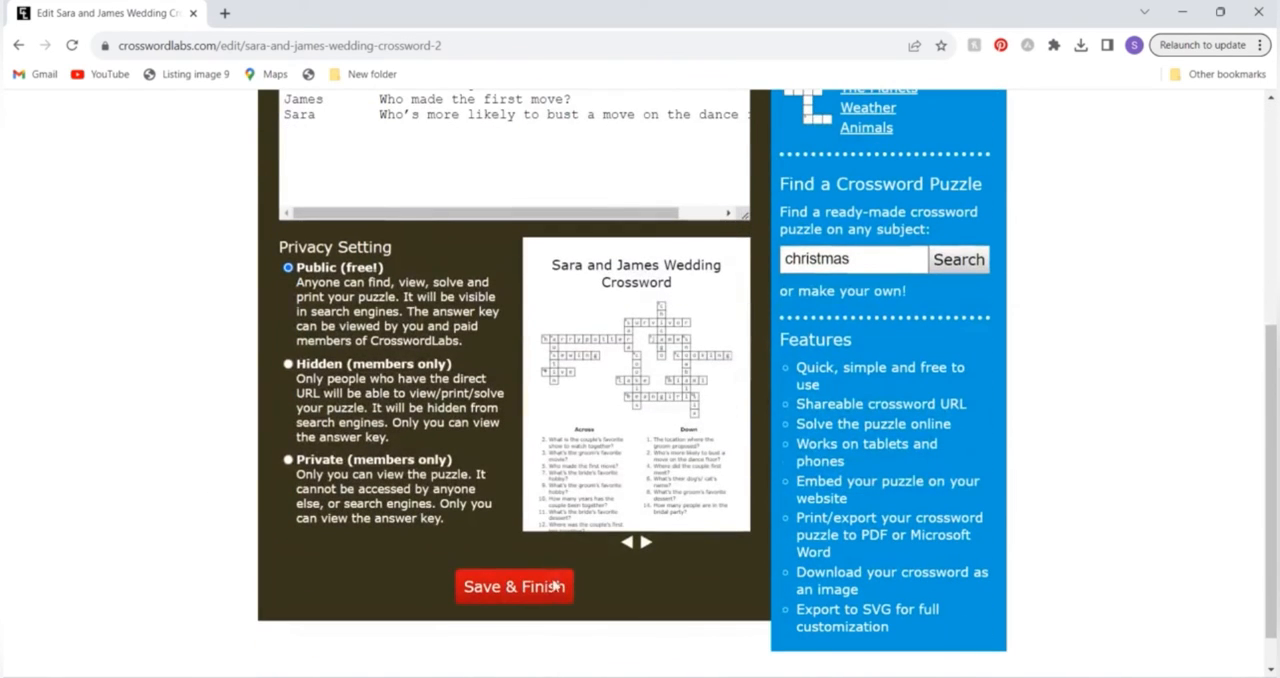
click(514, 586)
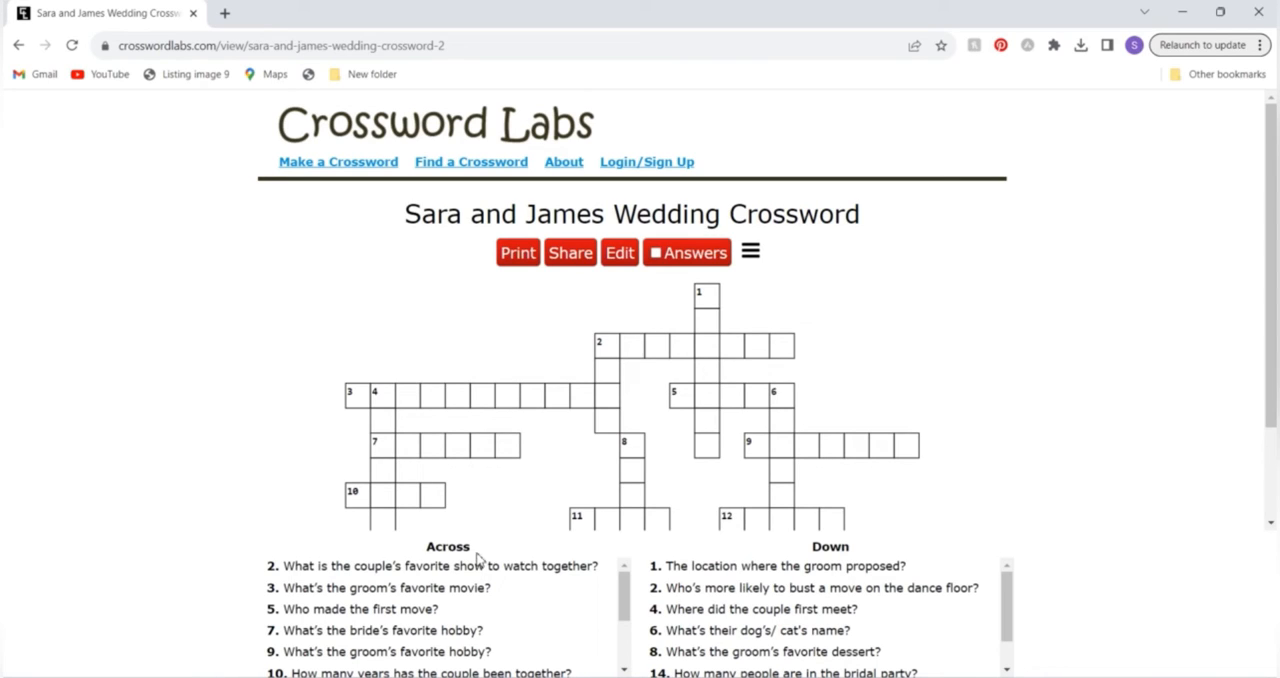
mouse_move(524, 478)
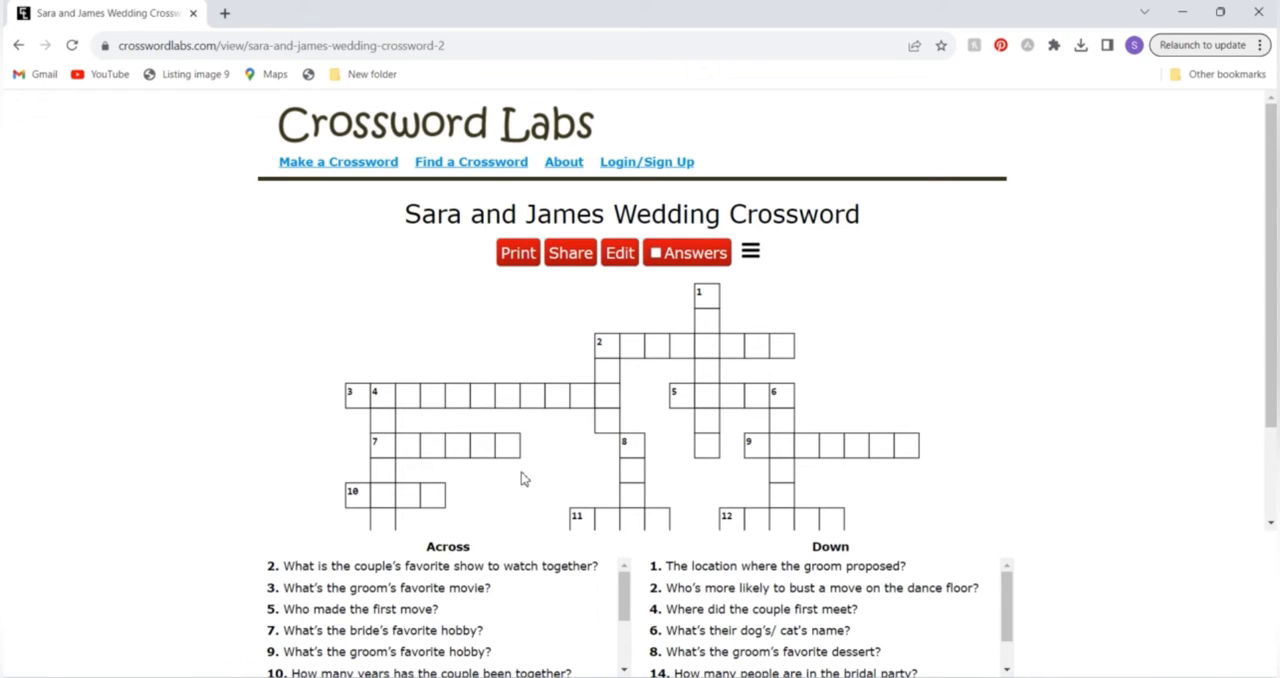
click(568, 252)
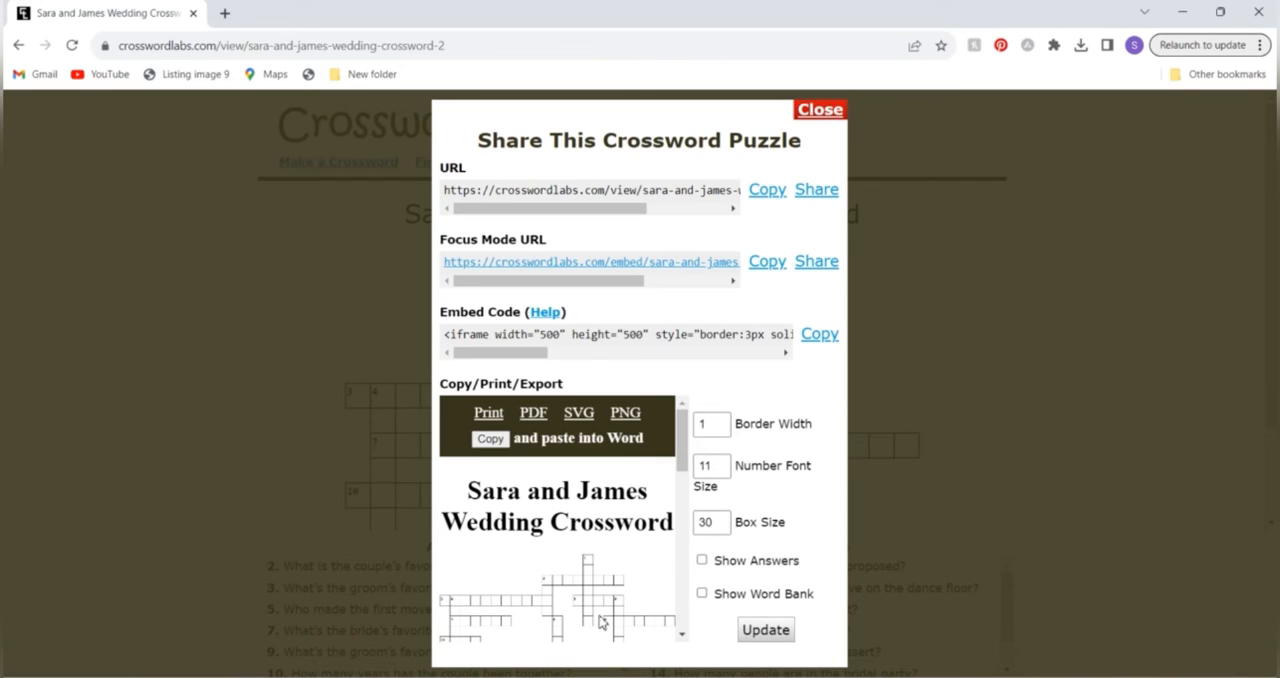
mouse_move(568, 586)
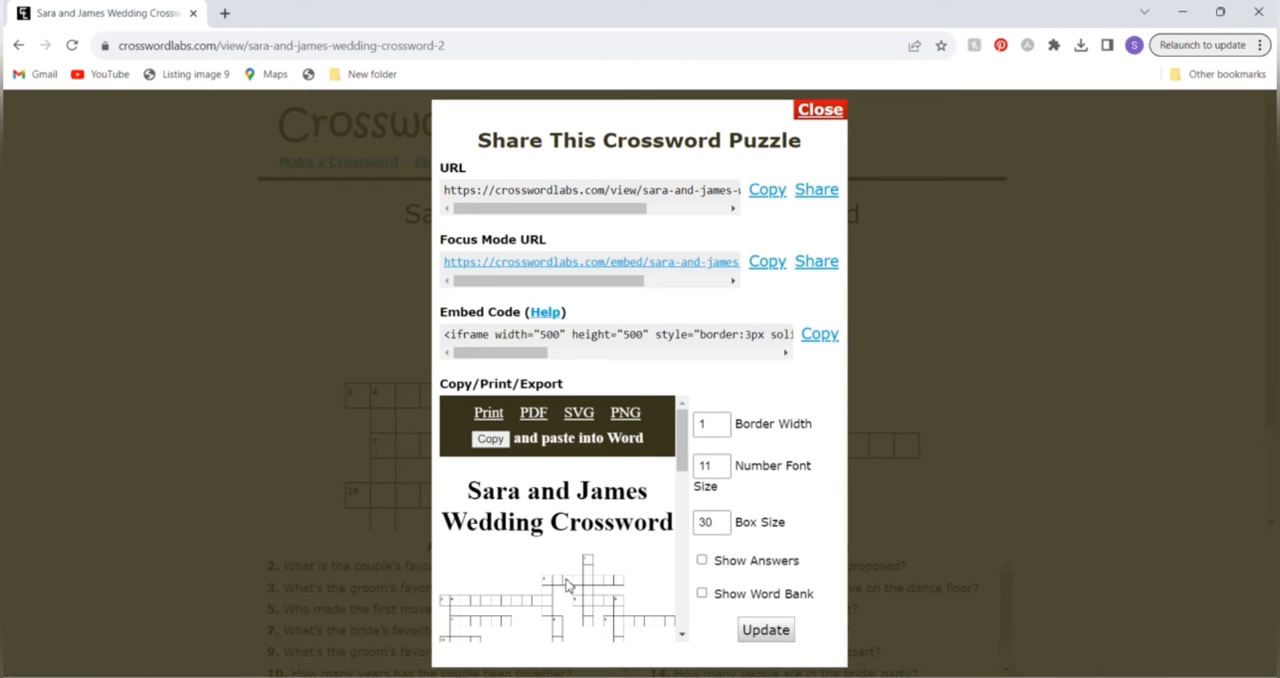
mouse_move(512, 584)
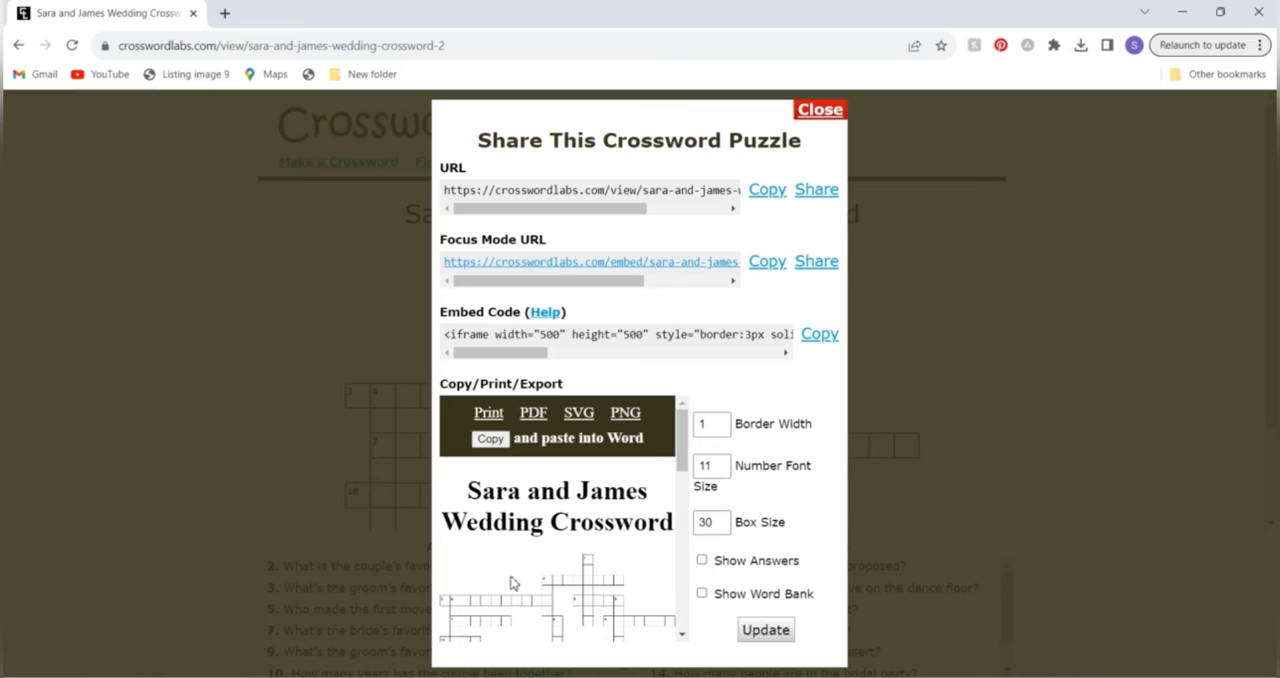
mouse_move(584, 456)
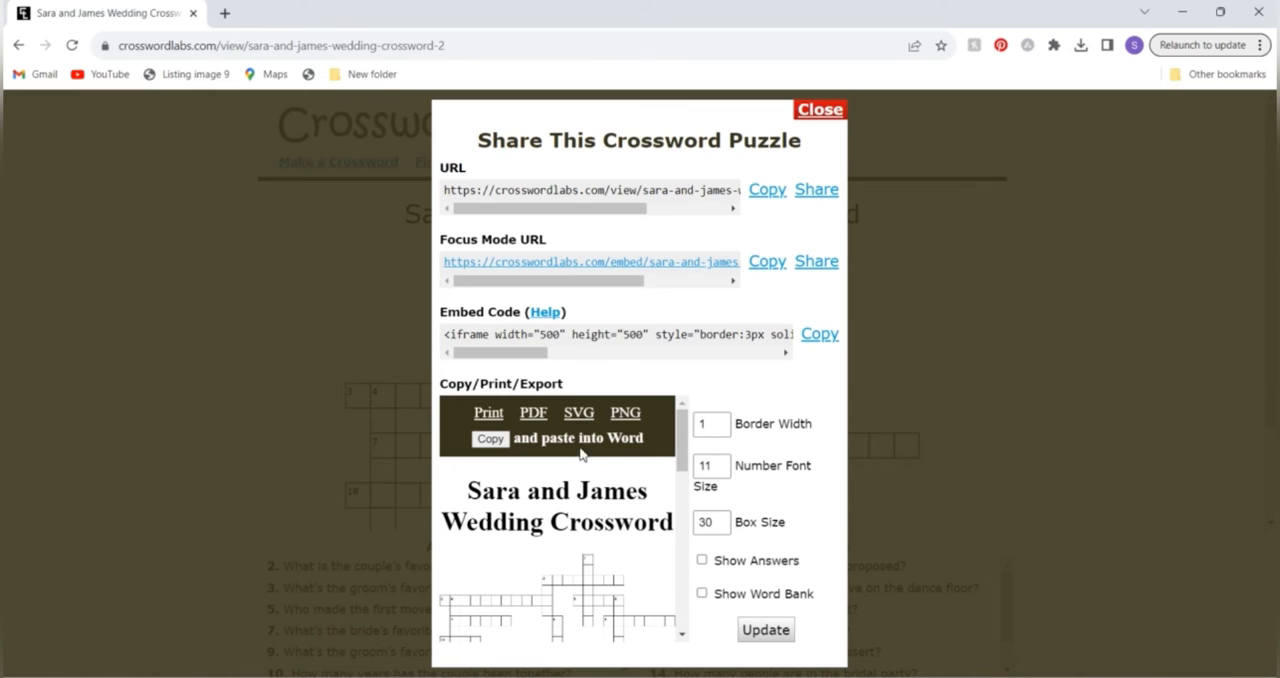
mouse_move(578, 412)
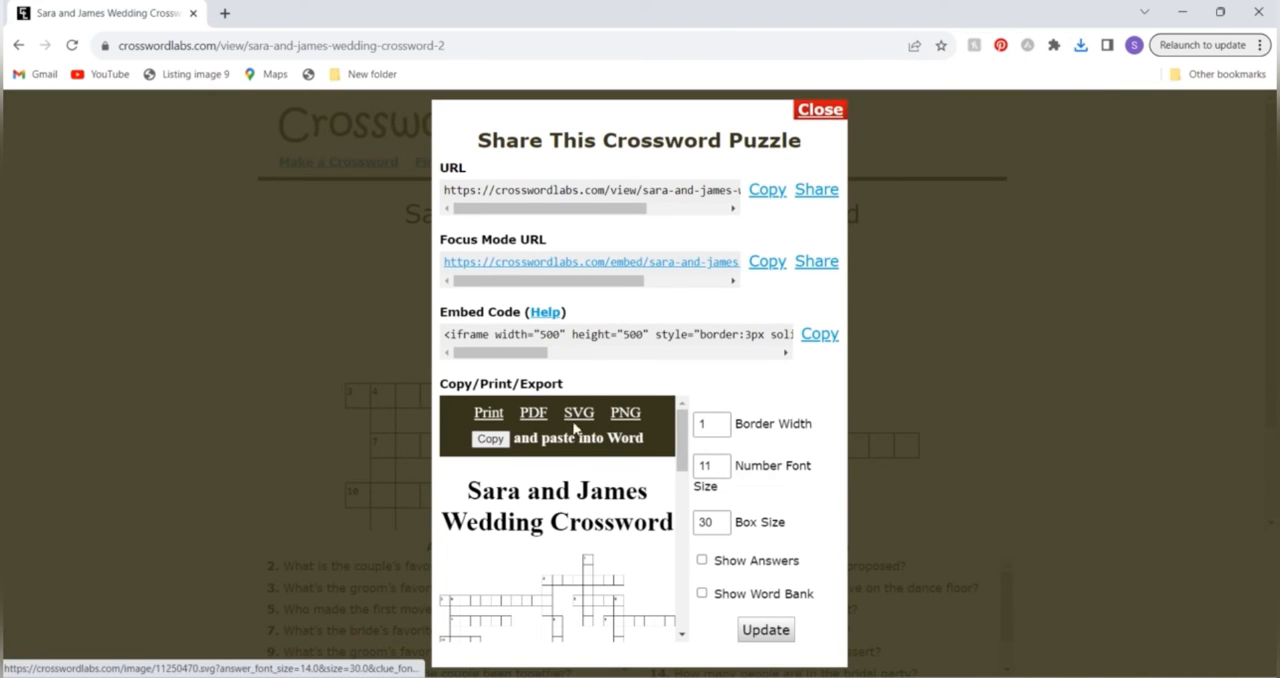
mouse_move(584, 442)
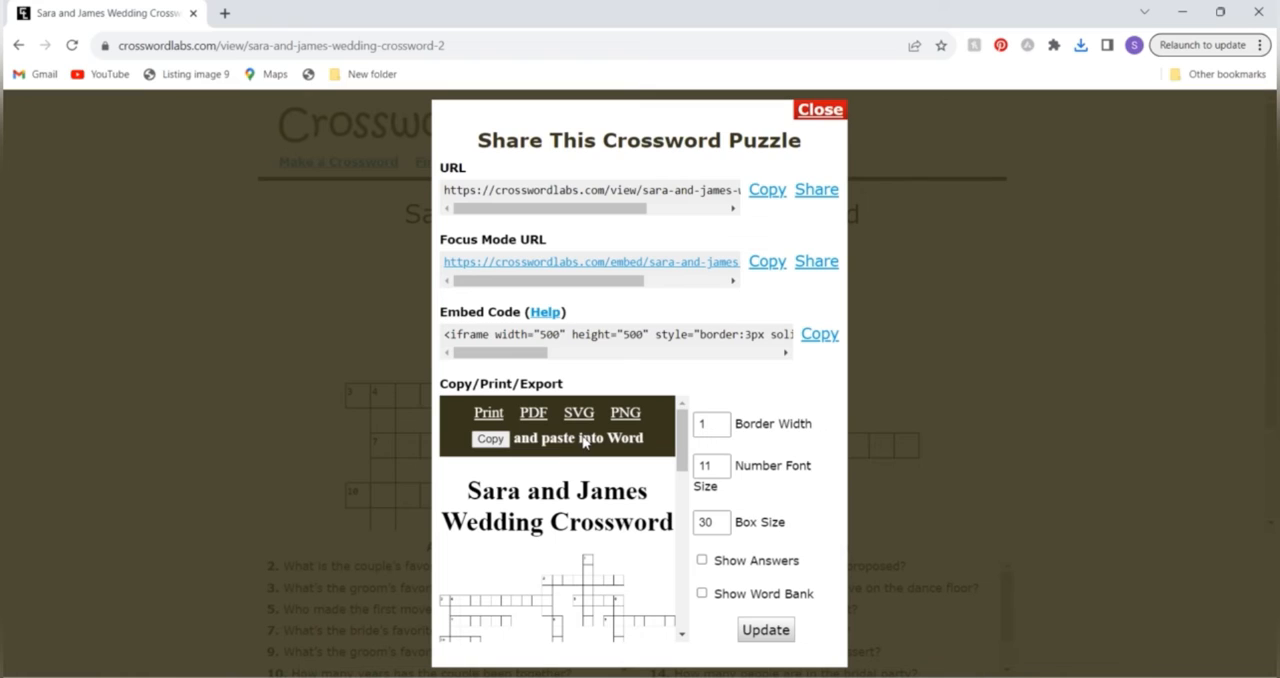
mouse_move(856, 146)
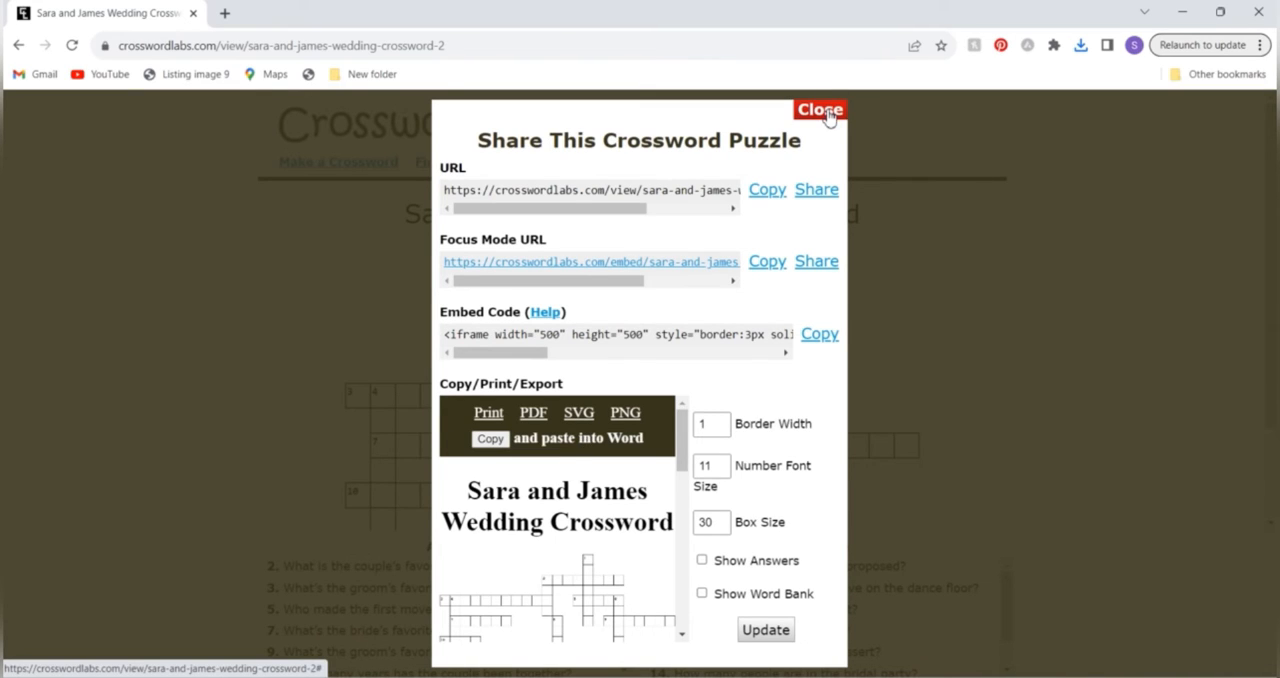
click(820, 110)
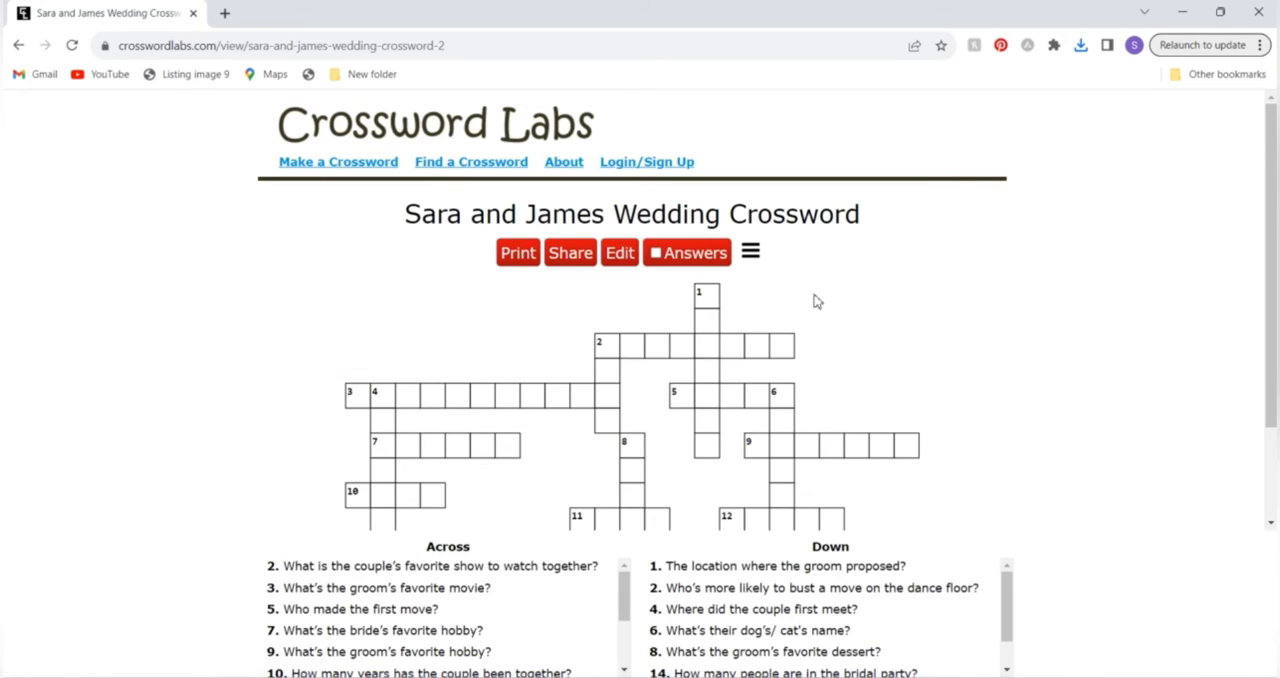
mouse_move(196, 496)
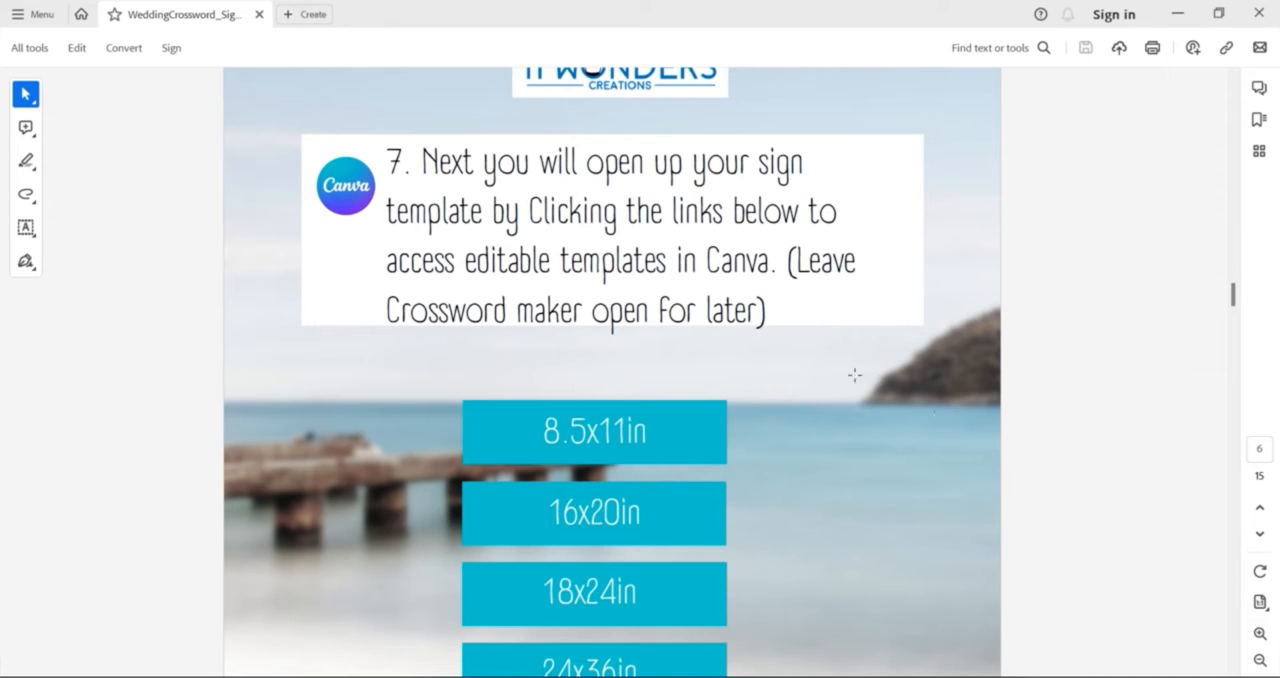
mouse_move(328, 284)
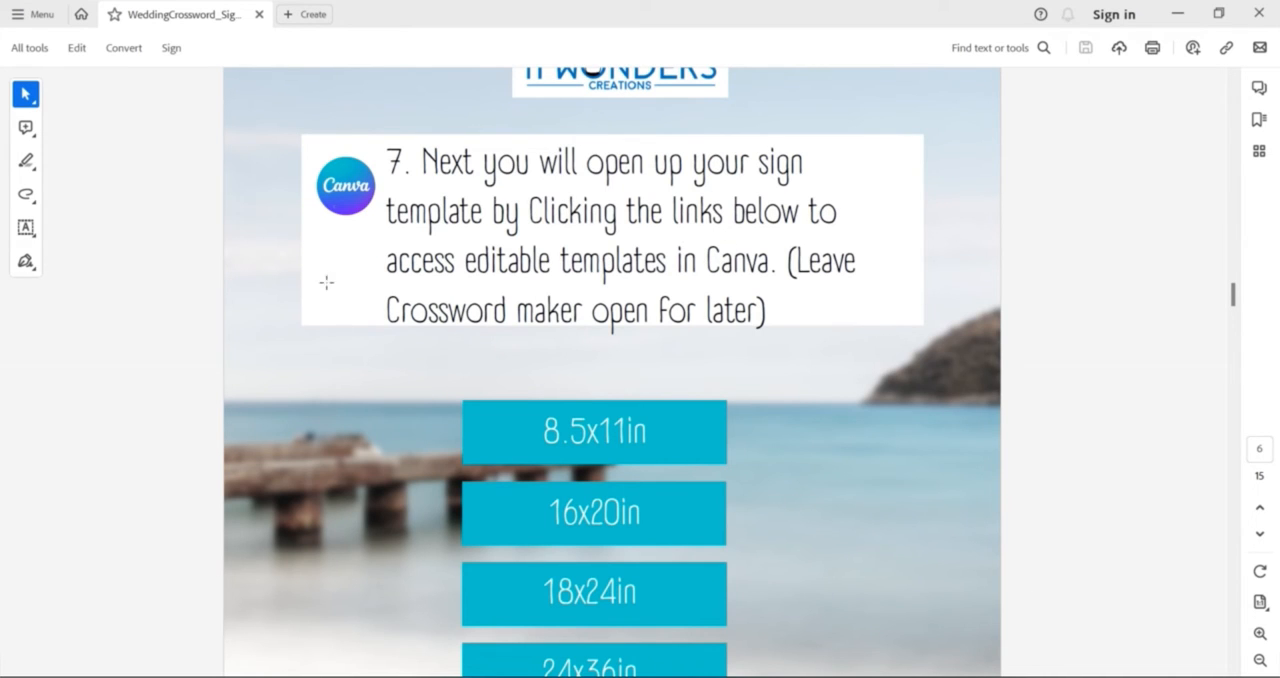
mouse_move(688, 422)
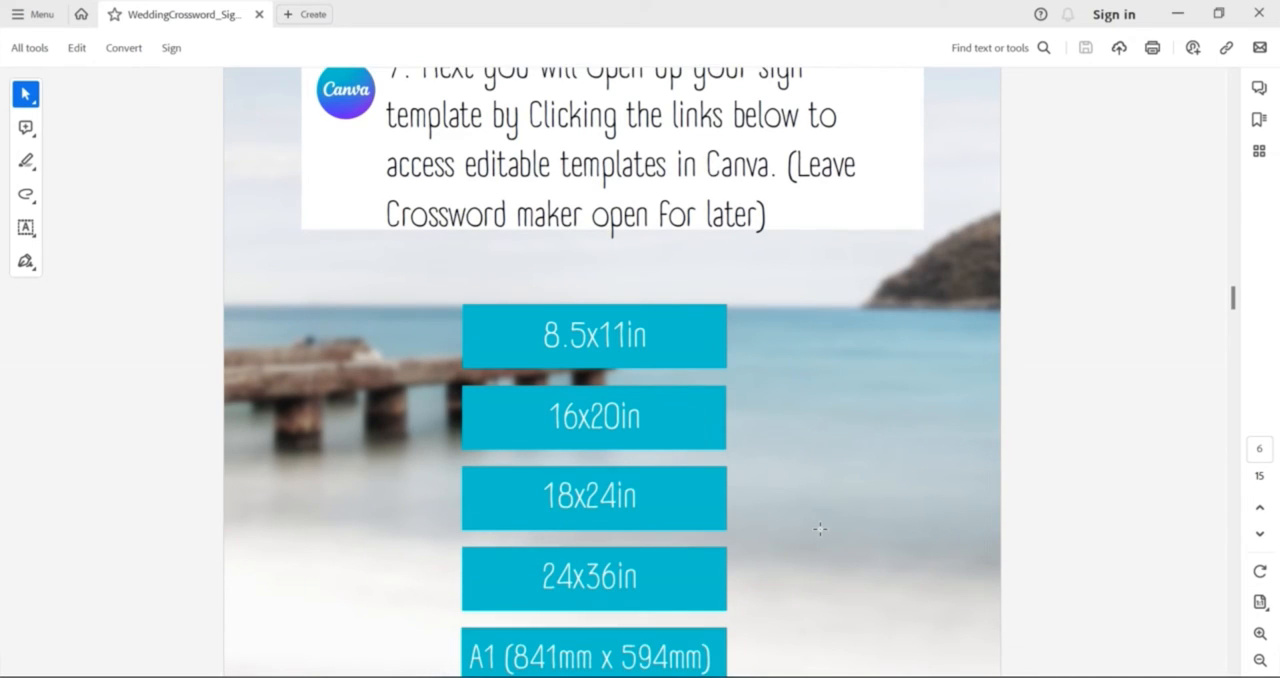
- Scroll the guide to step 7's sign template size links for the Canva template
scroll(down, 3)
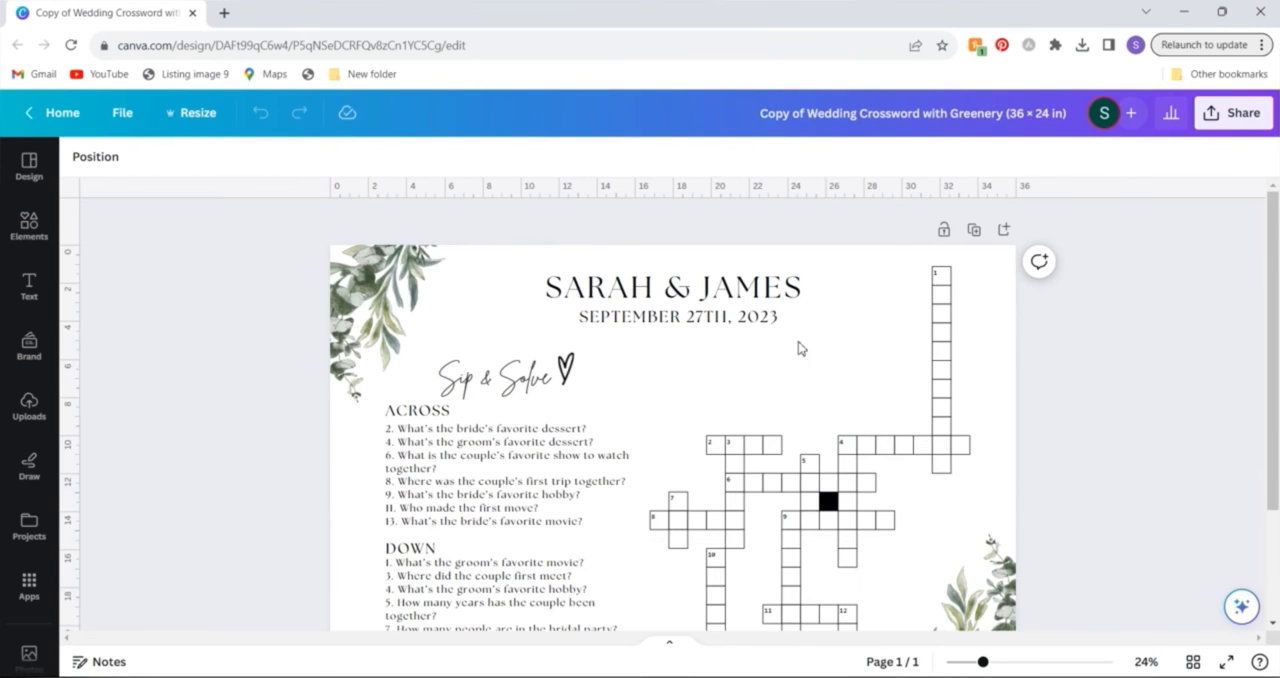
- Change the heading name to ERICA and the wedding month to OCTOBER
click(672, 288)
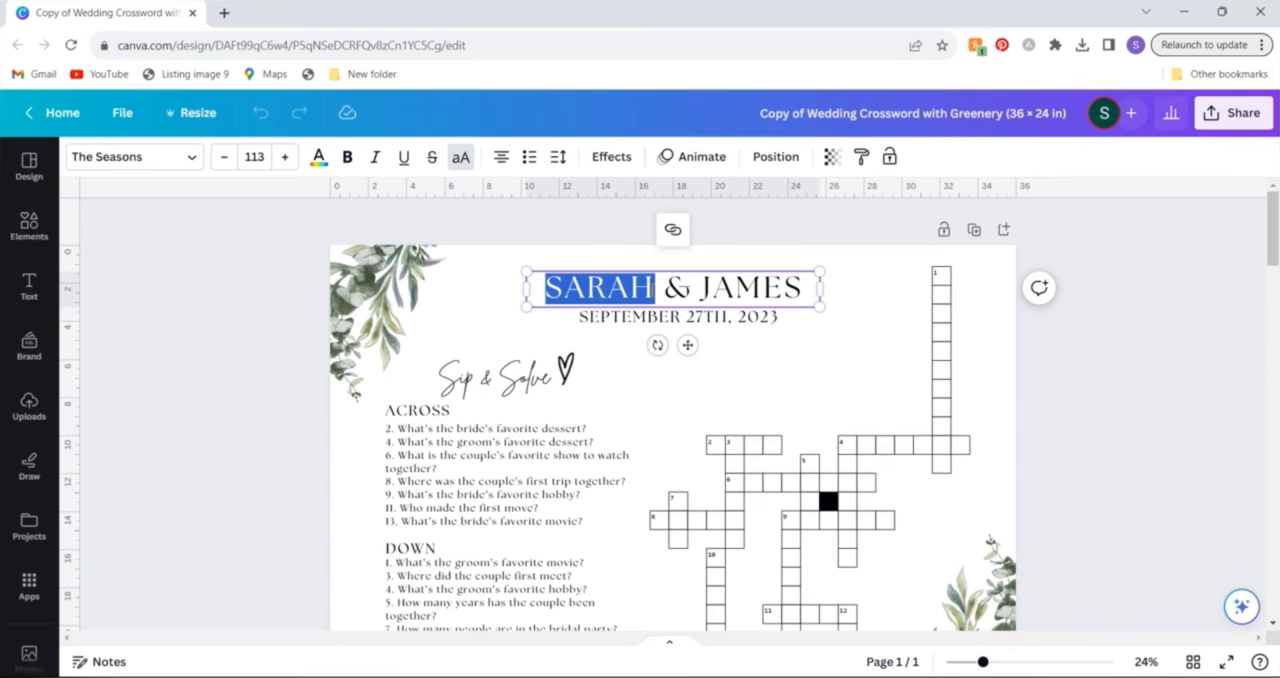
text(ERICA)
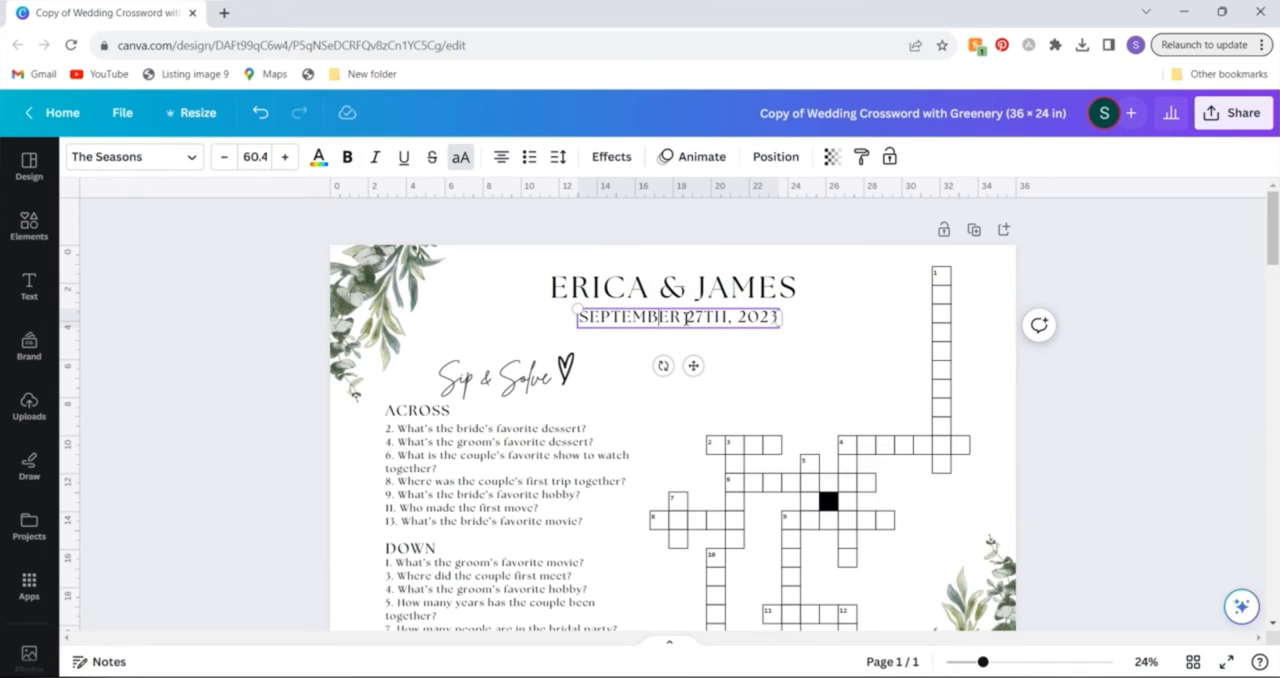
double_click(630, 316)
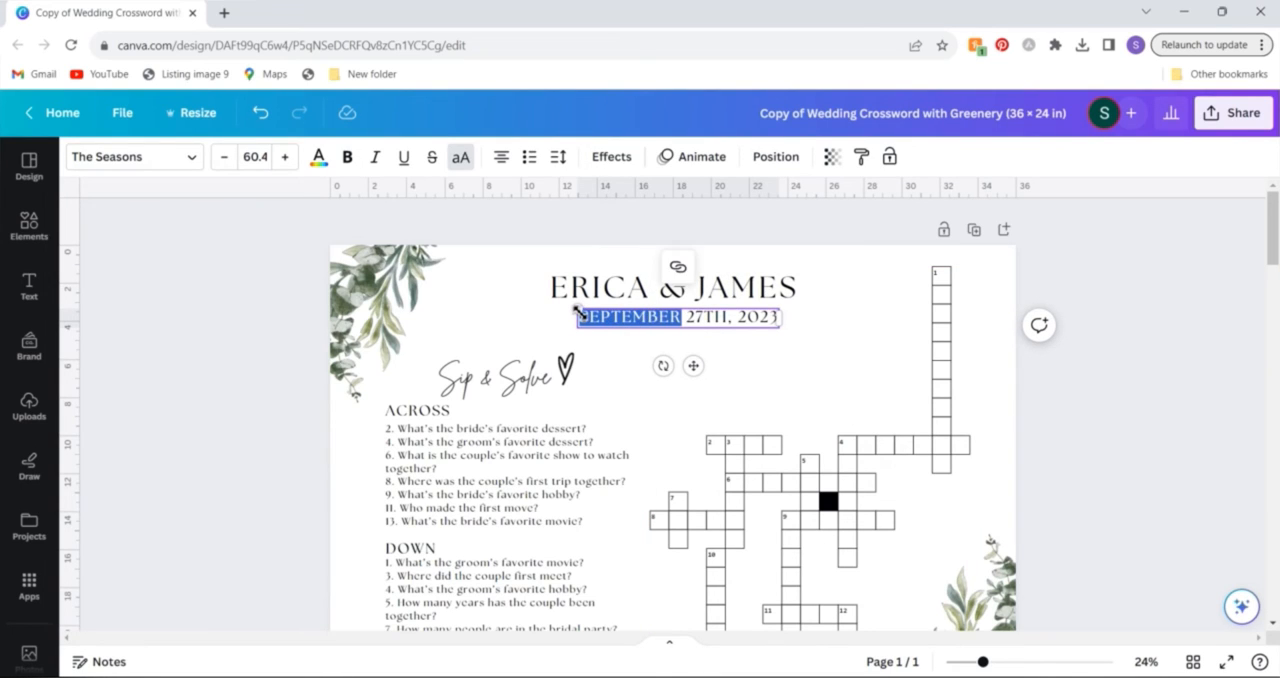
text(OCTOBER)
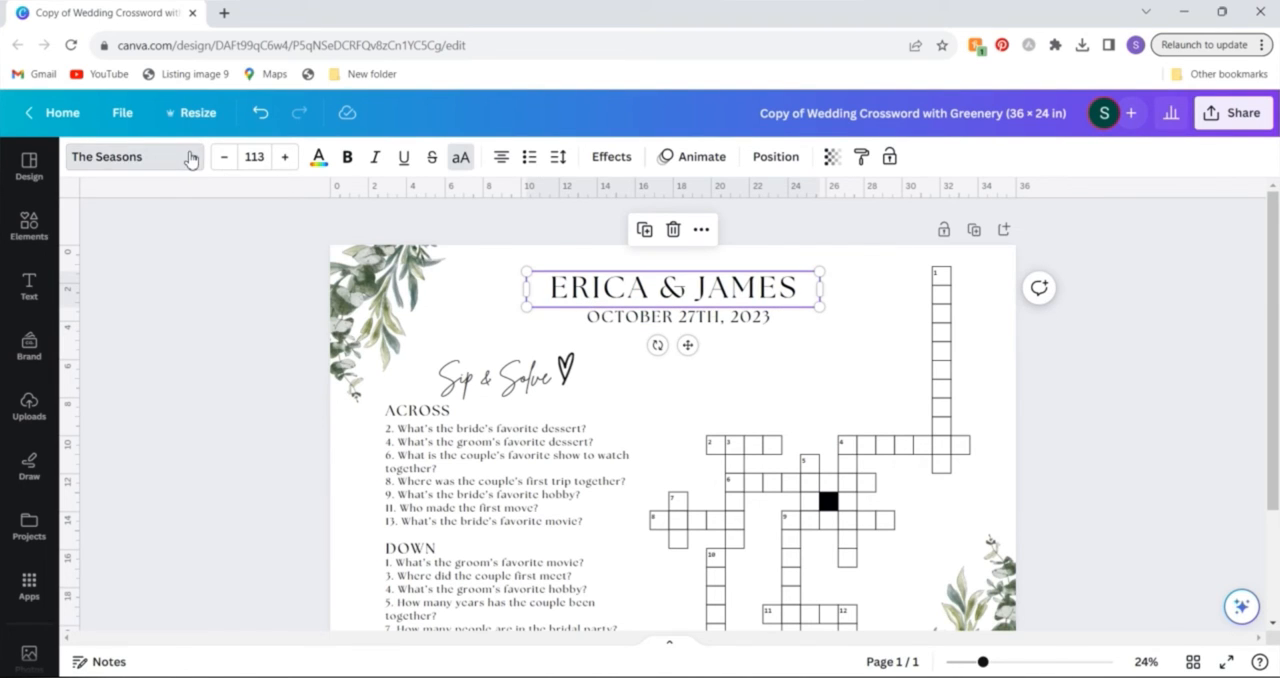
- Review the heading font choices, keep the current font, and bring up the uploaded crossword images
click(116, 156)
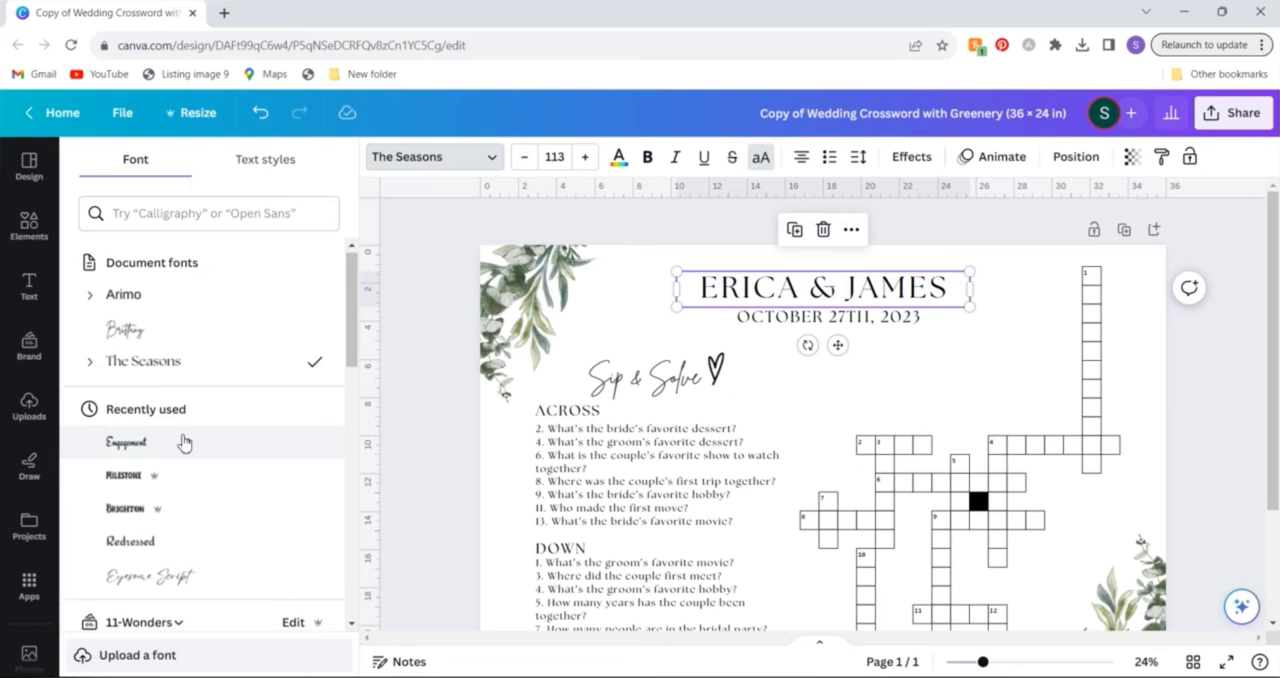
scroll(down, 3)
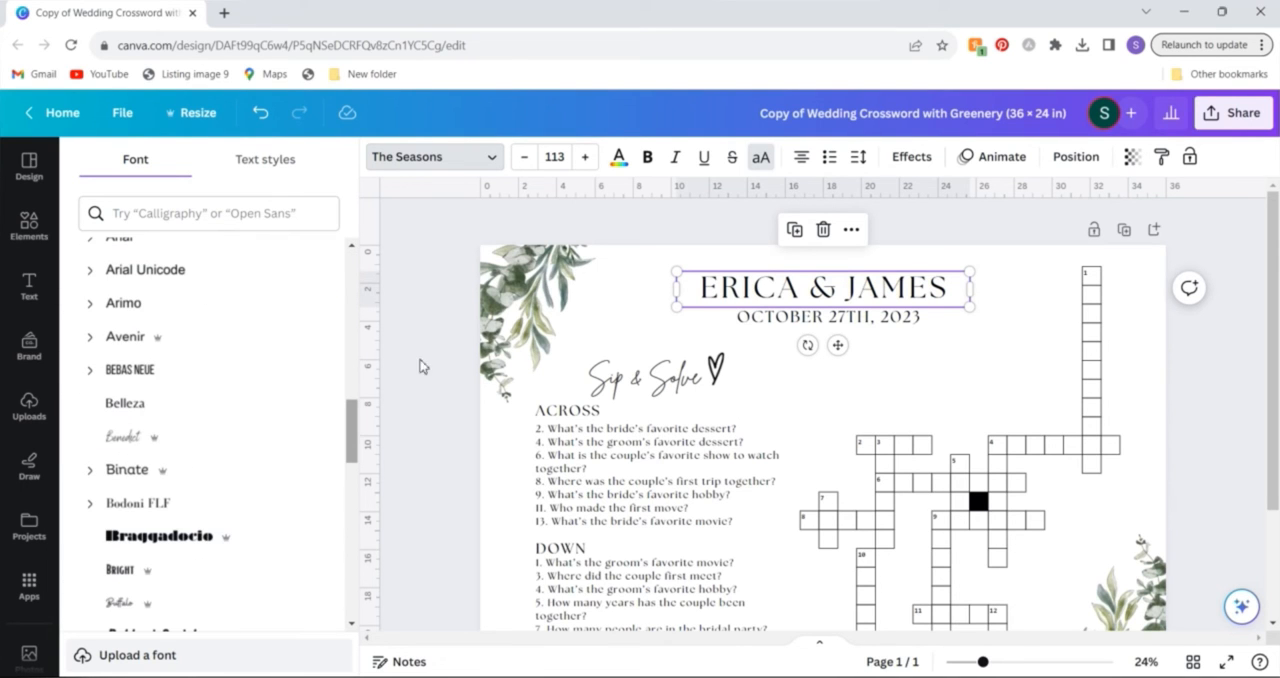
click(822, 316)
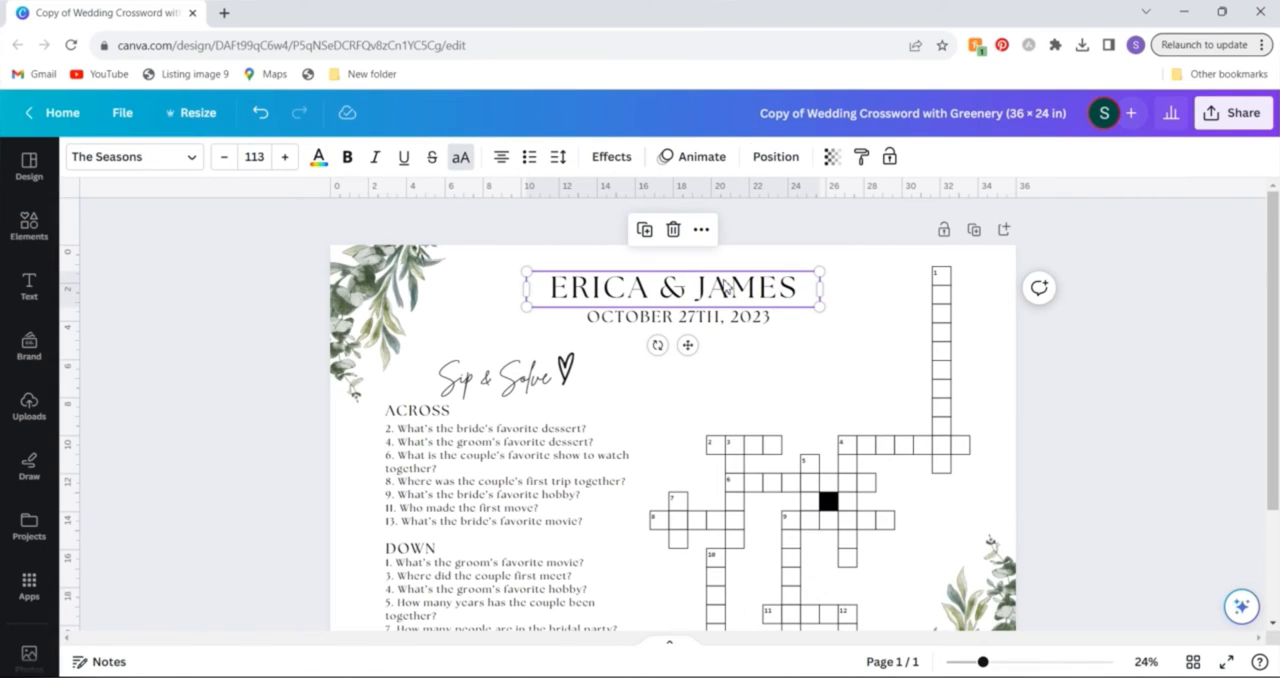
mouse_move(612, 360)
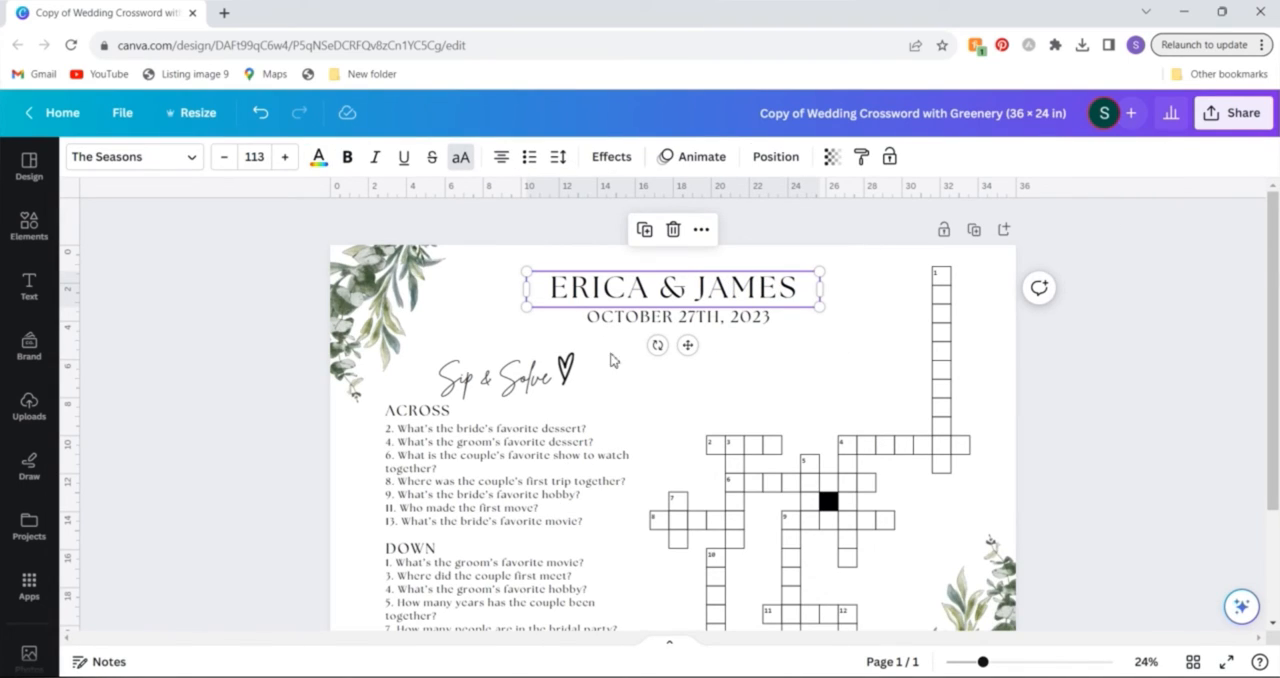
mouse_move(812, 470)
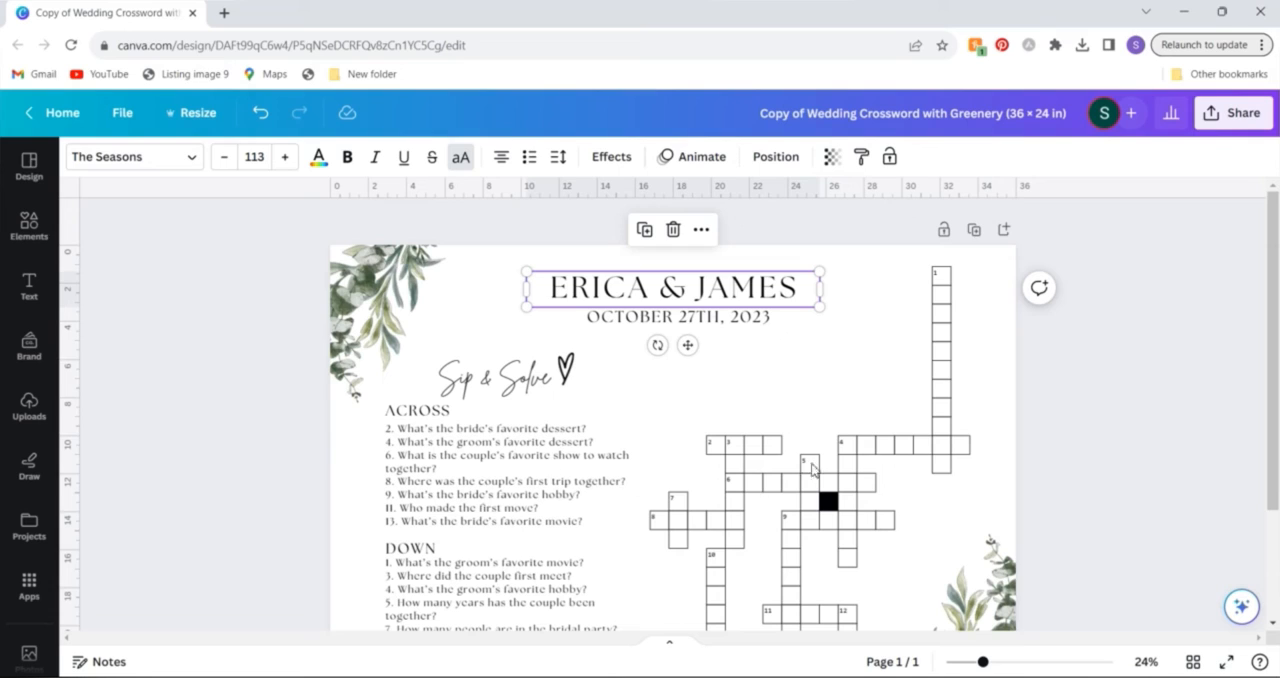
mouse_move(720, 538)
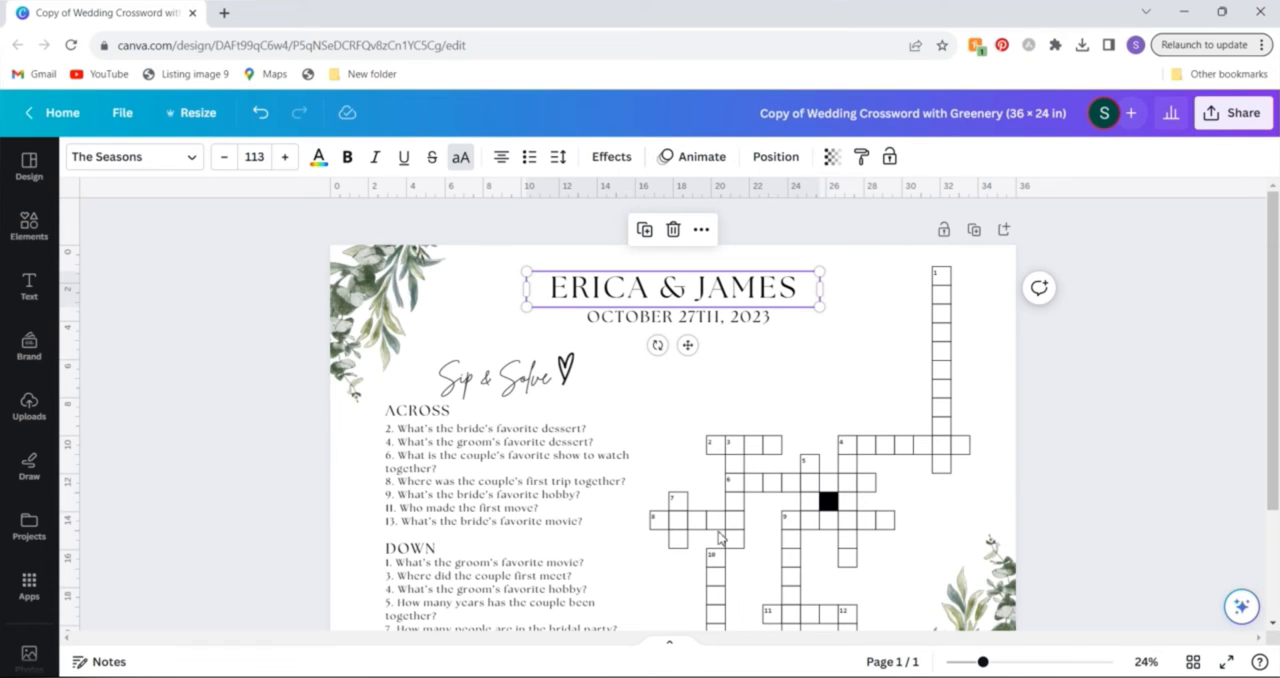
click(862, 452)
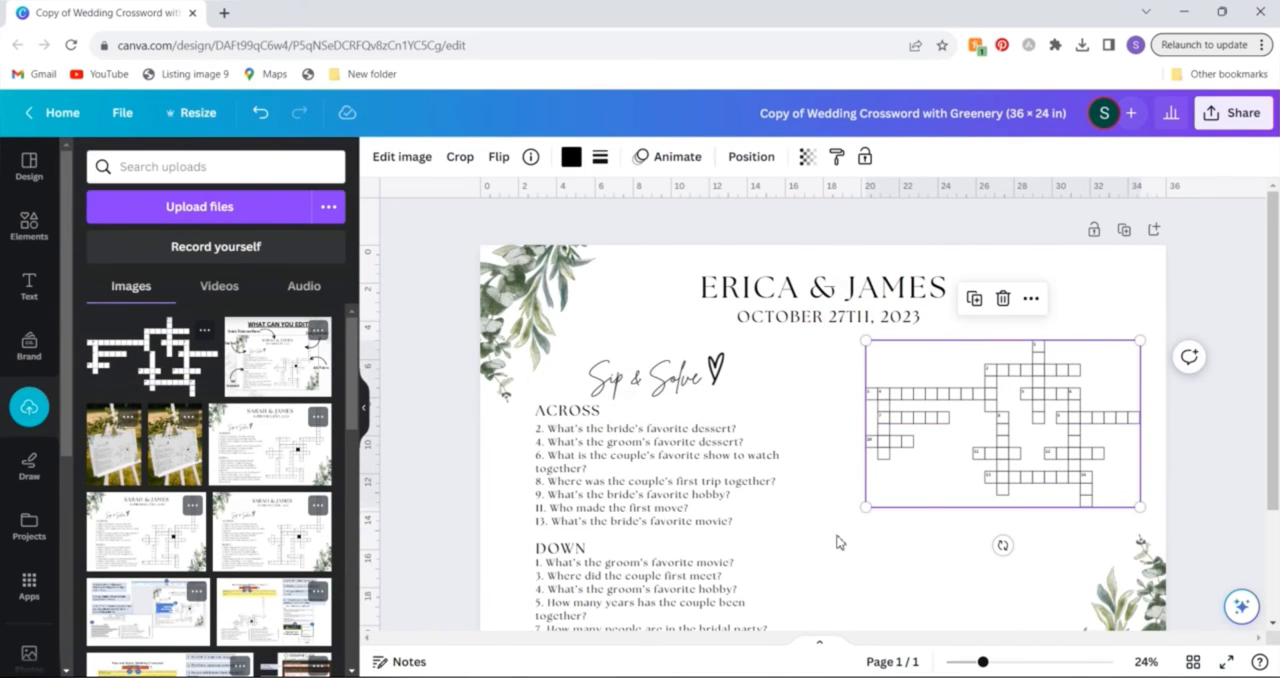
- Enlarge the uploaded crossword grid image across the right side of the sign
drag(866, 506, 752, 576)
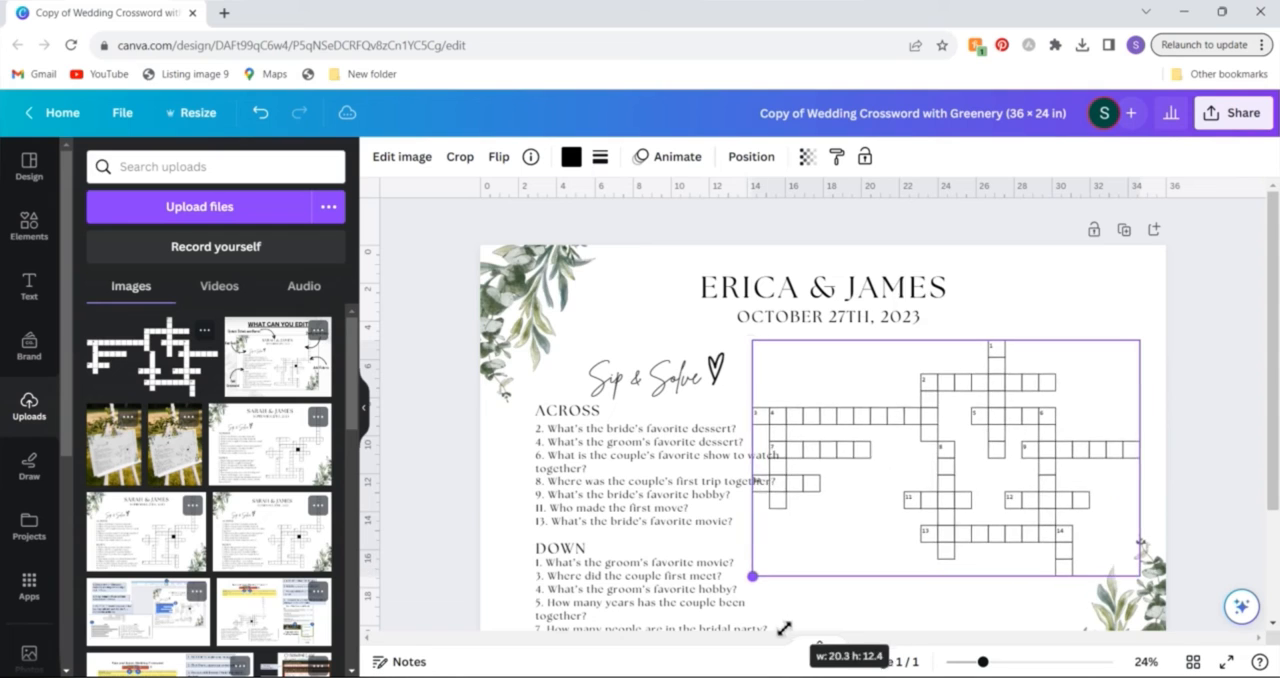
scroll(down, 3)
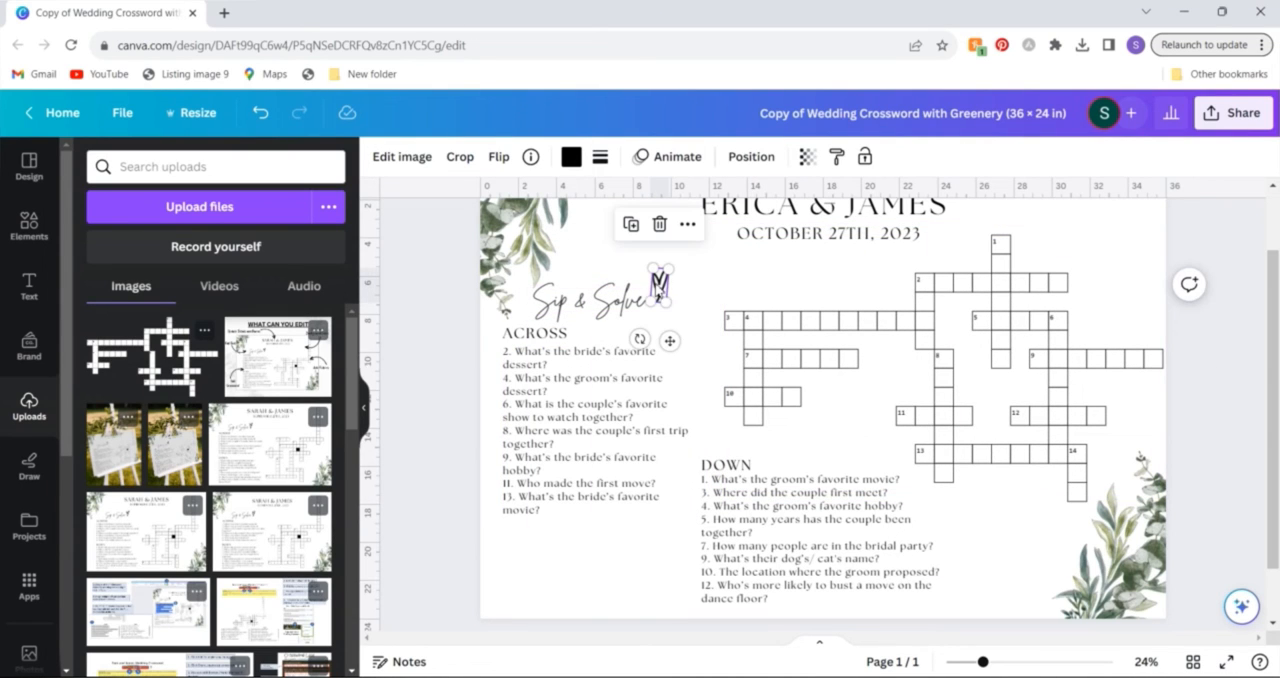
mouse_move(732, 440)
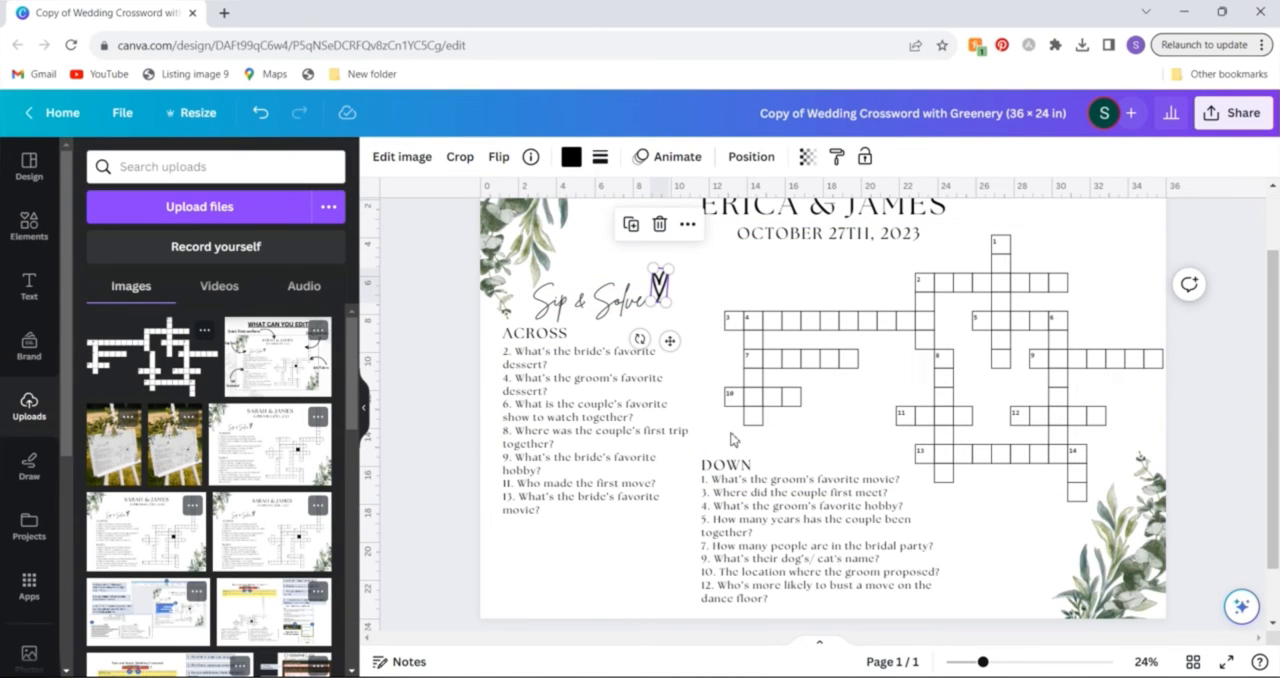
mouse_move(972, 336)
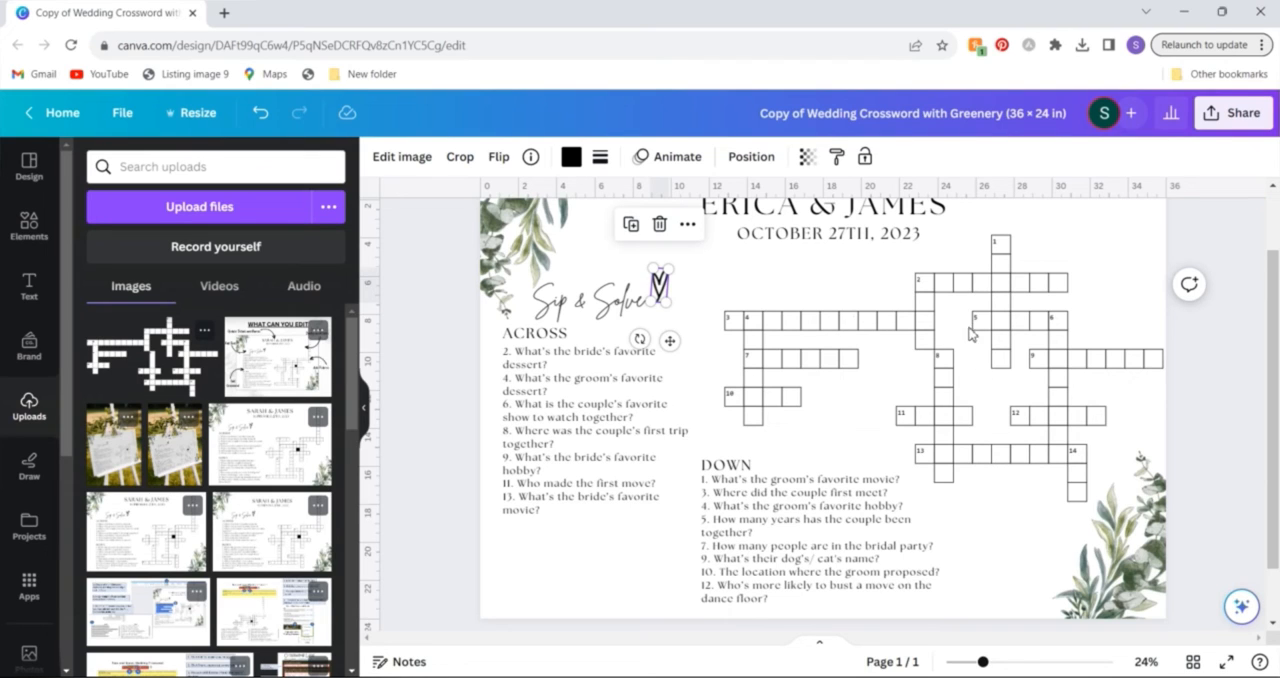
mouse_move(616, 580)
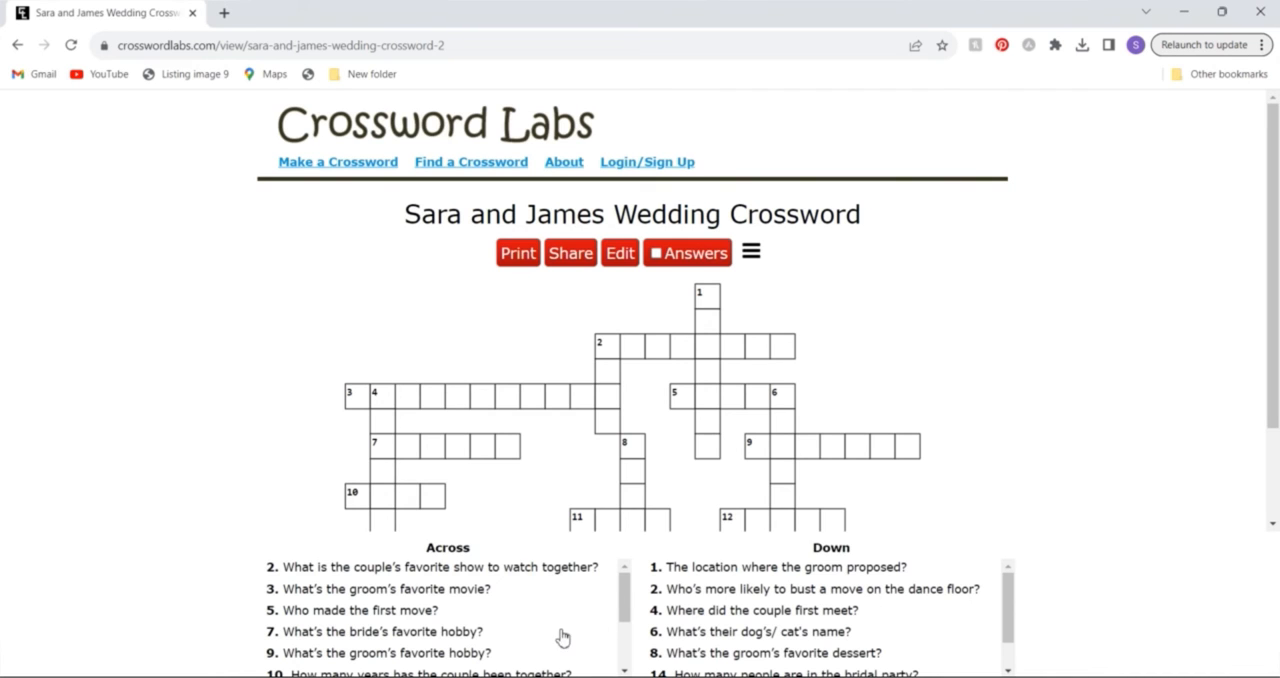
- Scroll the Crossword Labs page down to the Across clues list
scroll(down, 3)
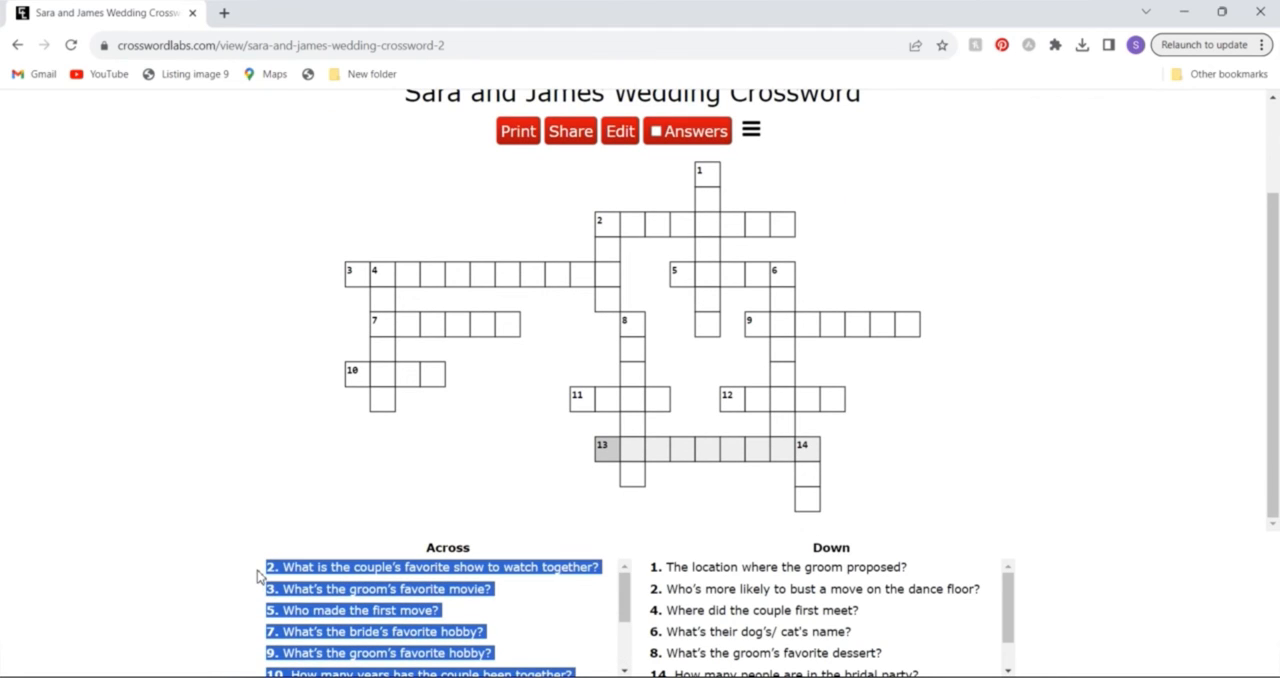
mouse_move(332, 574)
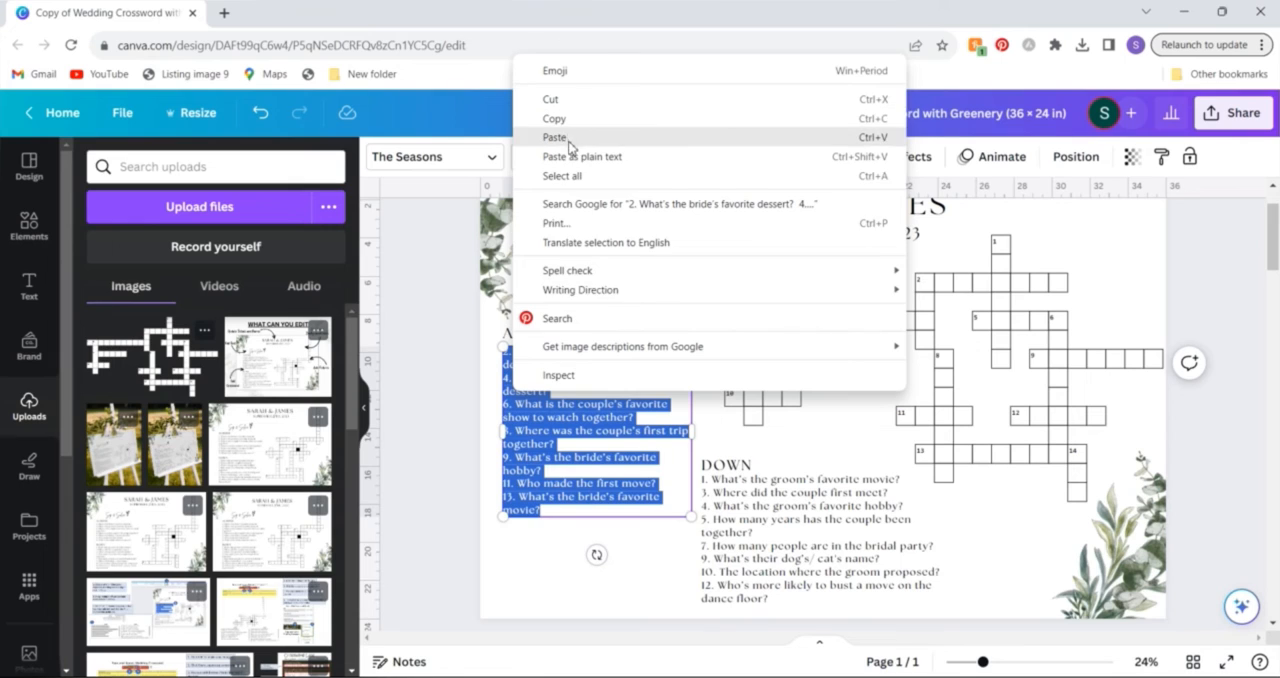
- Paste the copied Across clues into the ACROSS box and select the pasted text
click(556, 136)
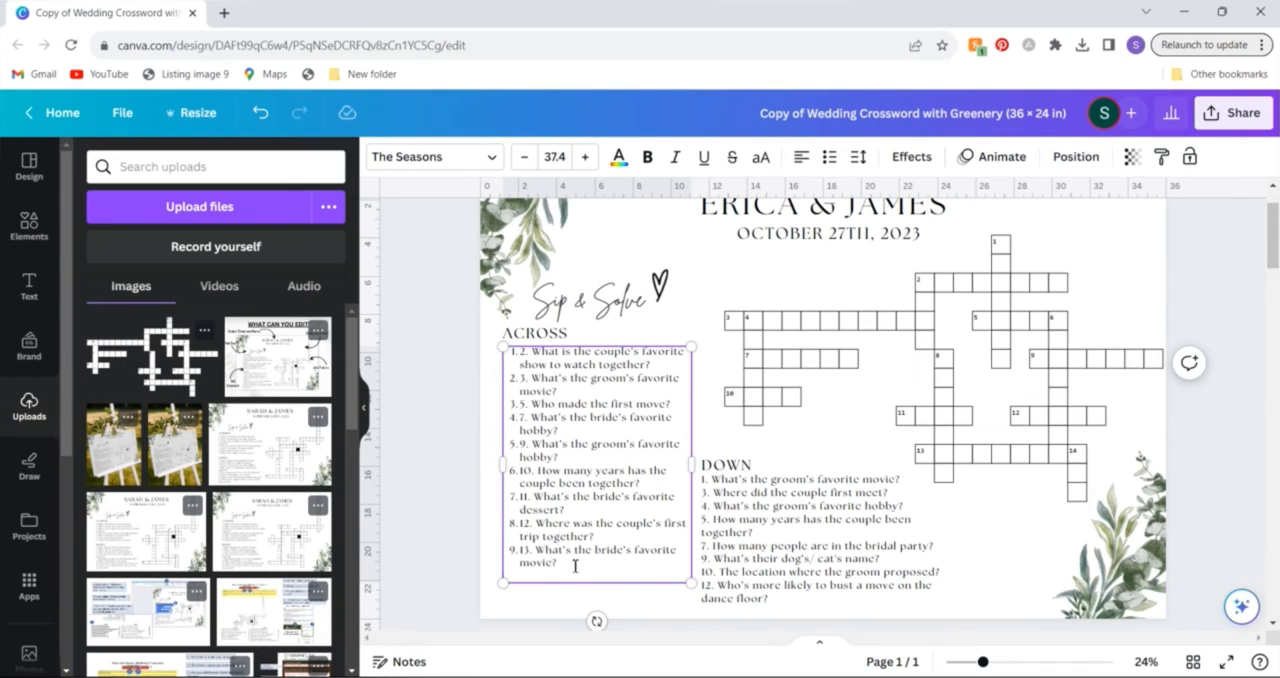
click(830, 156)
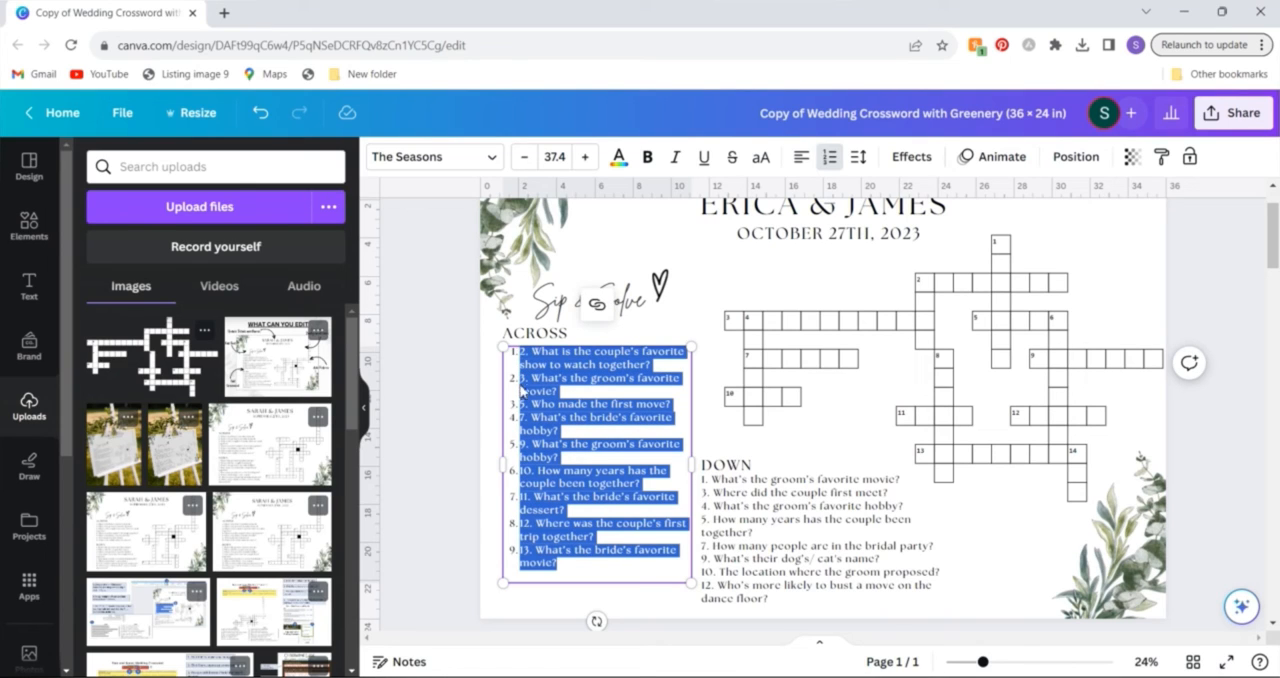
mouse_move(512, 326)
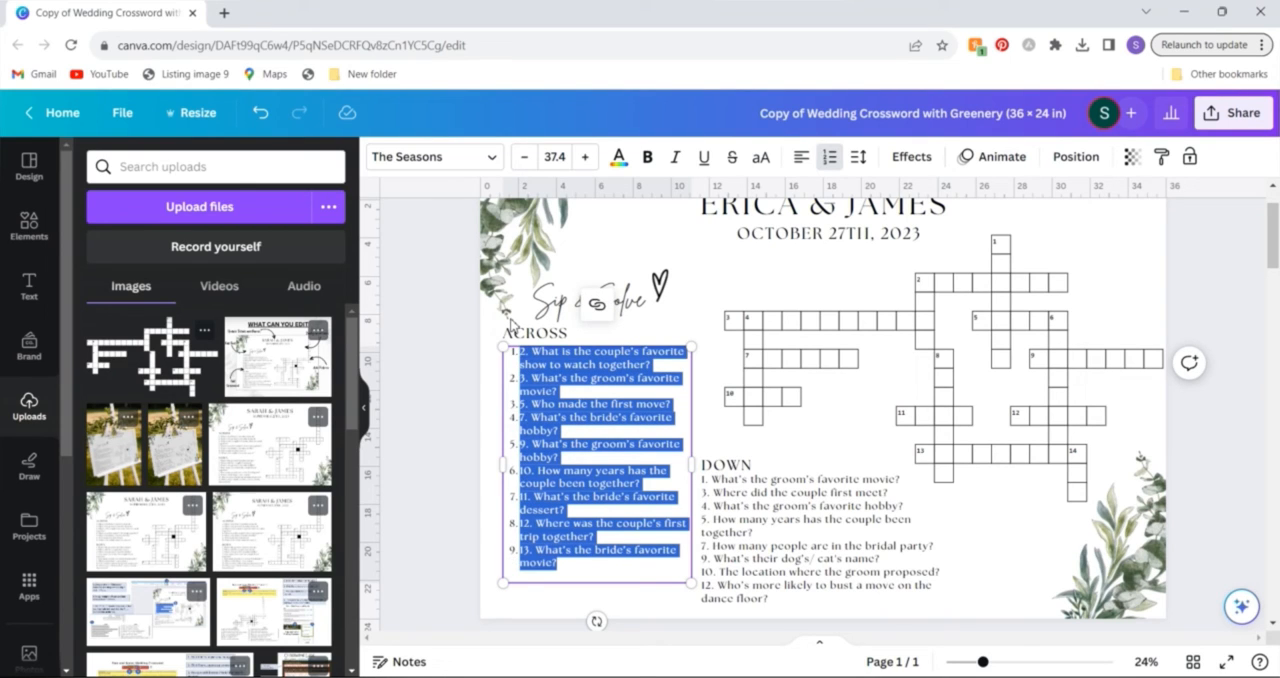
mouse_move(828, 156)
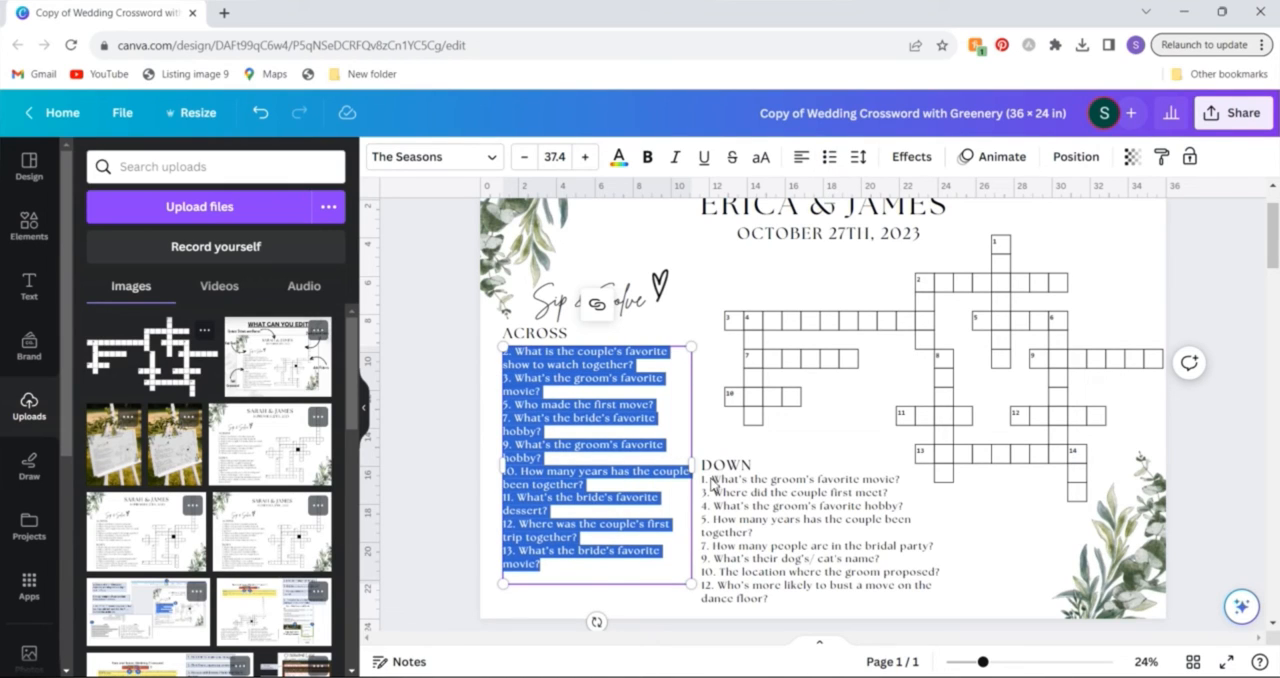
mouse_move(752, 358)
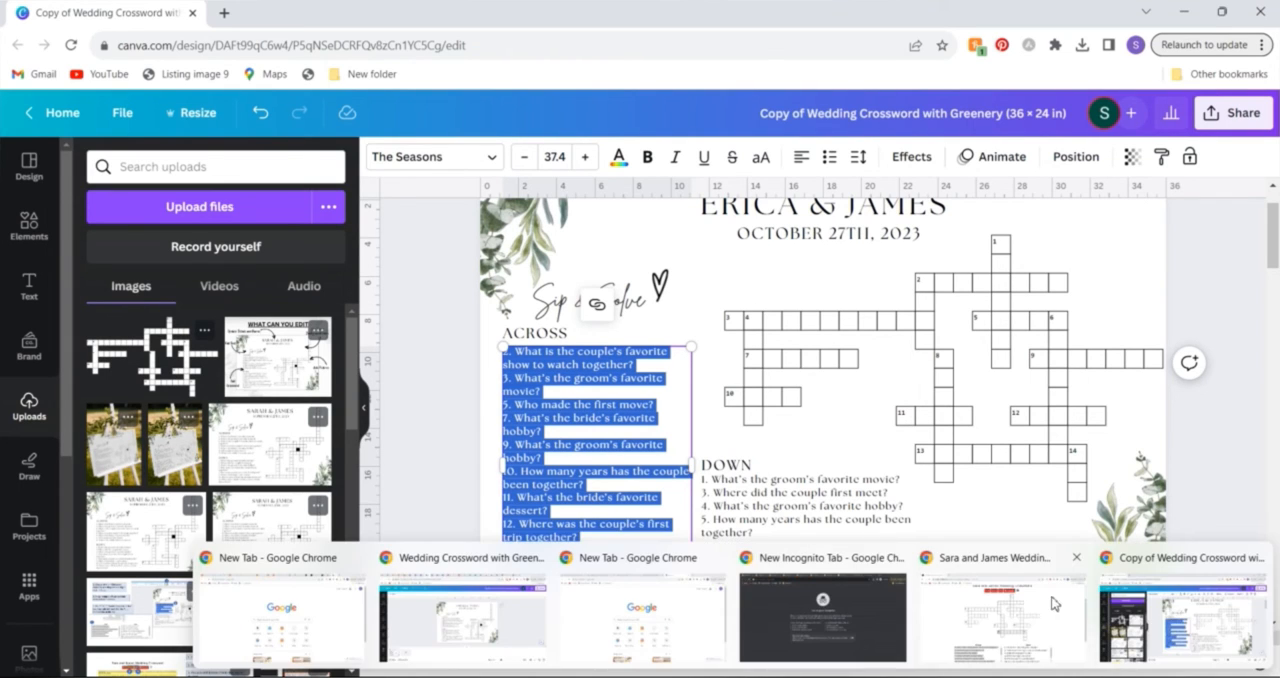
- Bring the Down clues from Crossword Labs into the DOWN box and deselect it
click(1000, 556)
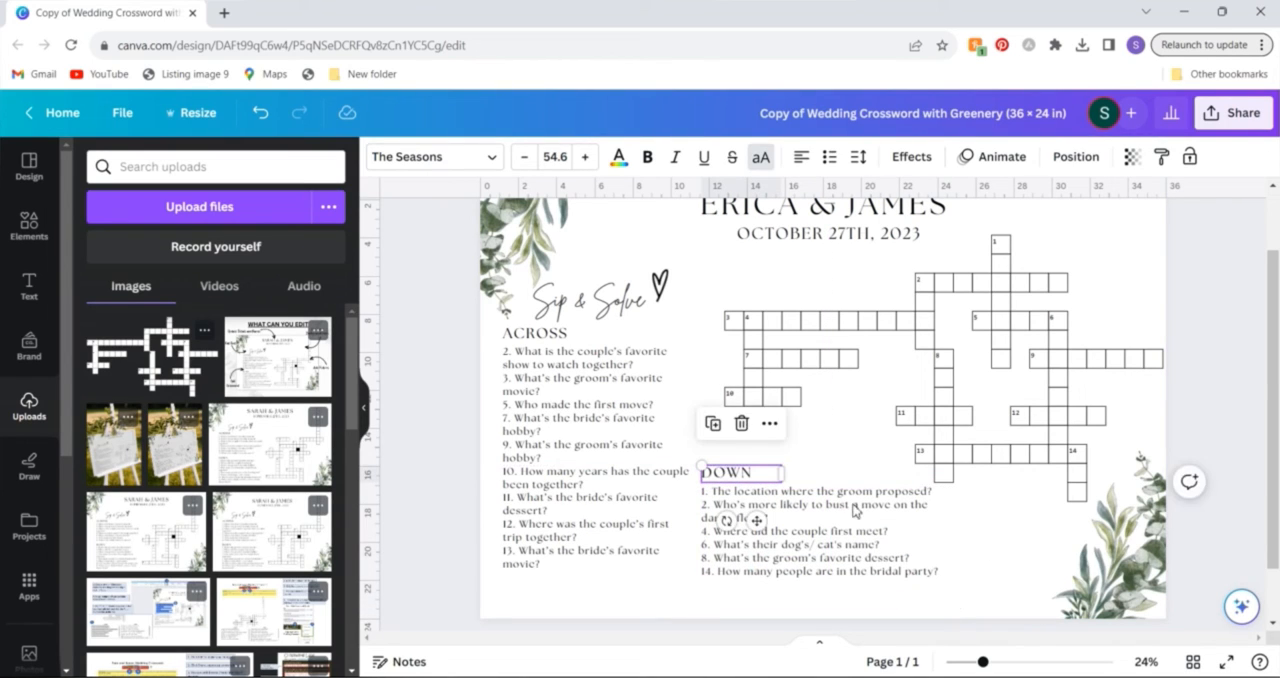
click(720, 378)
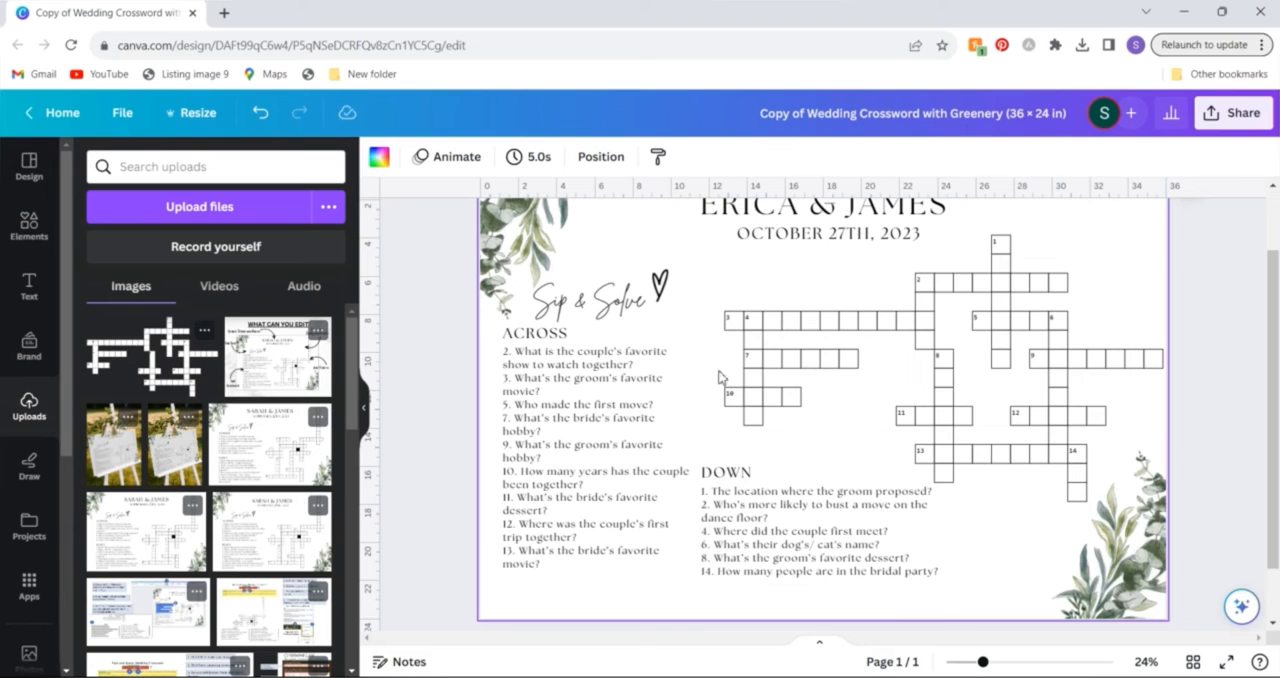
mouse_move(896, 452)
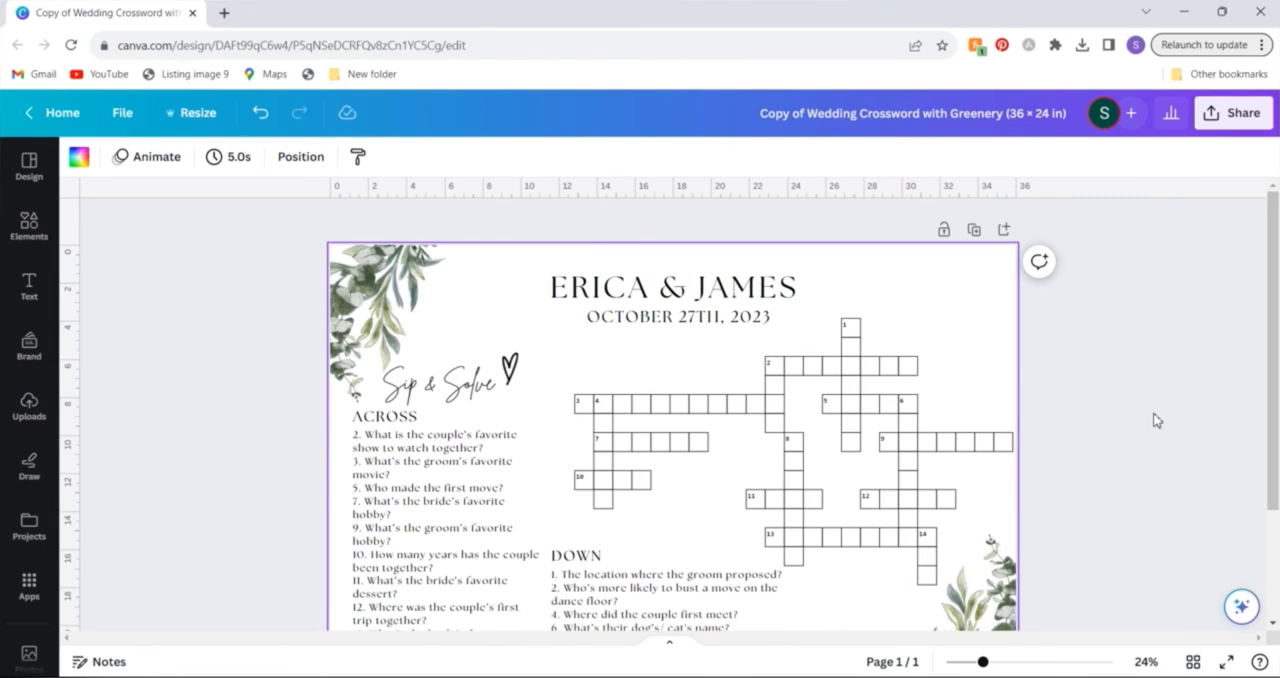
- Review the sign's download file types (JPG, PNG, PDF) from the Share menu
scroll(down, 3)
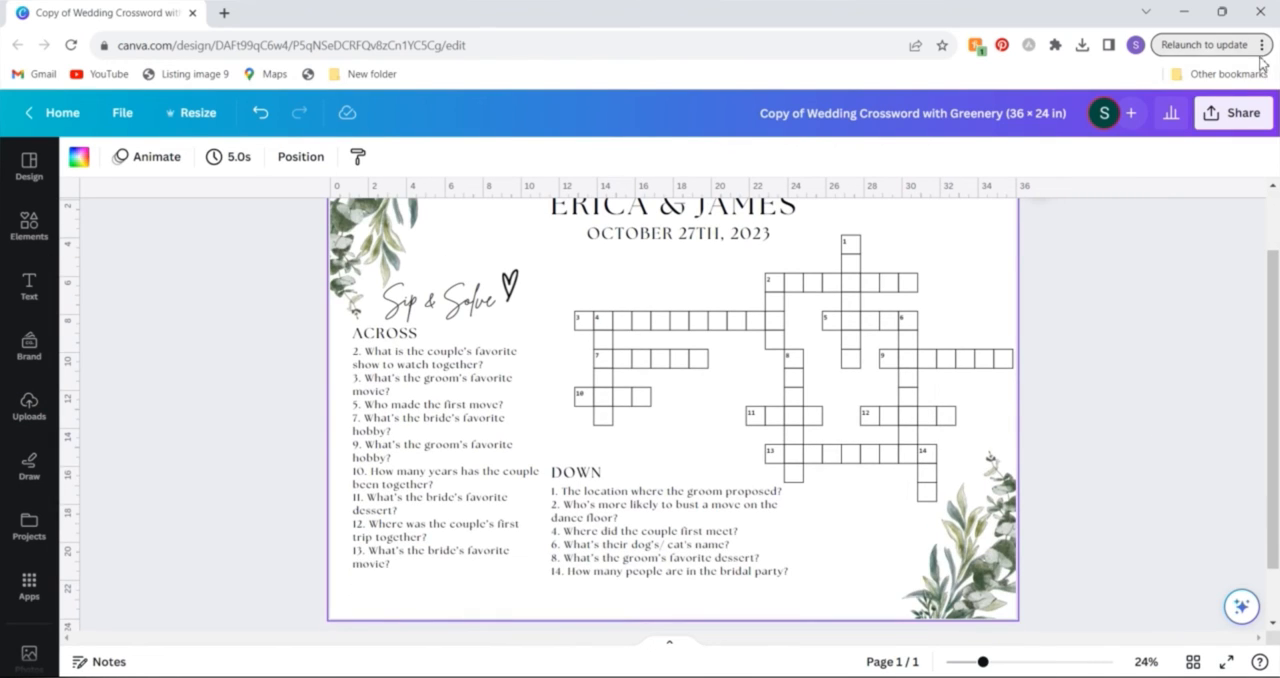
click(1232, 112)
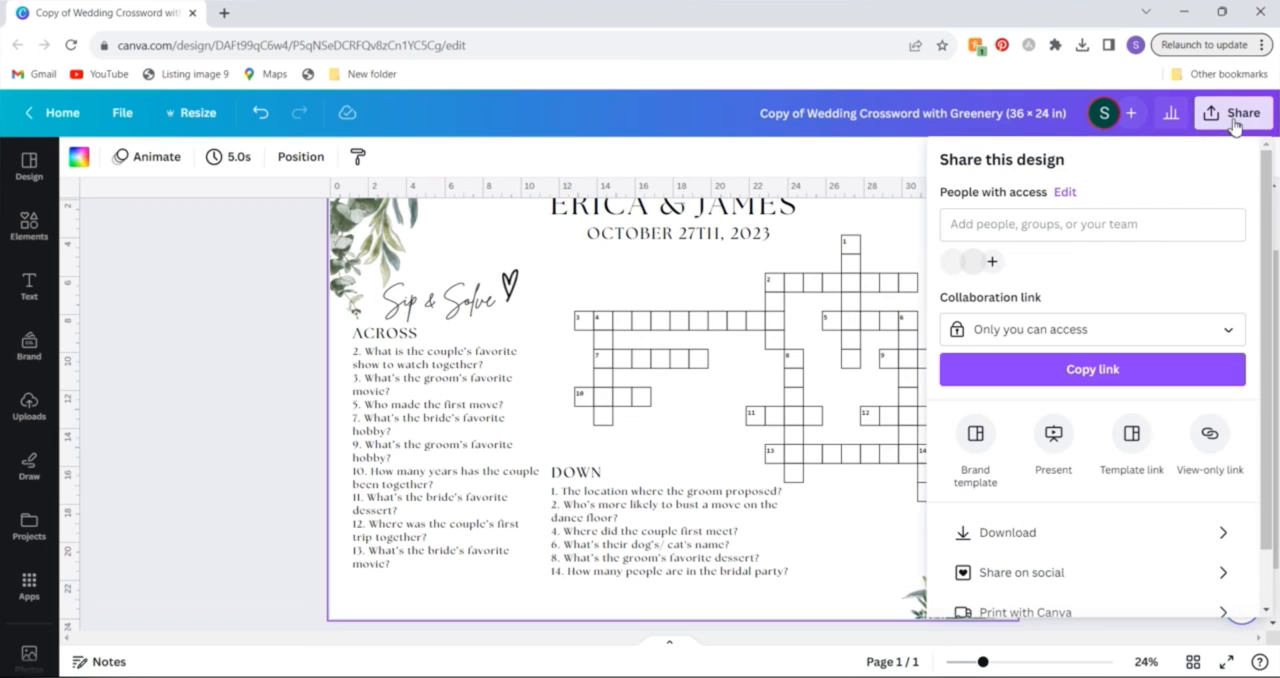
click(1004, 532)
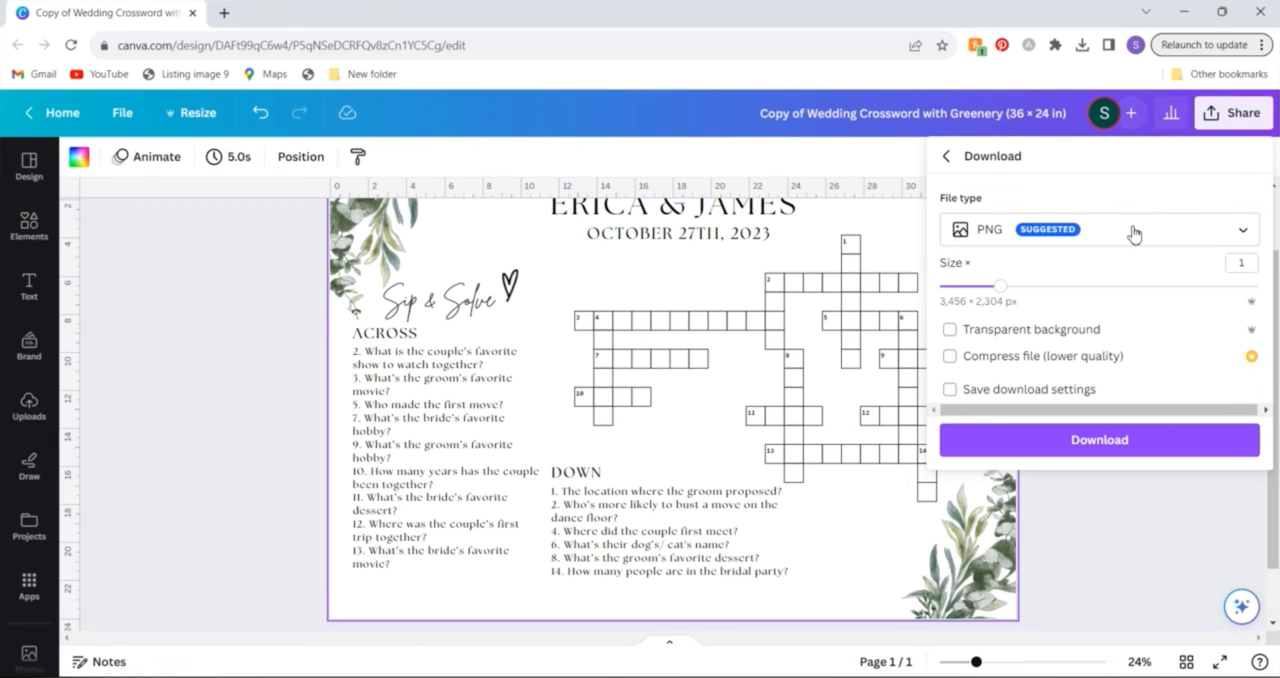
click(1098, 228)
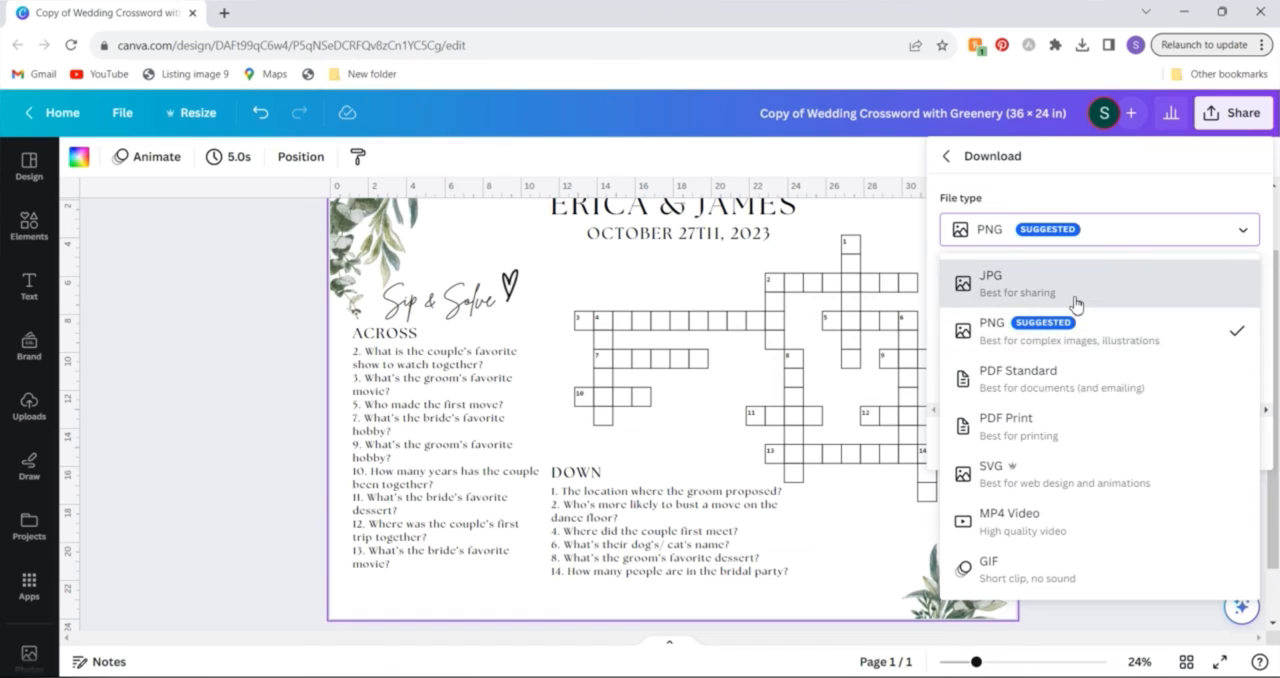
mouse_move(1164, 184)
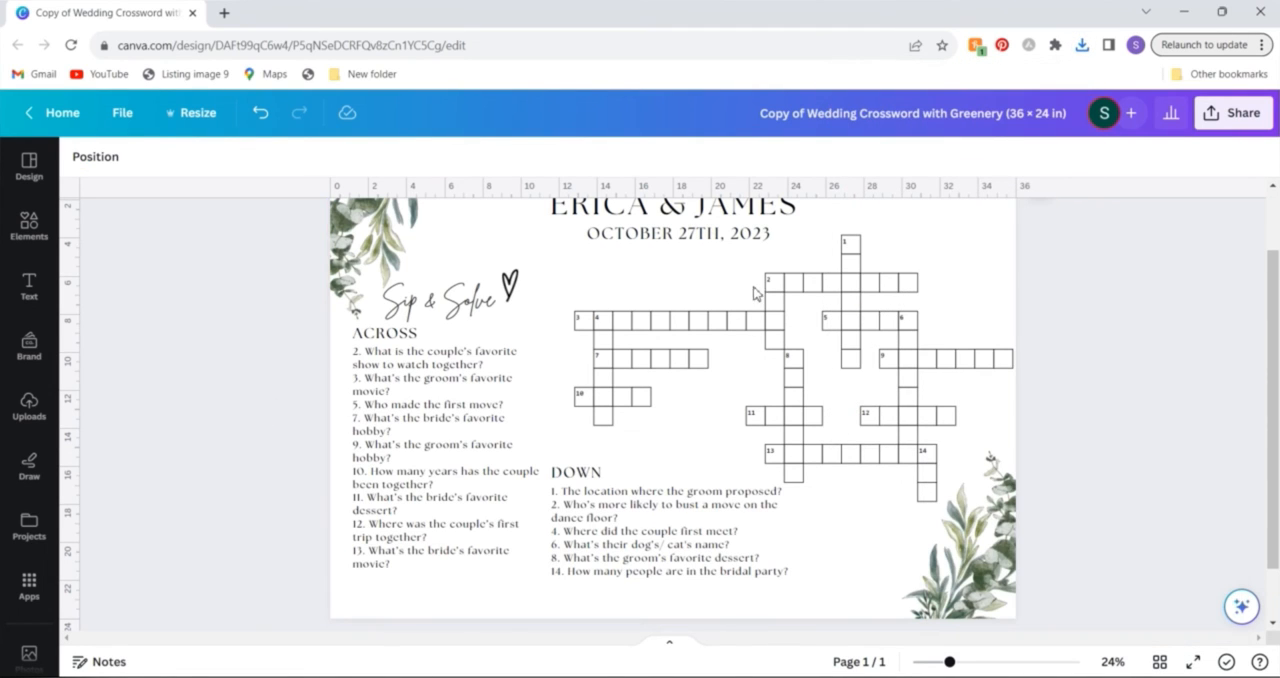
mouse_move(1134, 334)
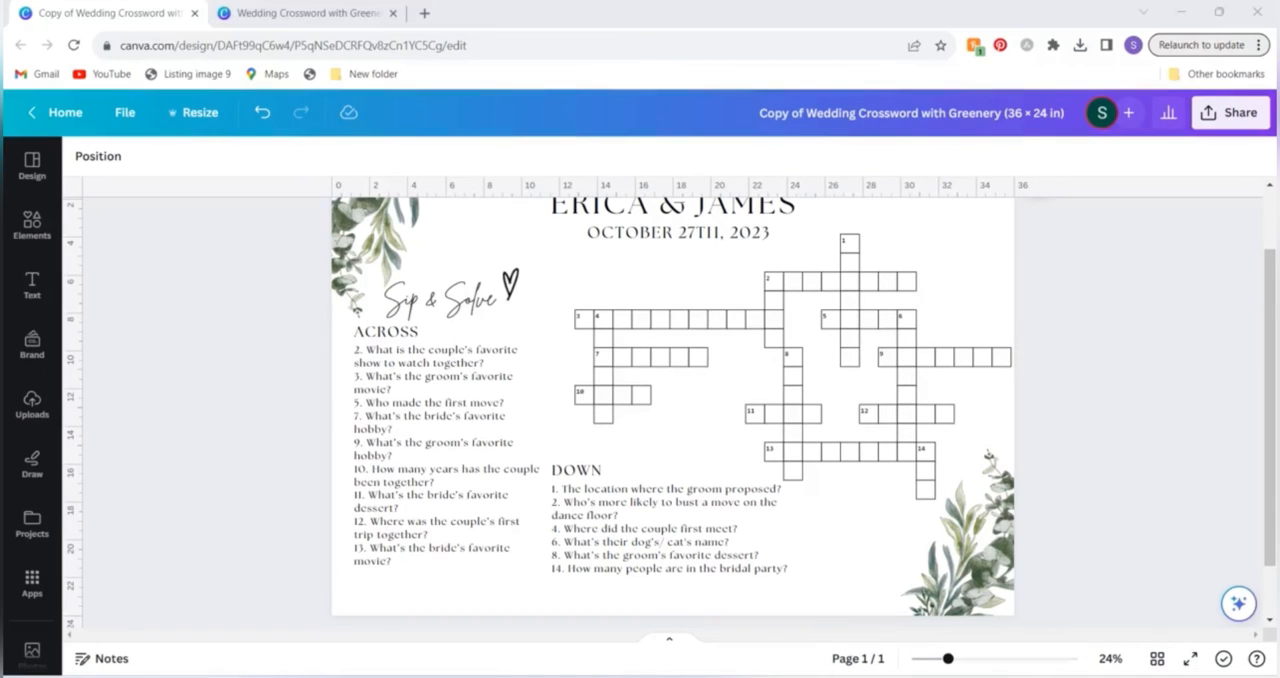
mouse_move(1032, 640)
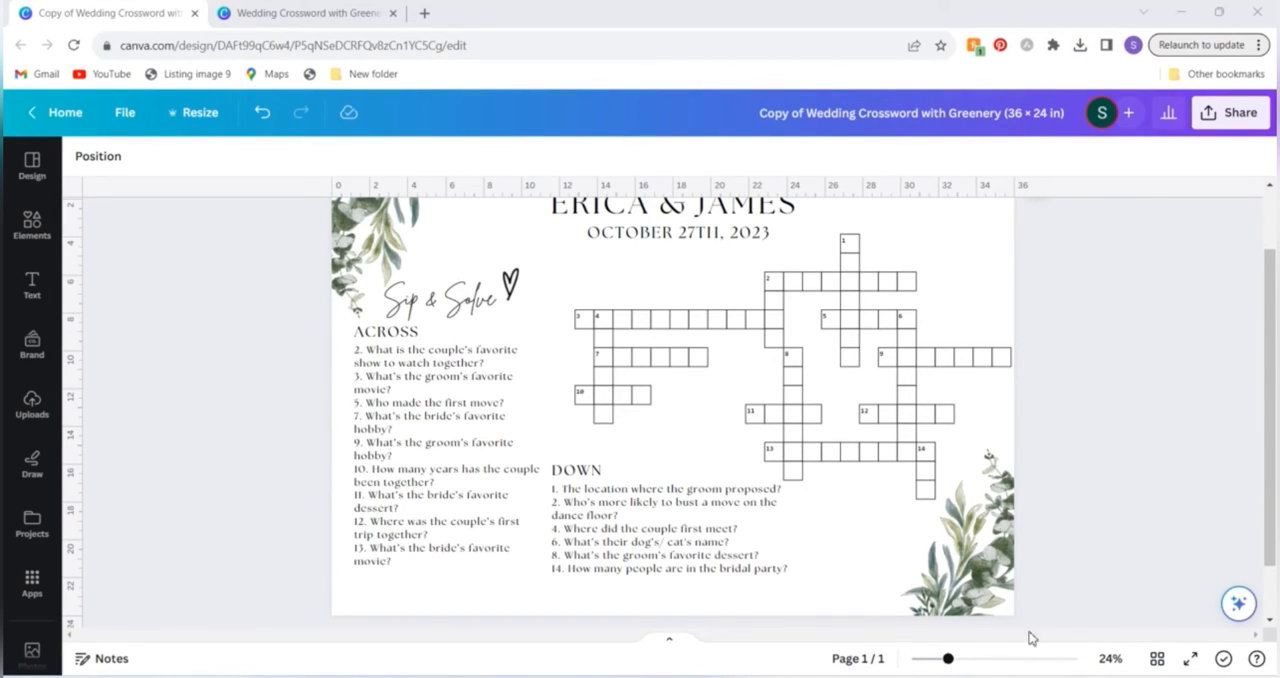
mouse_move(968, 348)
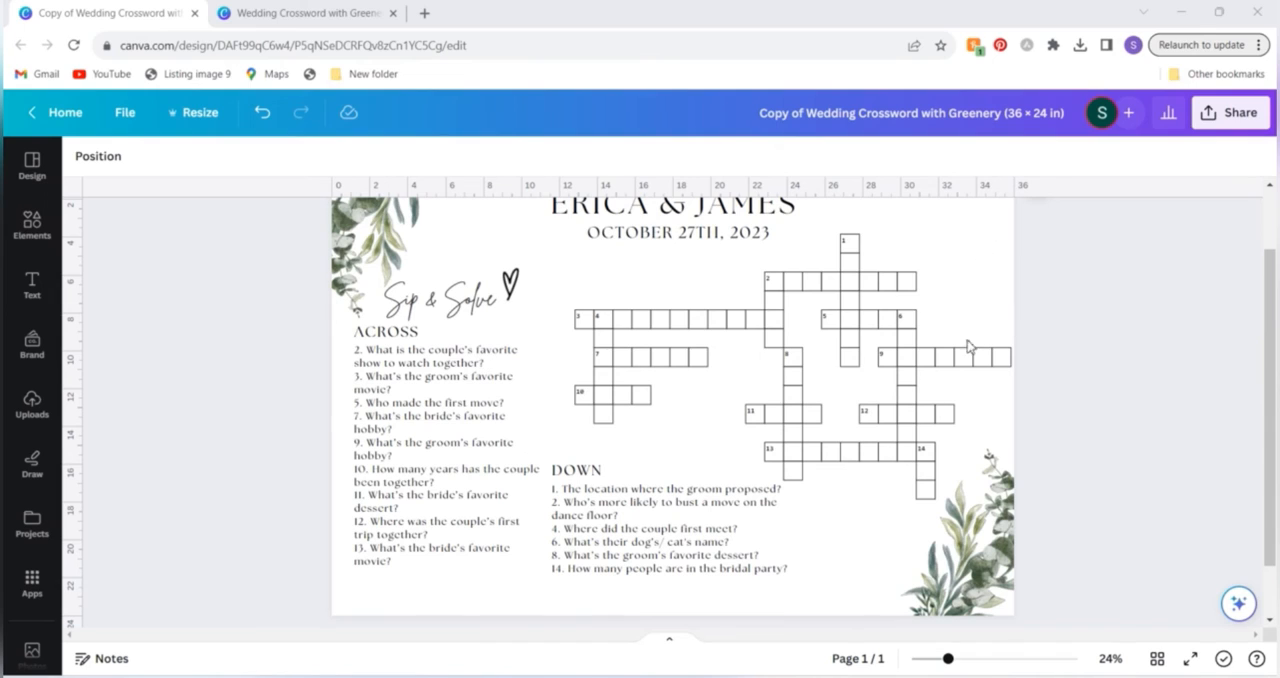
mouse_move(1000, 340)
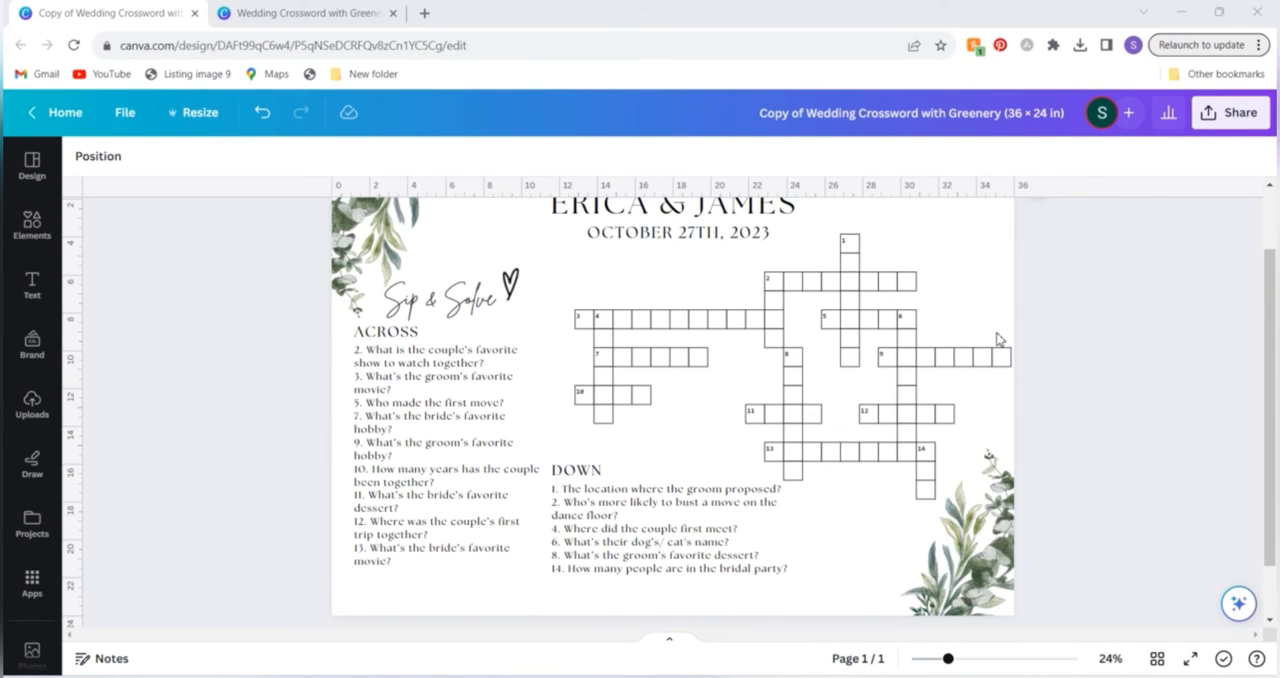
mouse_move(292, 350)
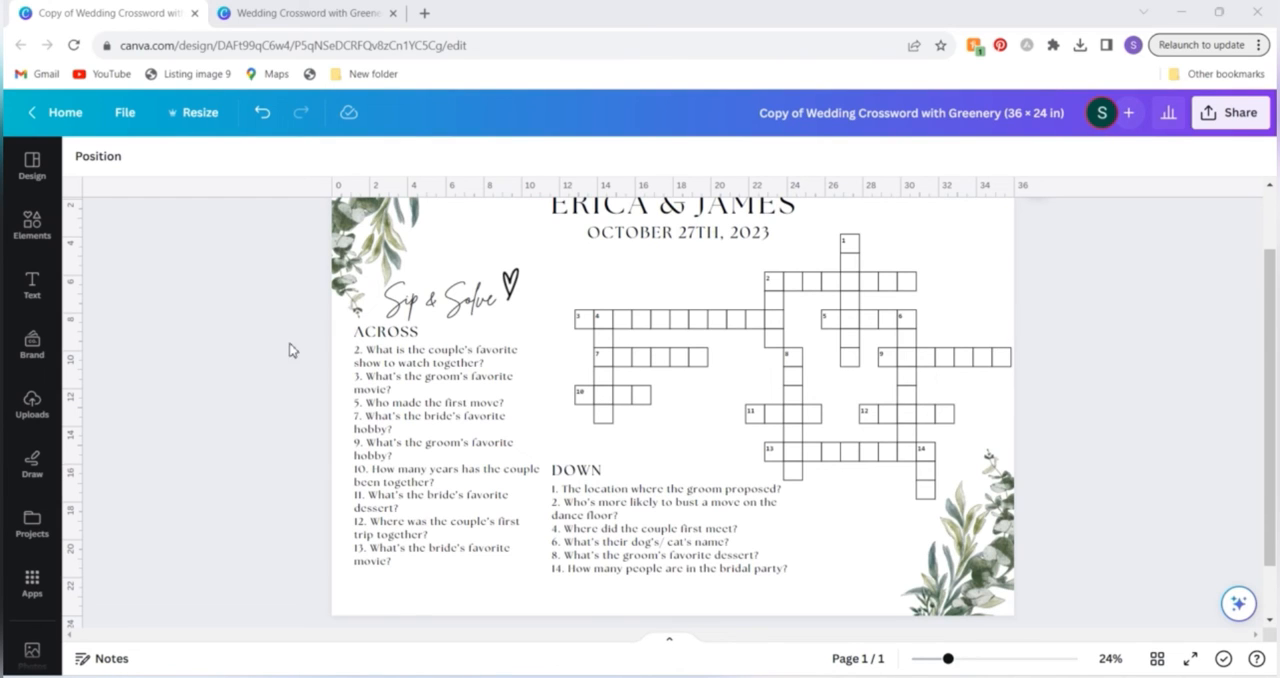
mouse_move(292, 368)
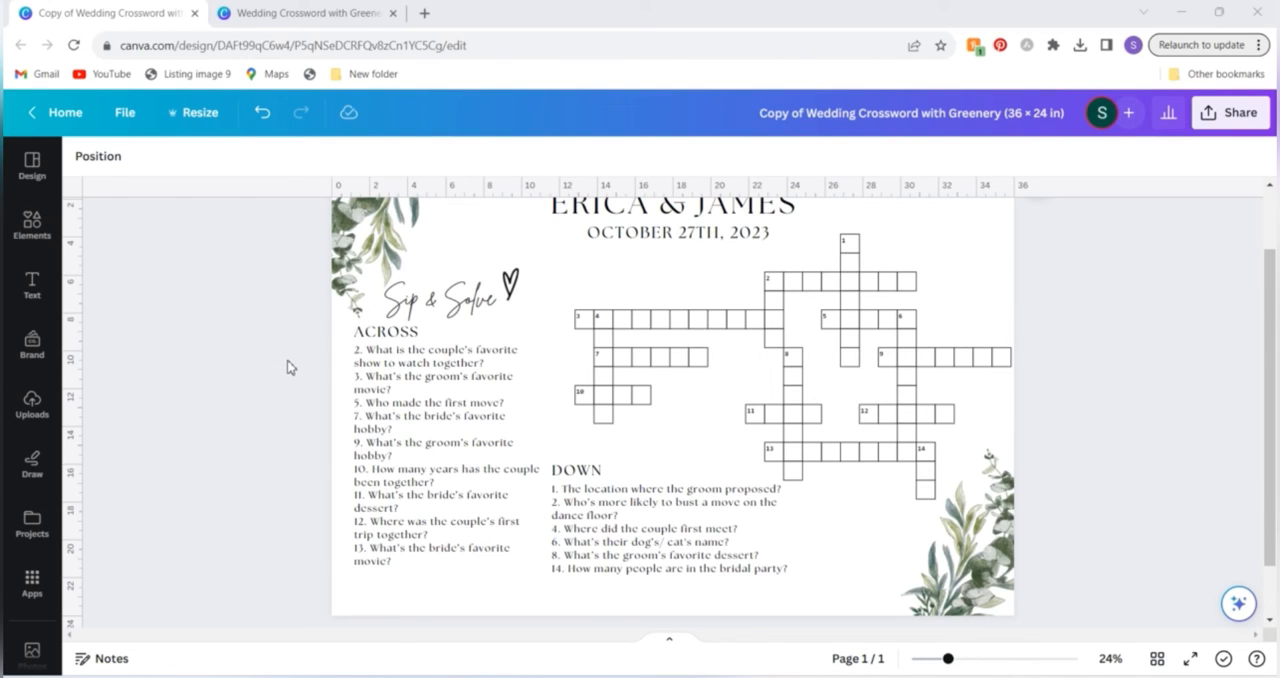
- Check the design's size under Resize and select the whole sign page for copying
click(192, 112)
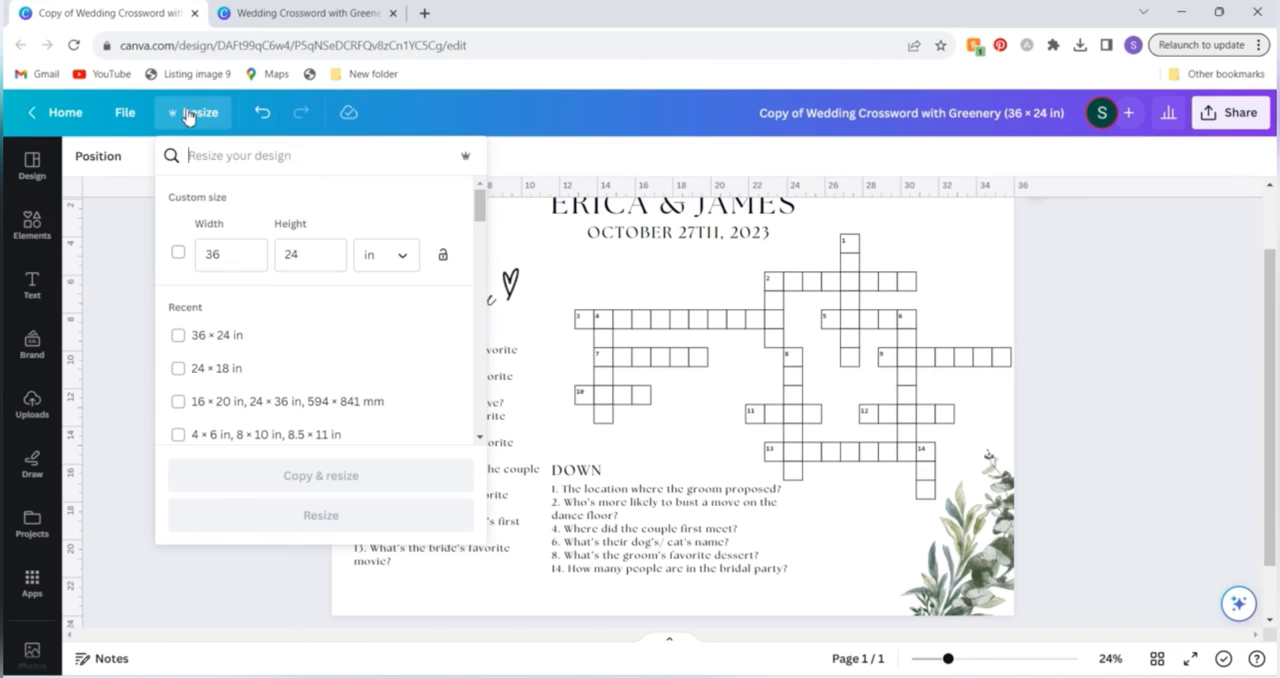
mouse_move(144, 326)
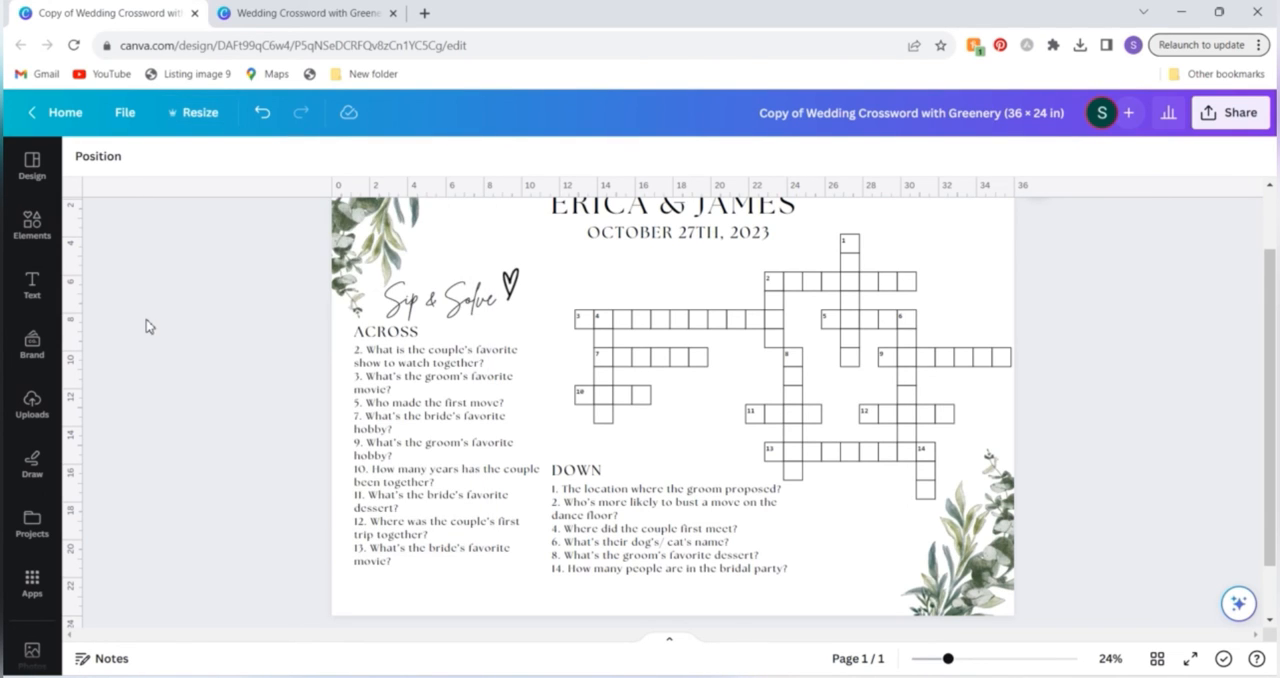
mouse_move(668, 648)
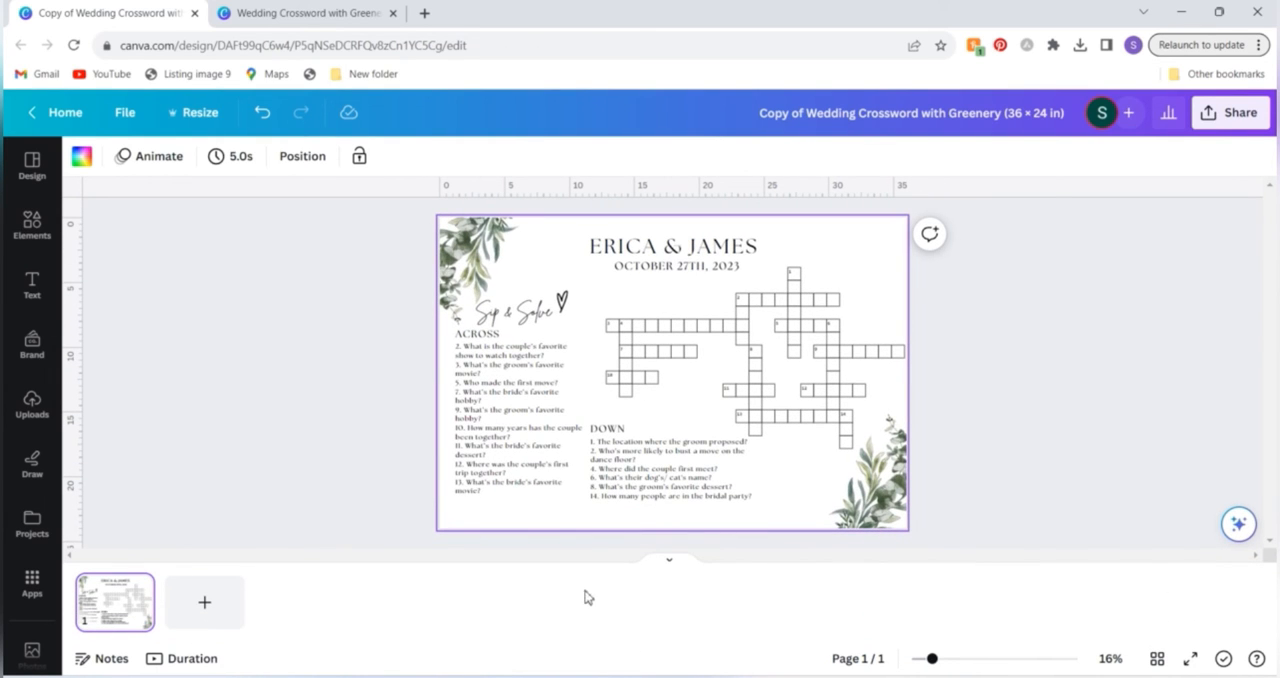
mouse_move(424, 422)
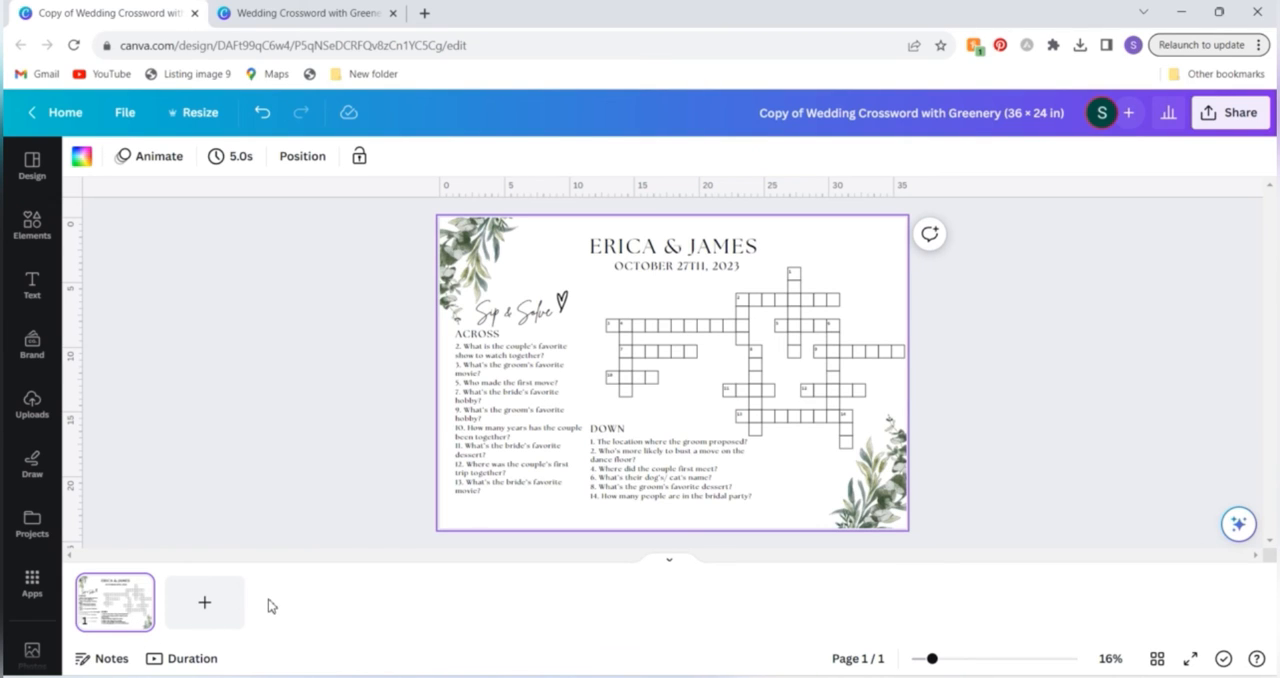
mouse_move(130, 608)
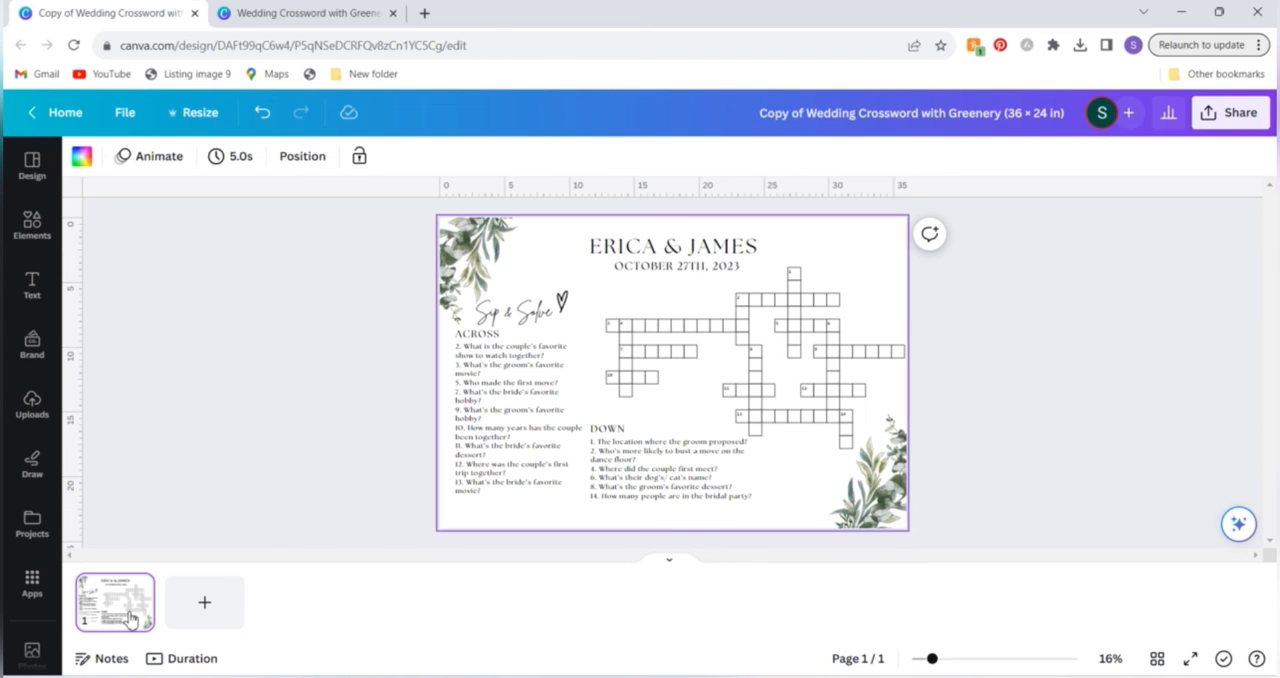
click(308, 12)
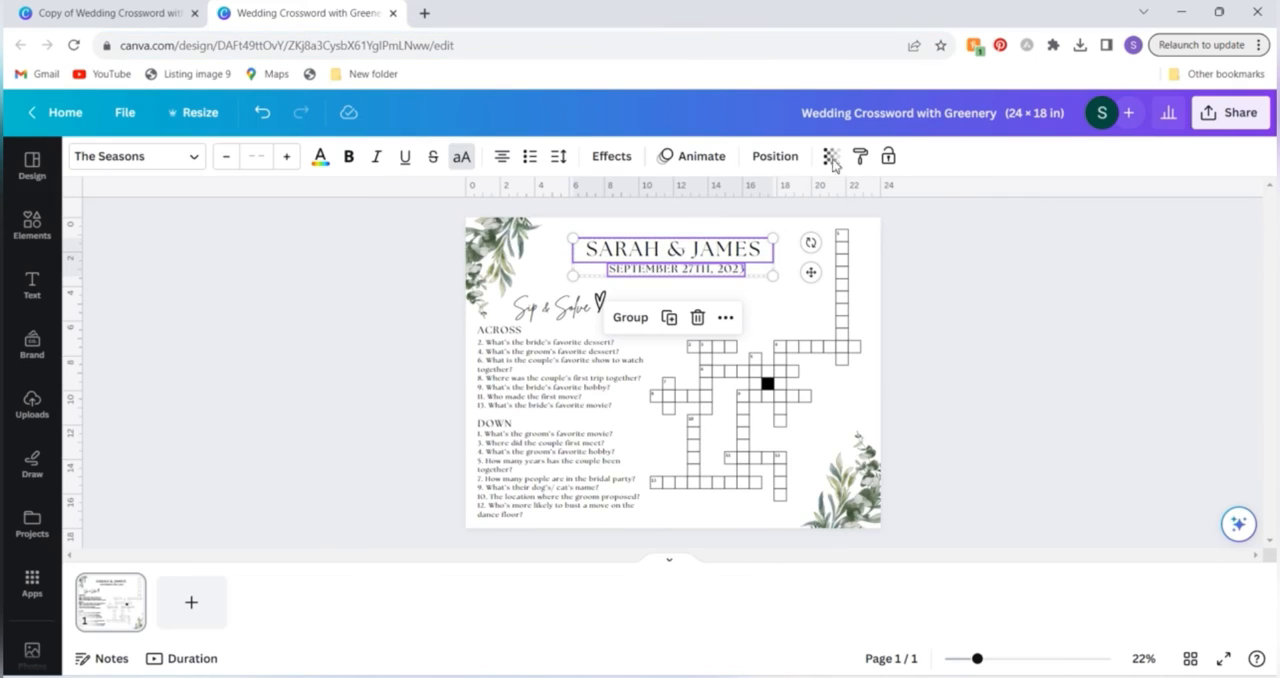
mouse_move(192, 602)
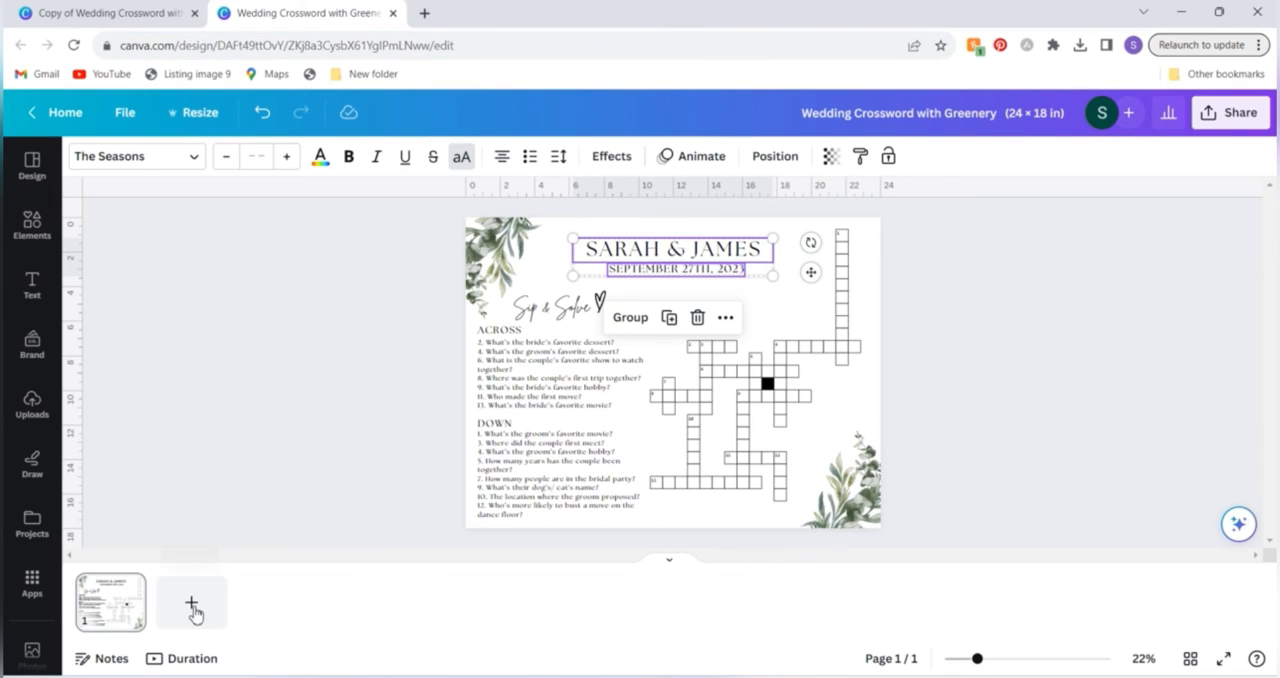
- Square the top-left greenery into its corner and leave only the crossword sign page
click(192, 602)
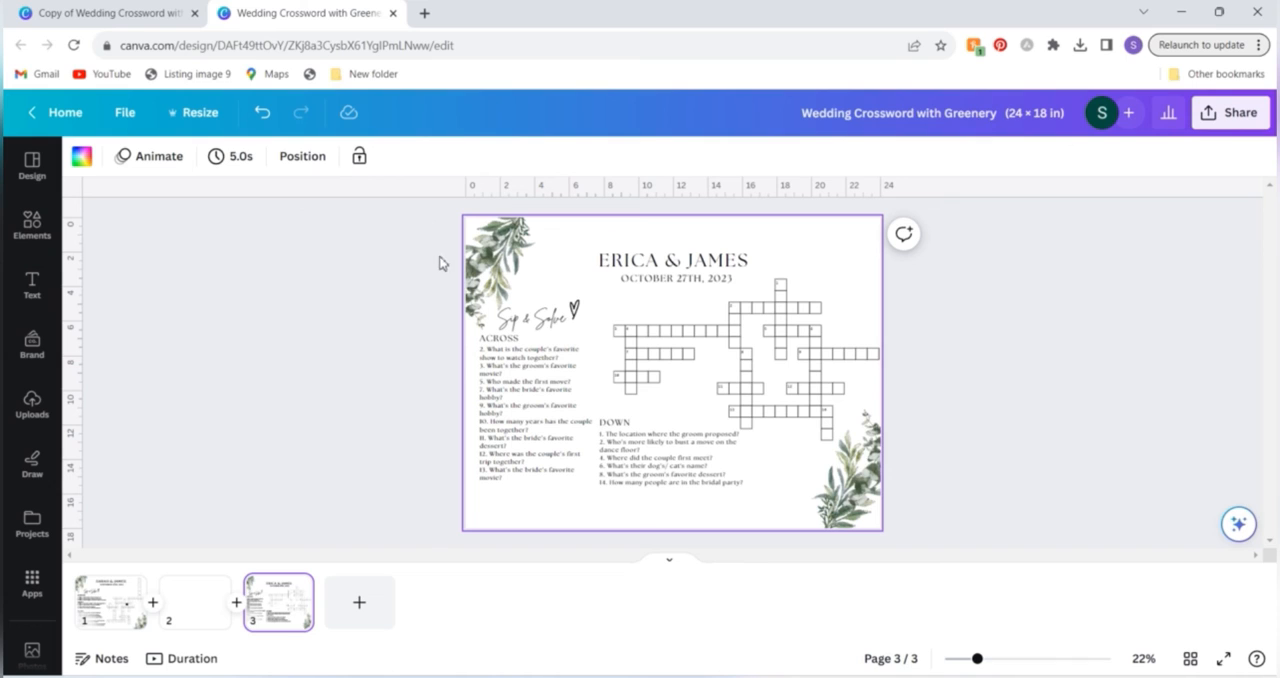
mouse_move(452, 228)
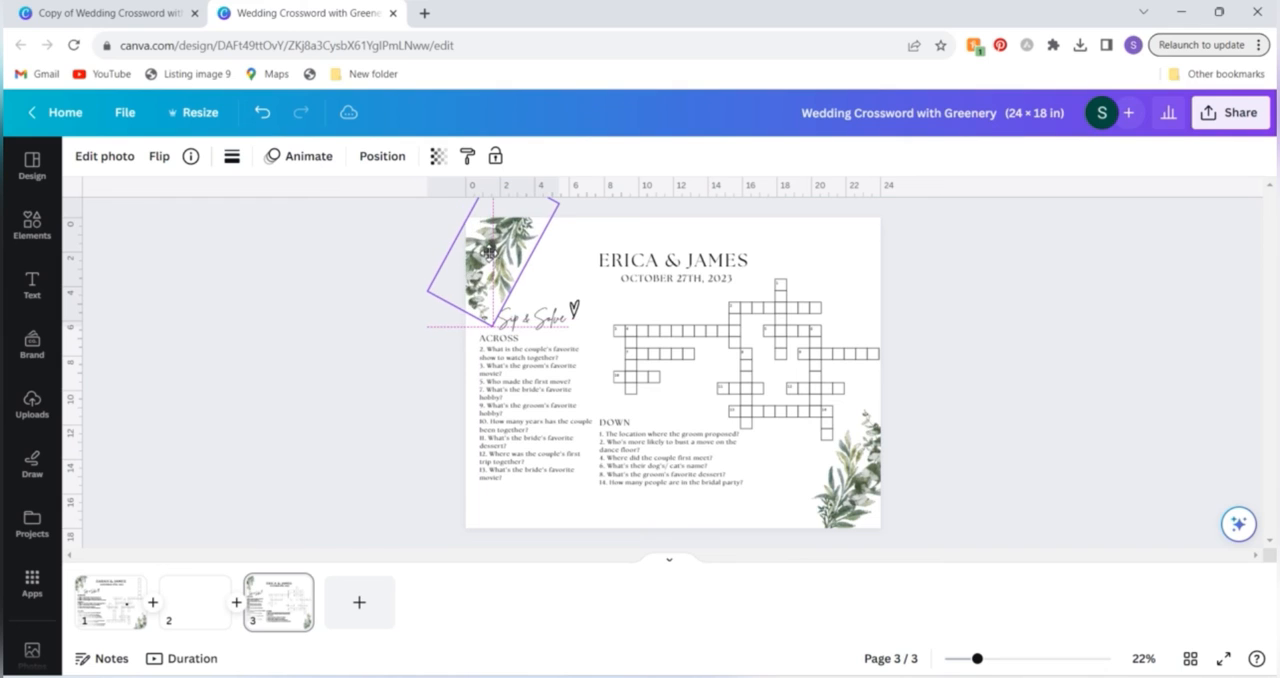
drag(496, 270, 856, 476)
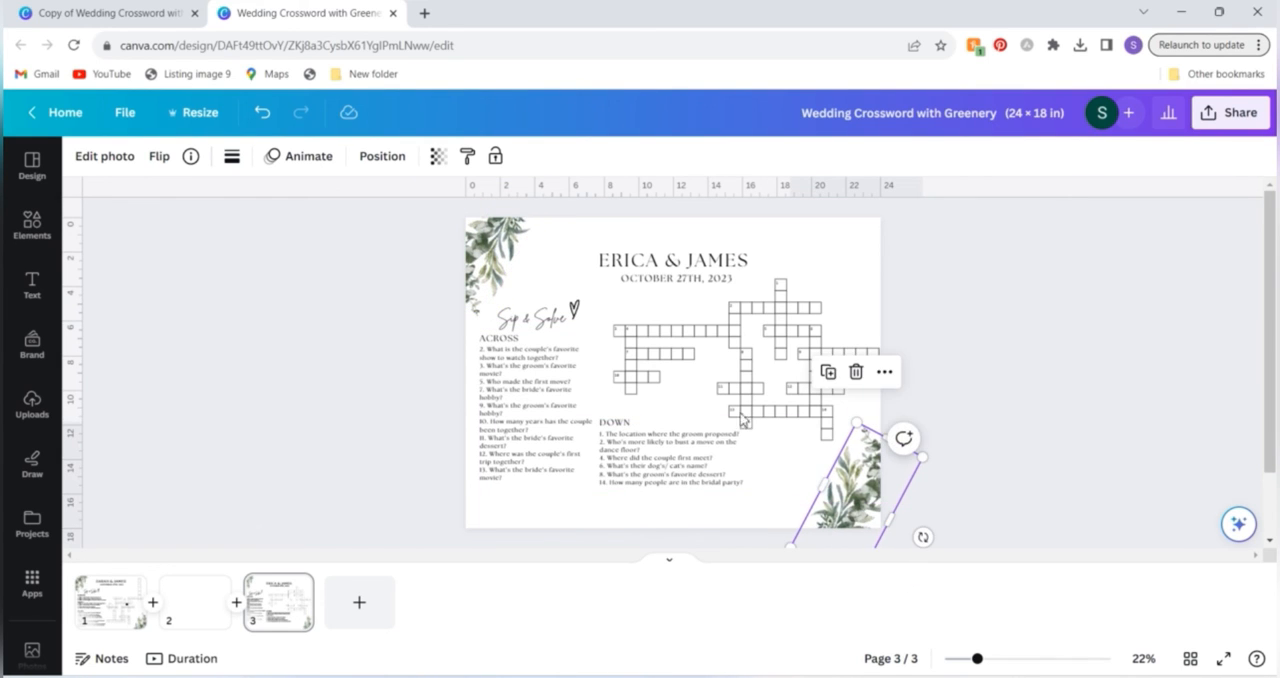
mouse_move(560, 376)
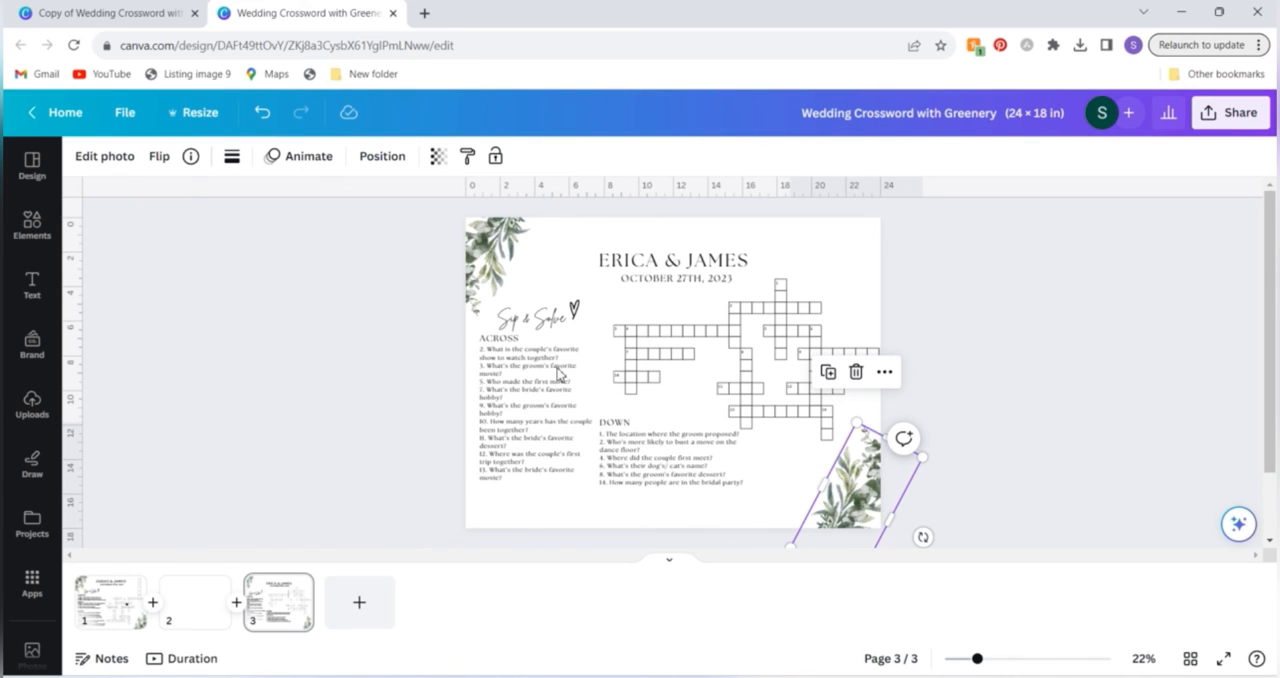
mouse_move(184, 620)
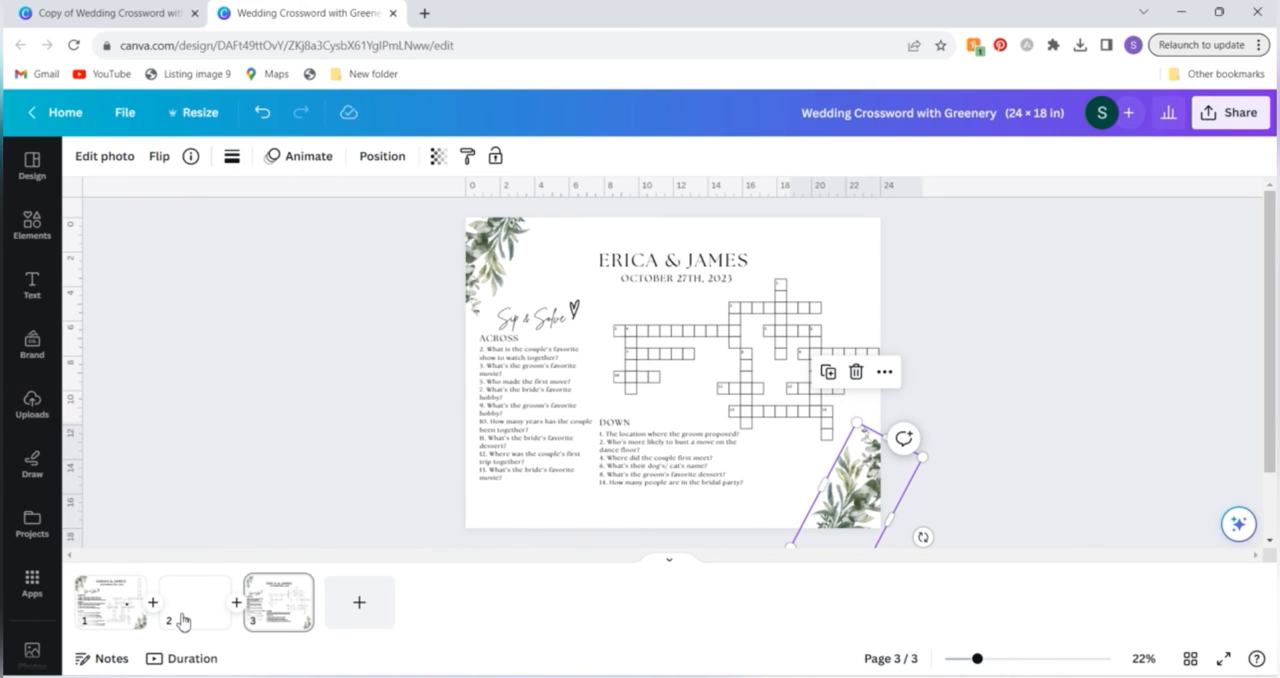
click(196, 600)
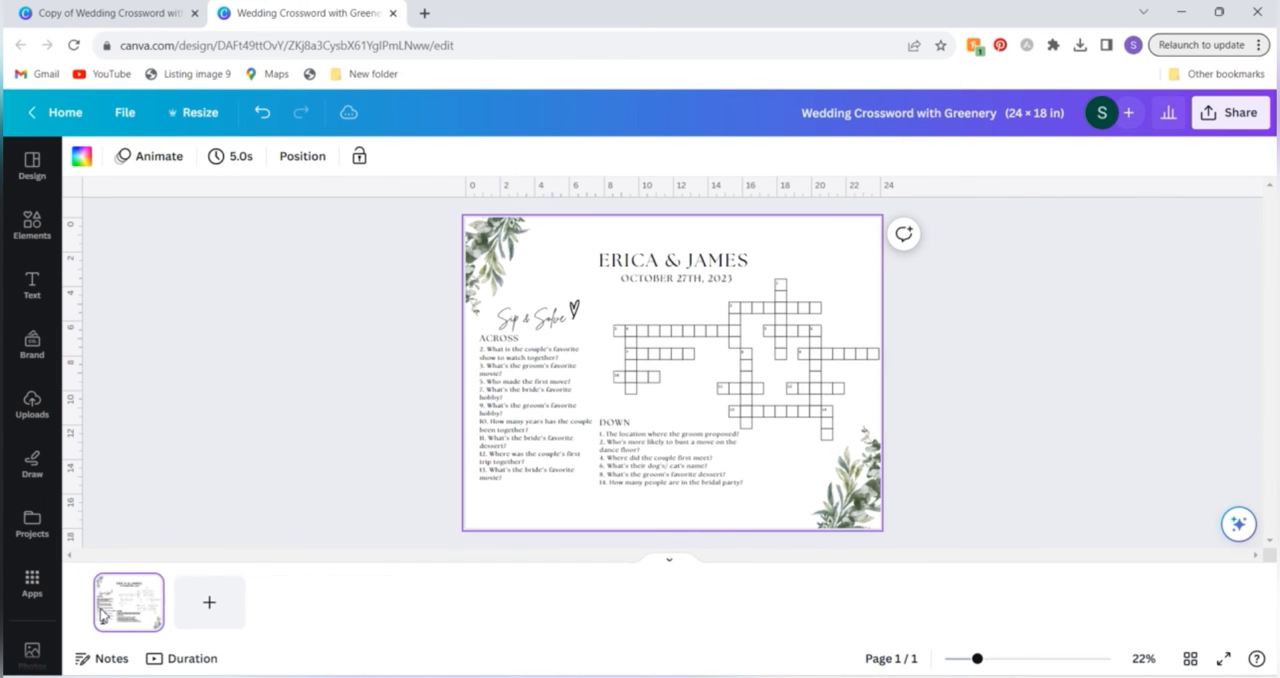
click(128, 600)
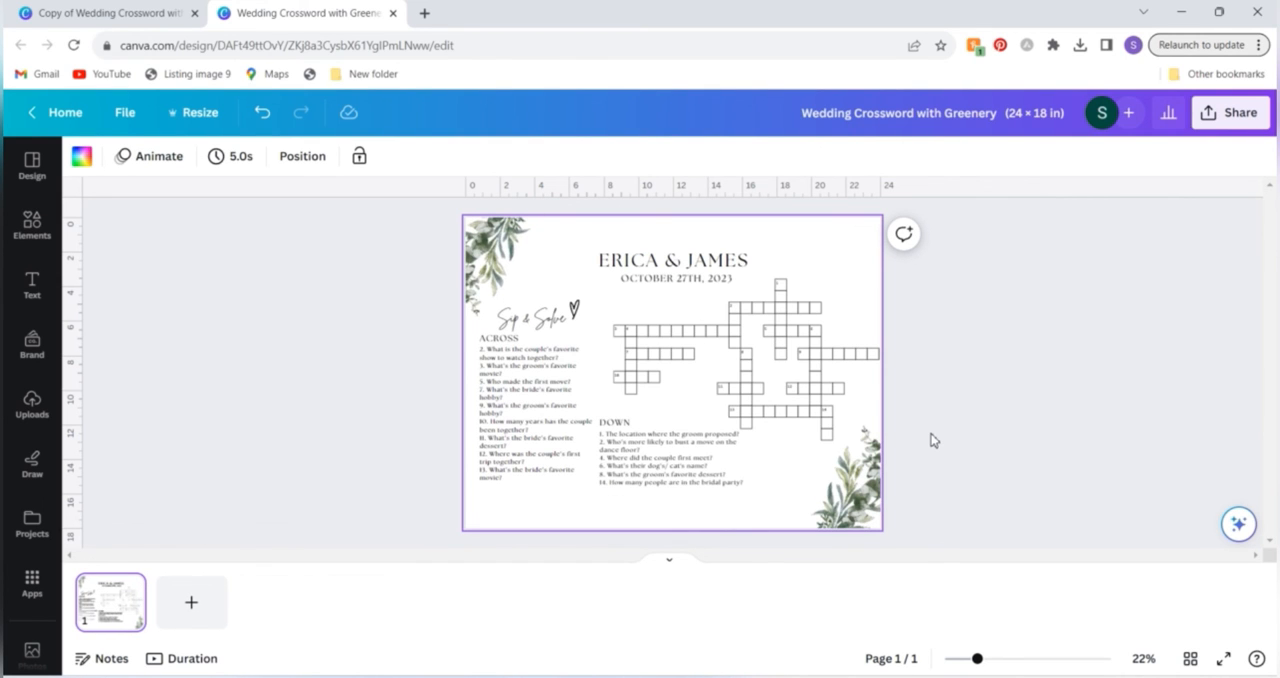
mouse_move(996, 400)
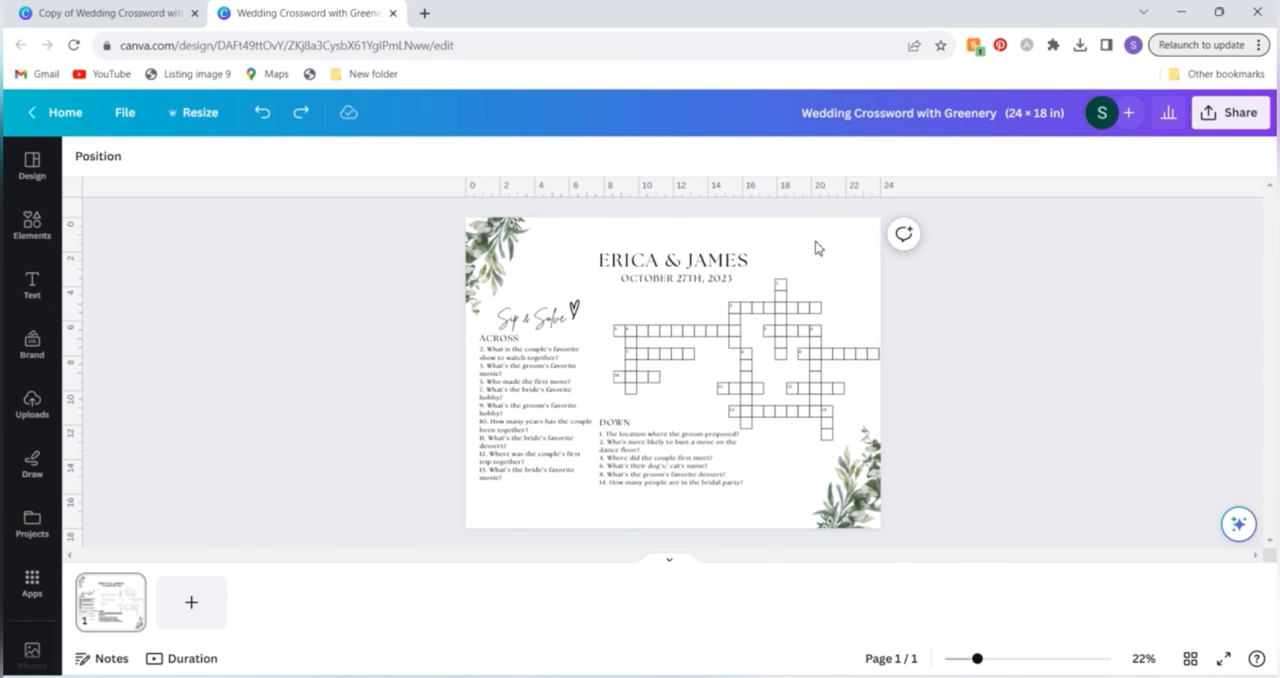
mouse_move(868, 238)
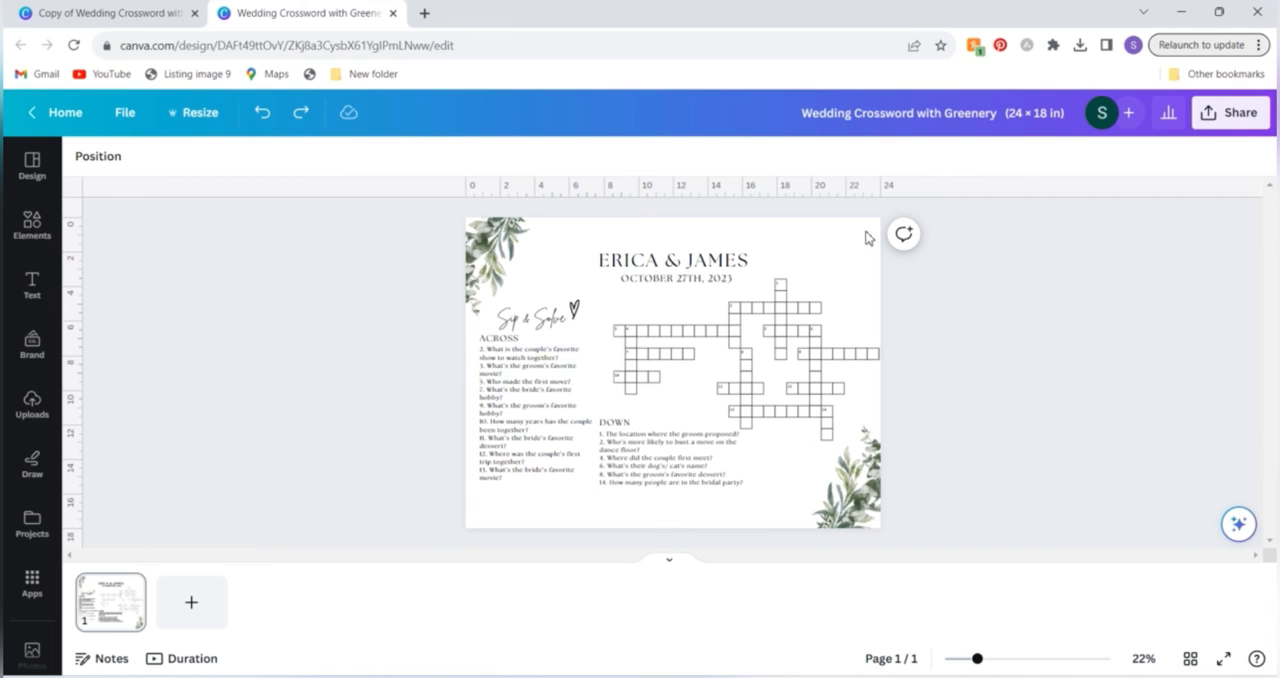
click(670, 376)
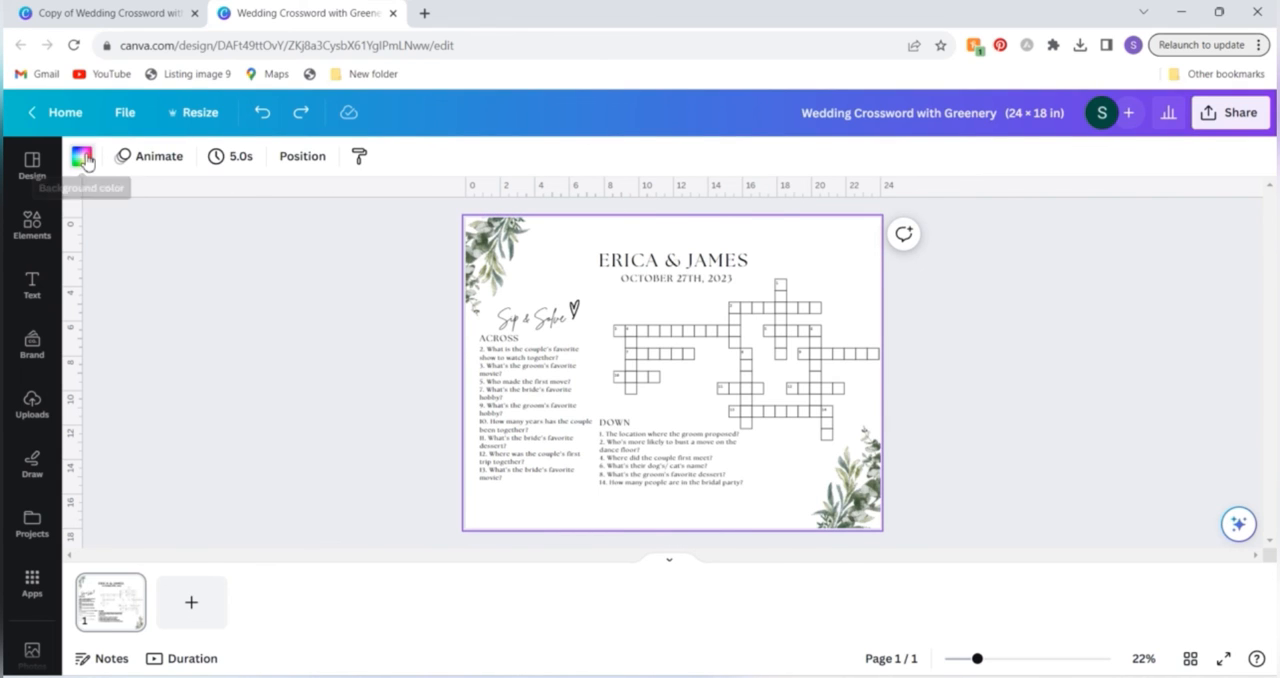
click(84, 160)
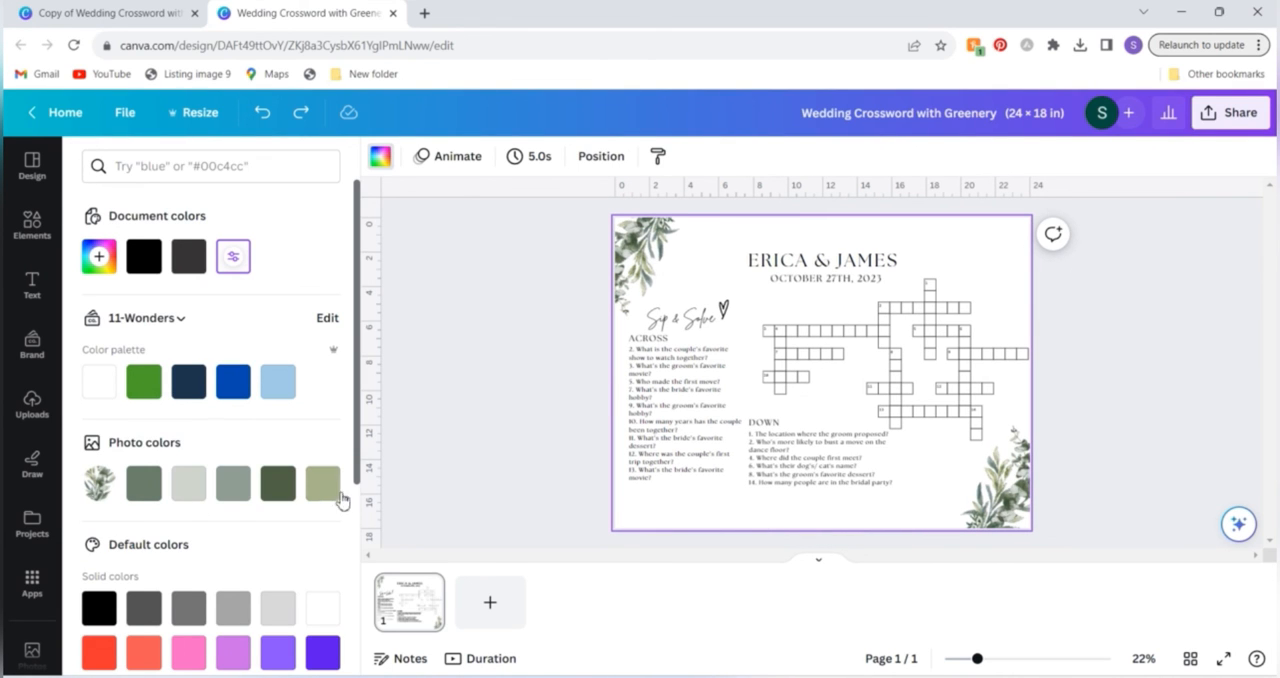
click(322, 484)
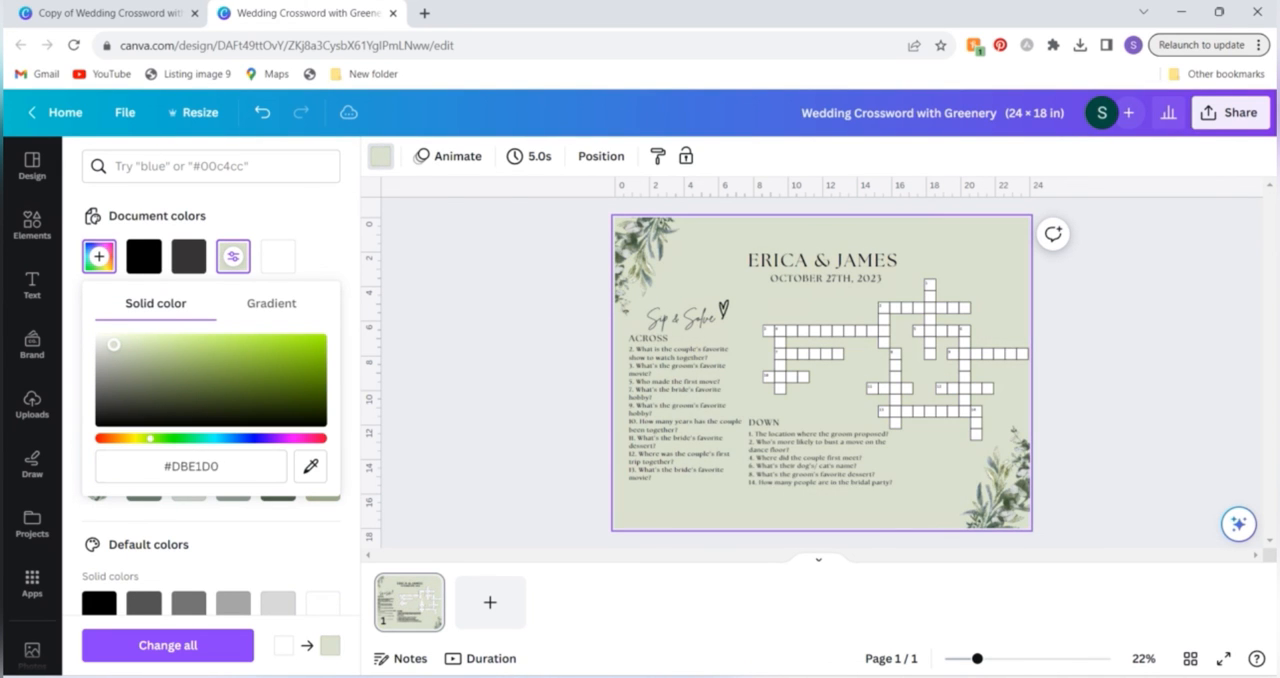
drag(112, 344, 108, 340)
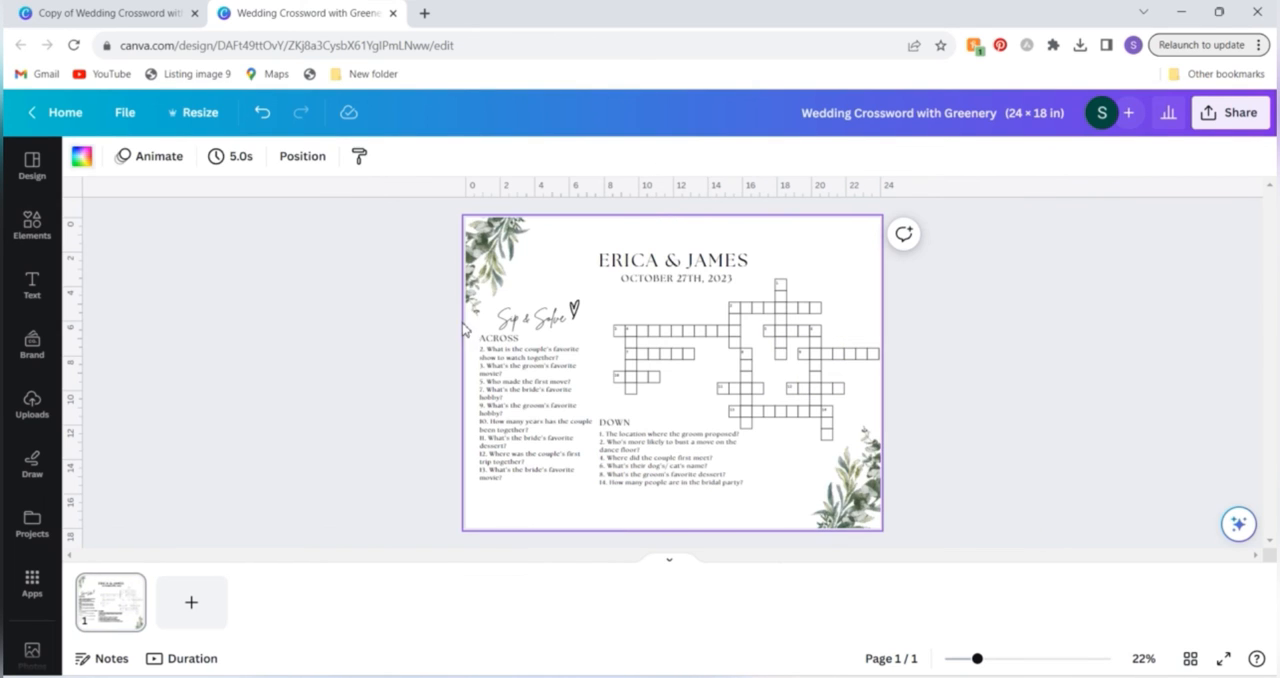
click(480, 280)
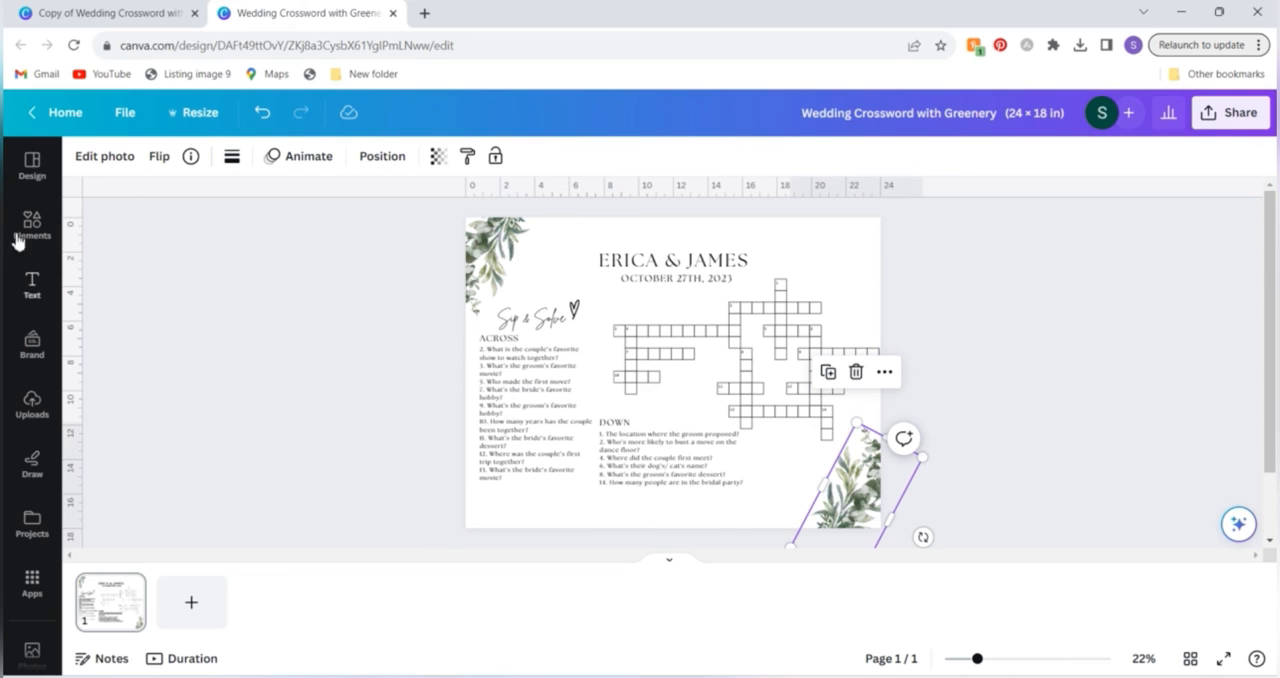
click(32, 224)
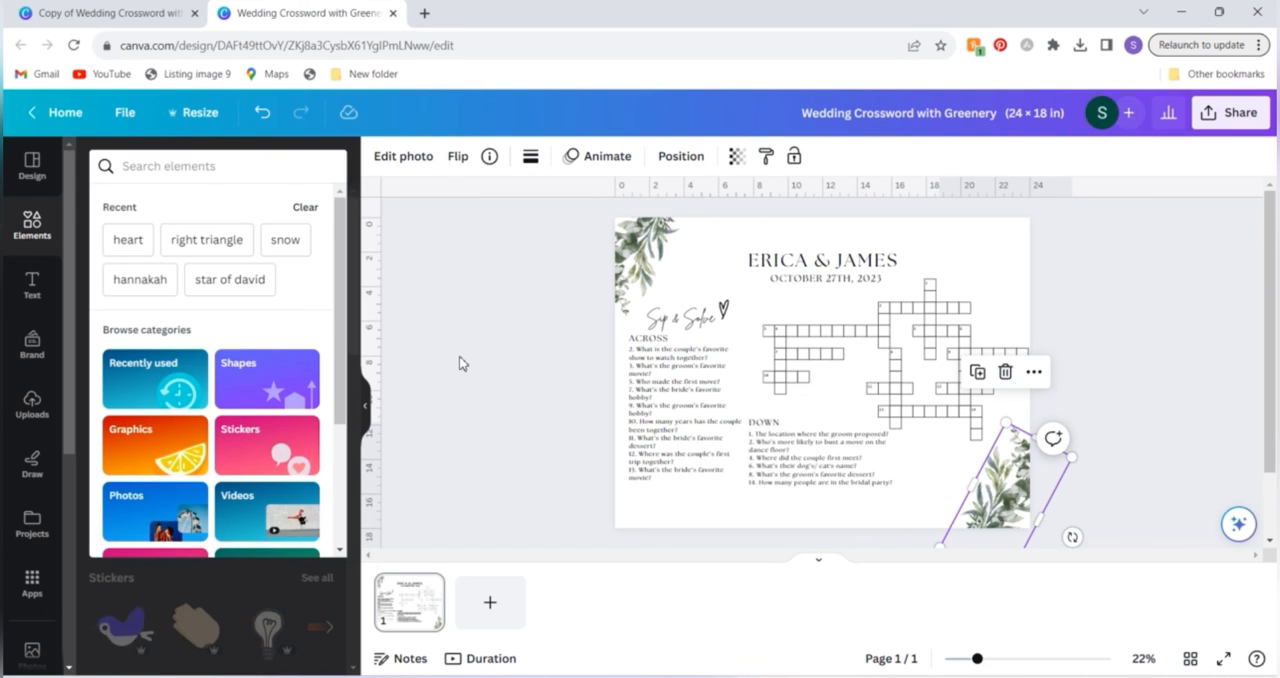
click(464, 364)
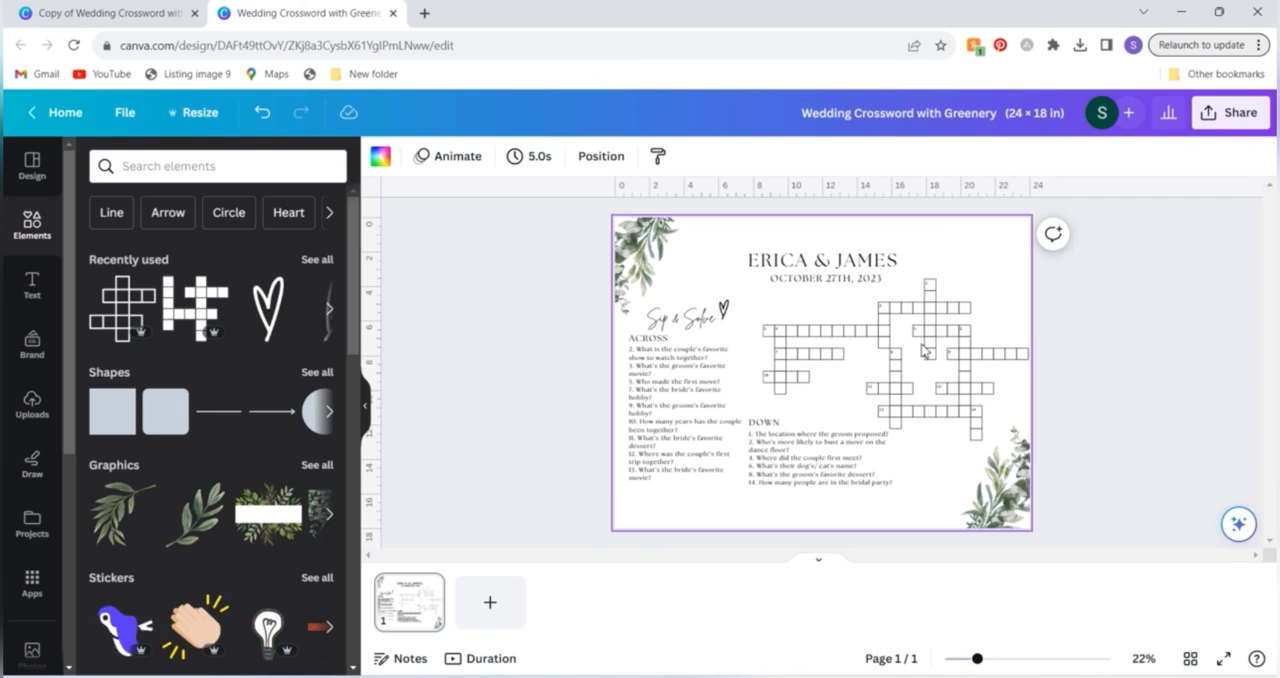
click(920, 350)
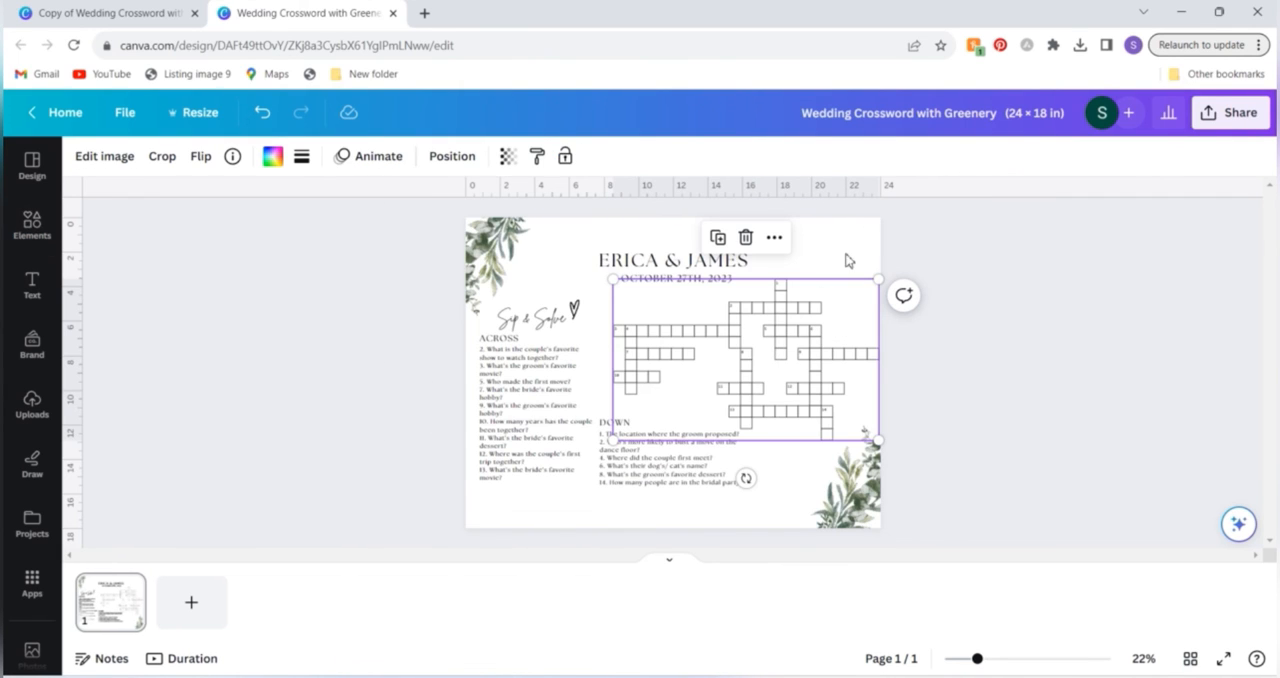
click(976, 532)
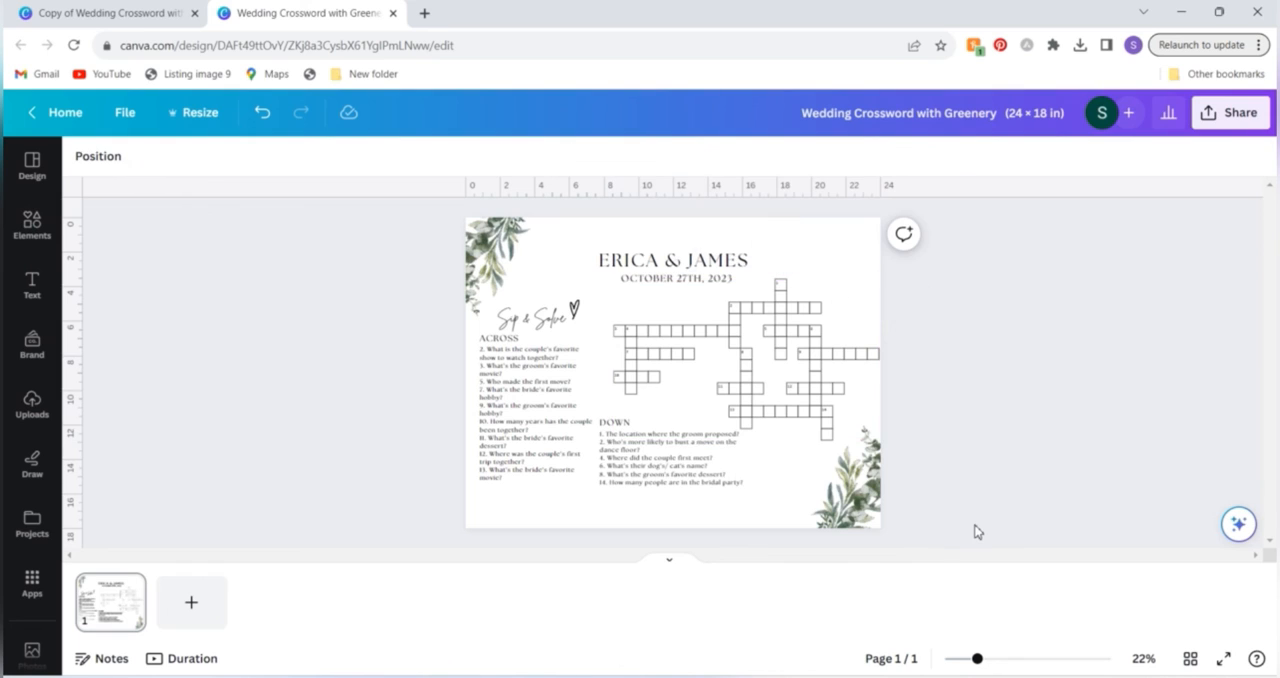
mouse_move(924, 388)
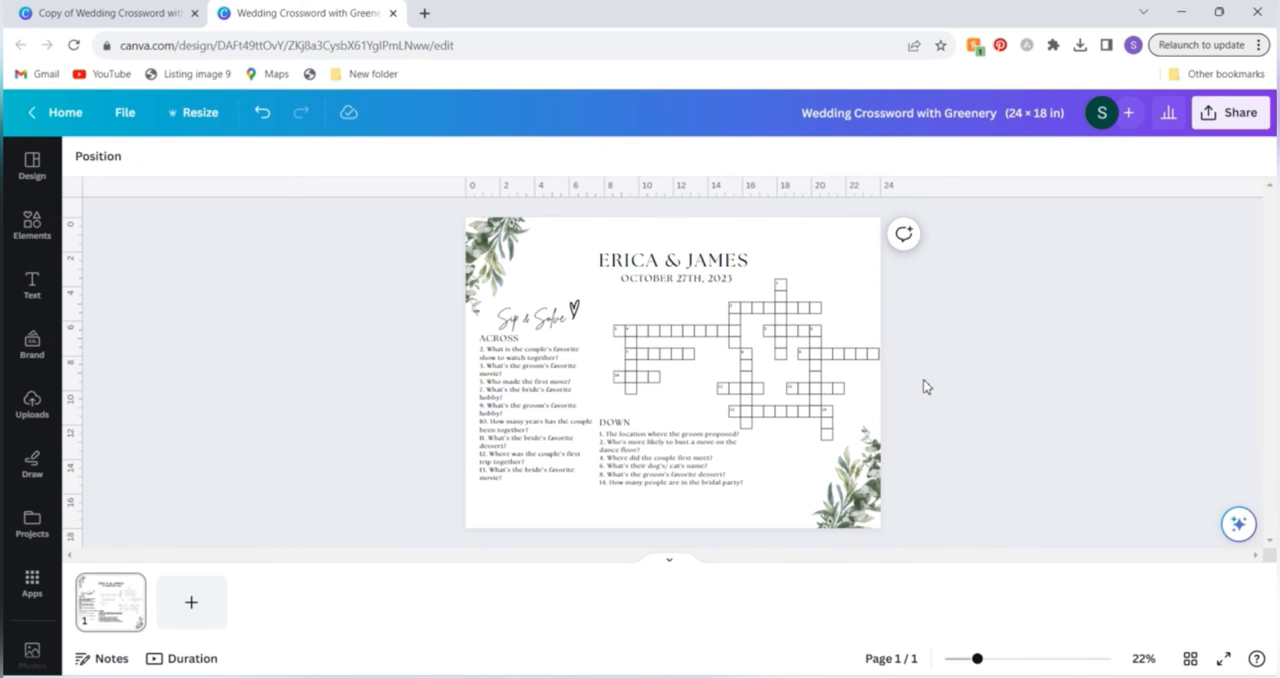
mouse_move(848, 244)
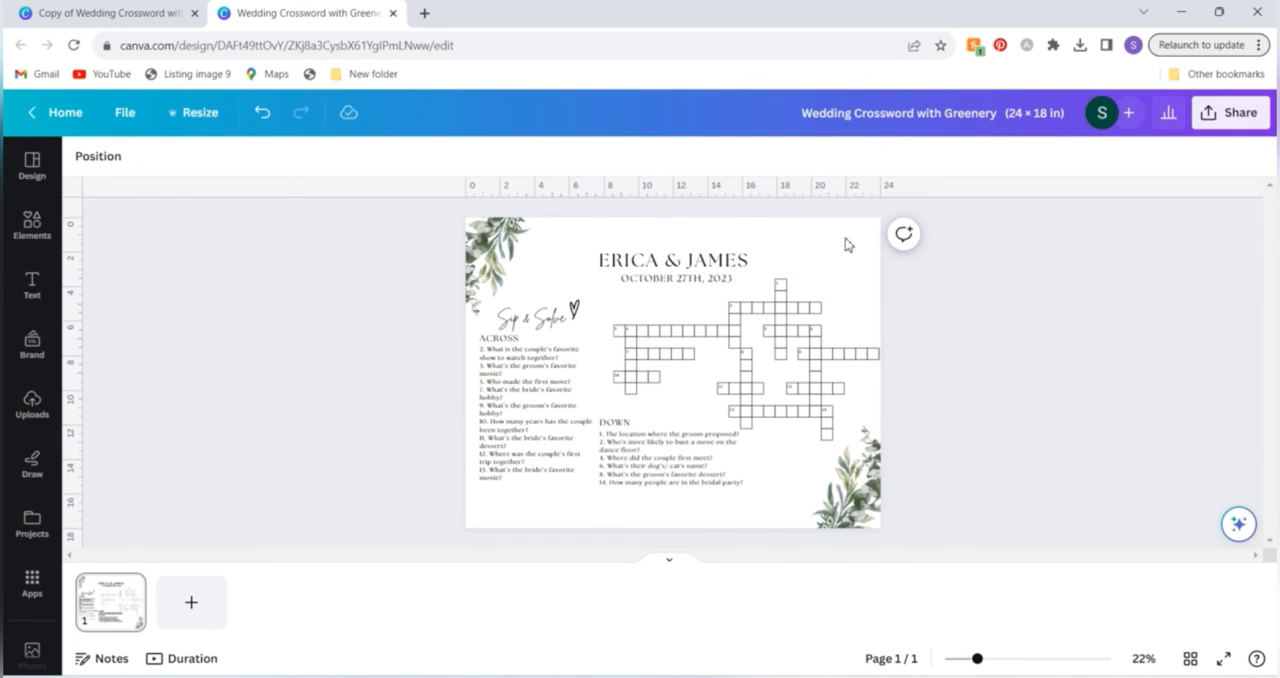
mouse_move(960, 454)
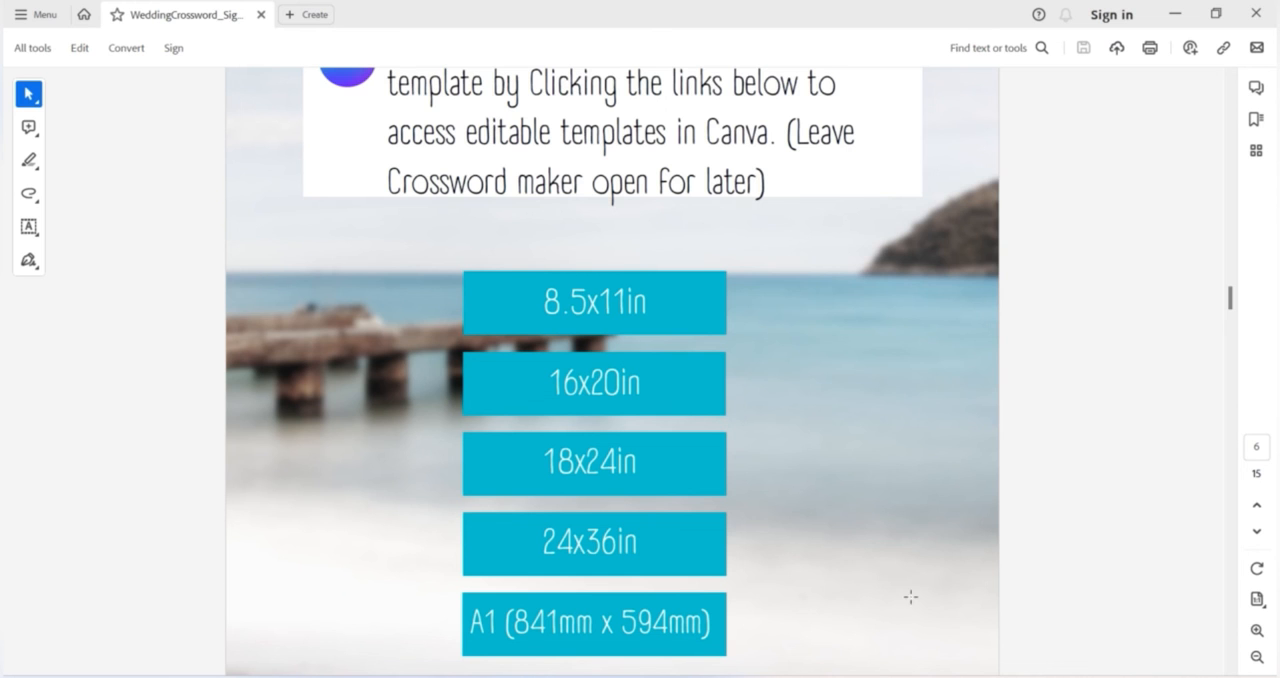
- Scroll the PDF guide down to the Printing Options page of local print services
scroll(down, 3)
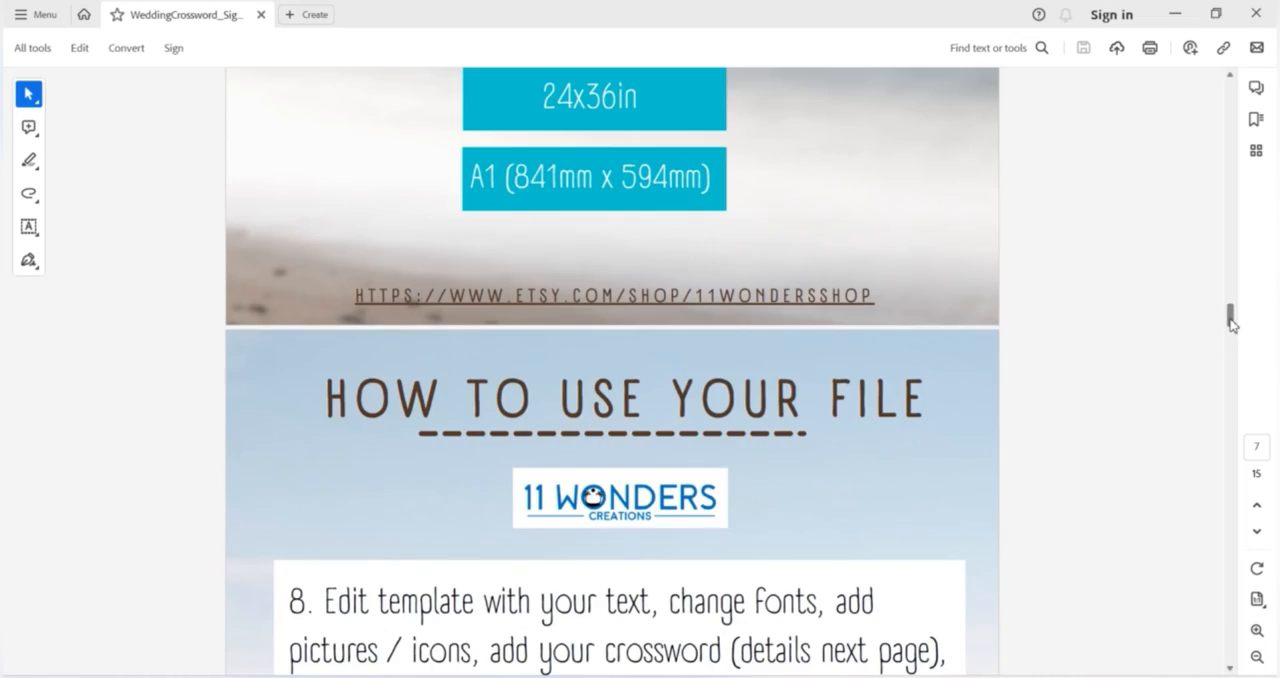
scroll(down, 3)
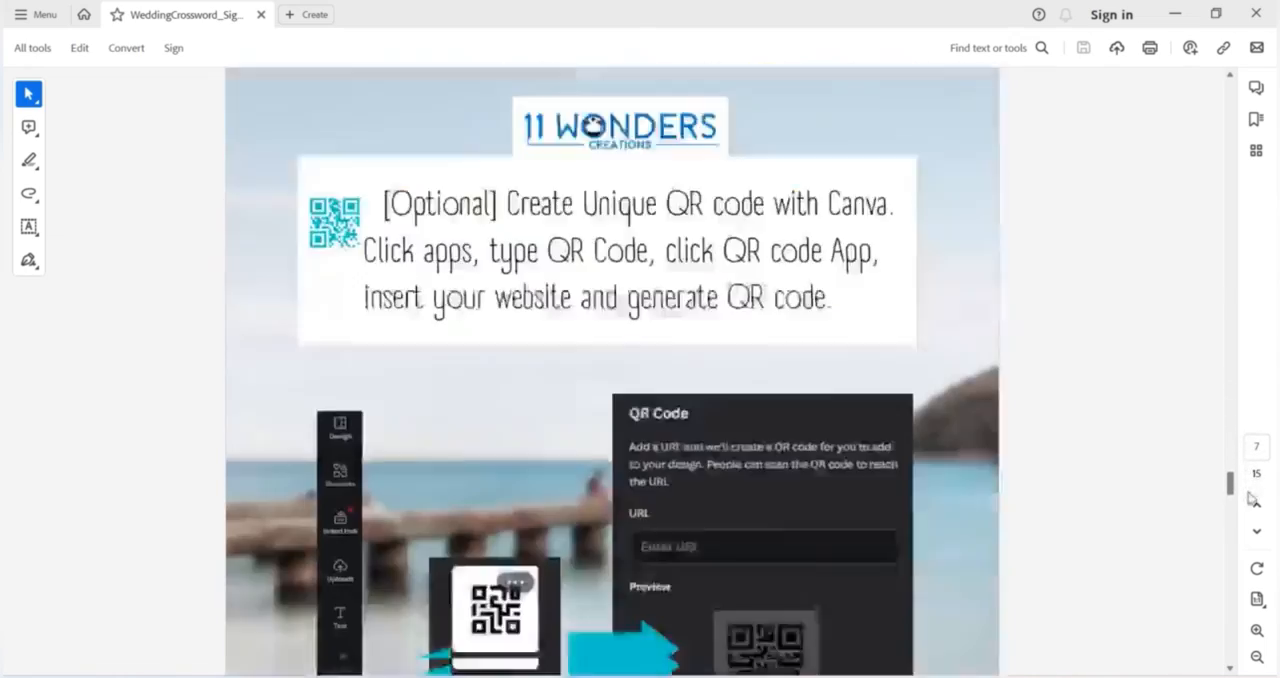
scroll(down, 3)
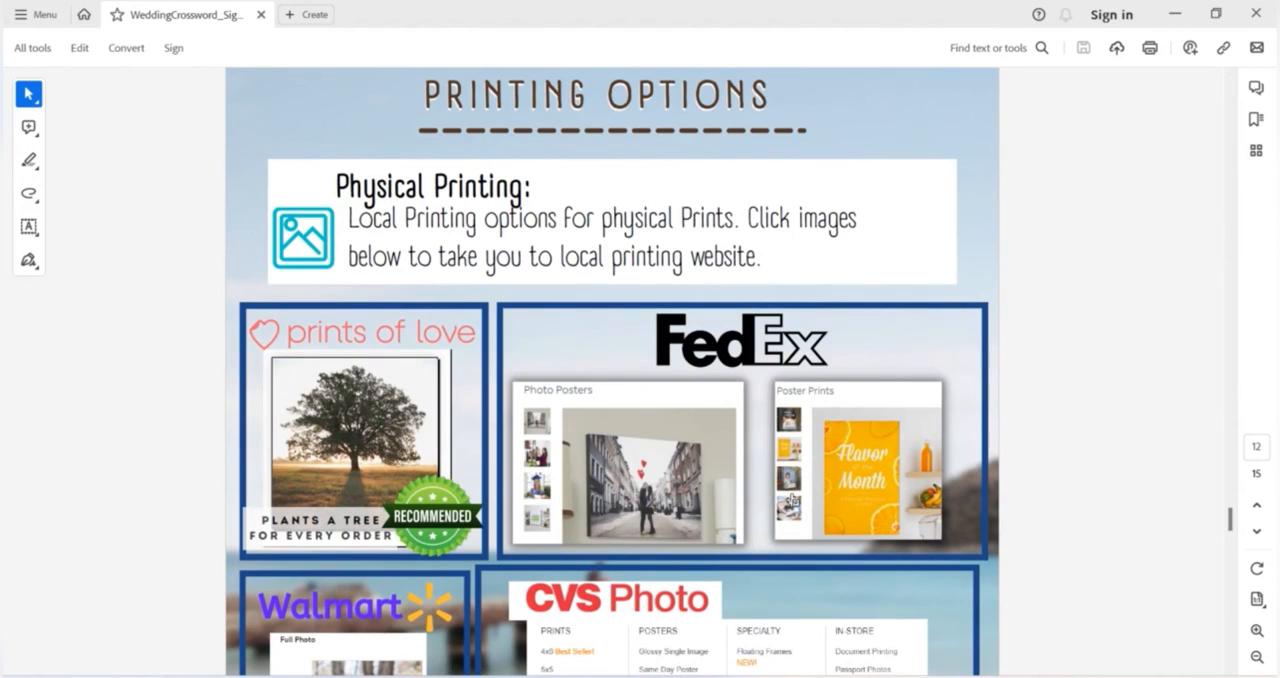
scroll(down, 3)
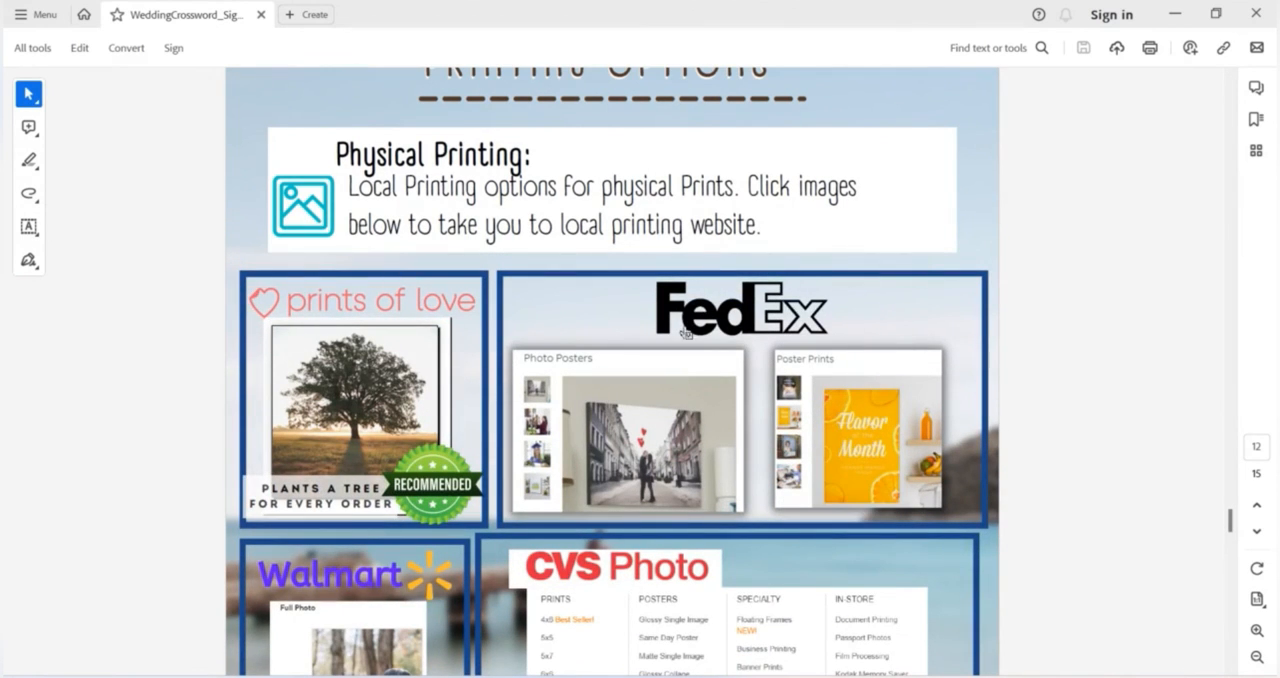
mouse_move(292, 236)
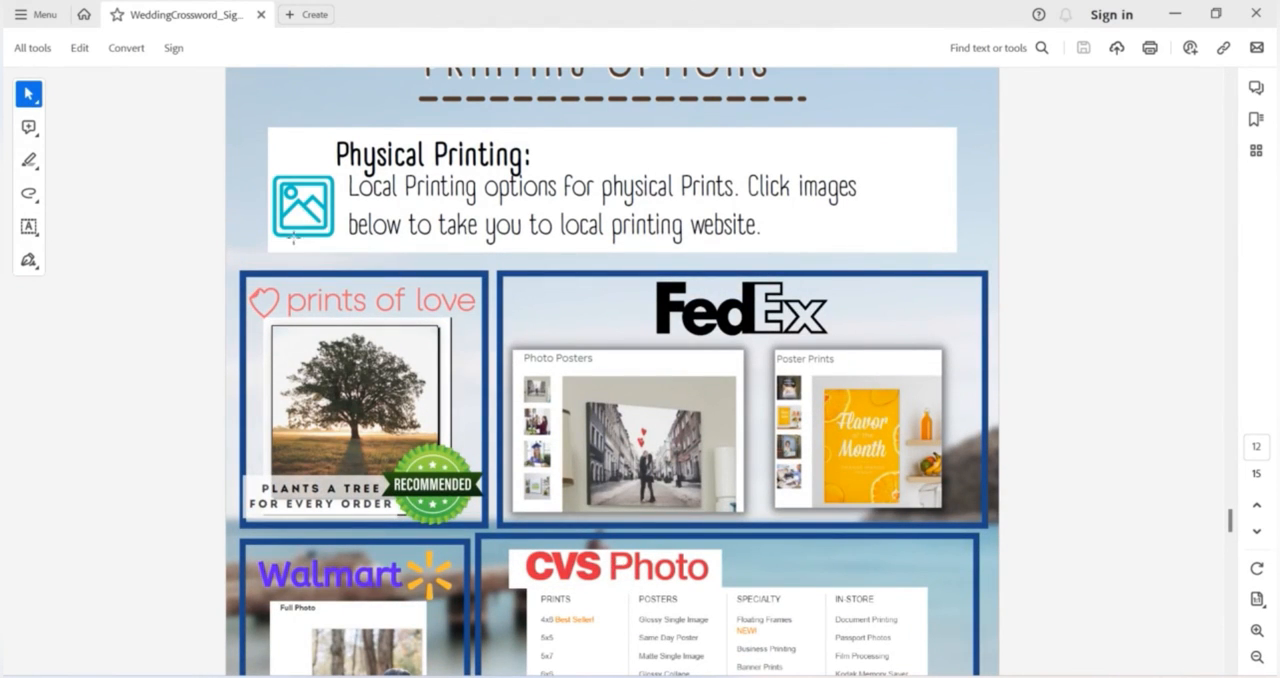
mouse_move(460, 312)
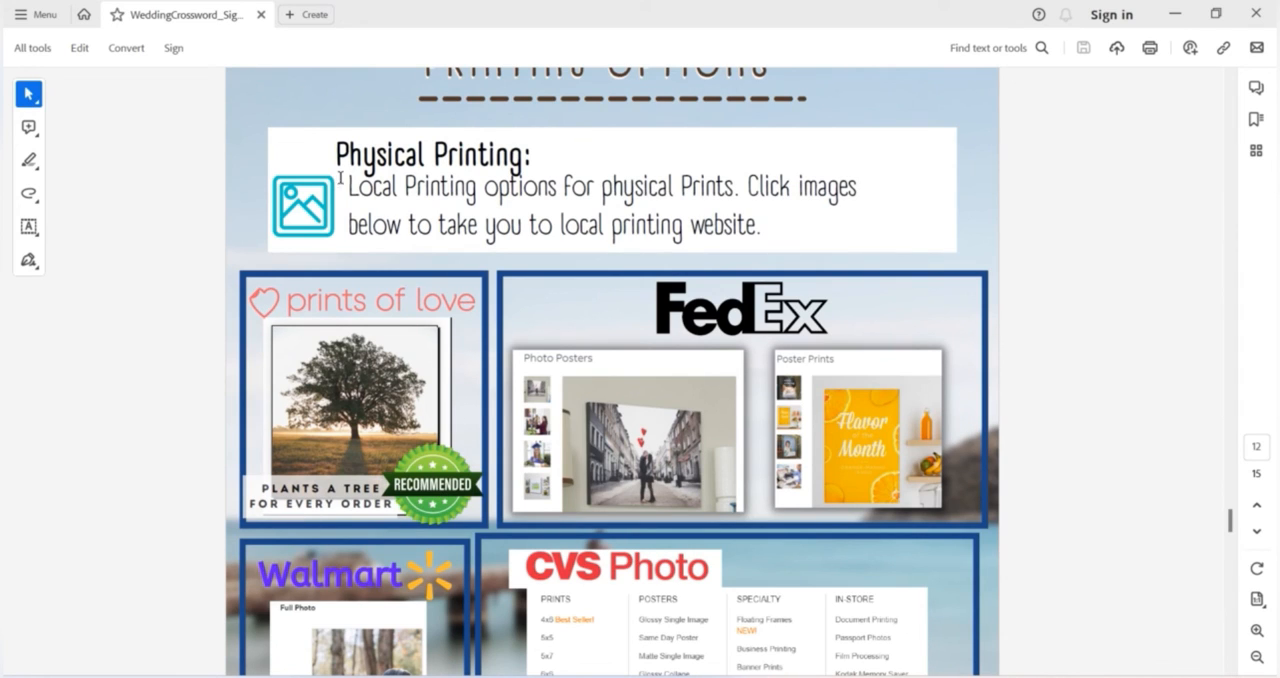
mouse_move(816, 428)
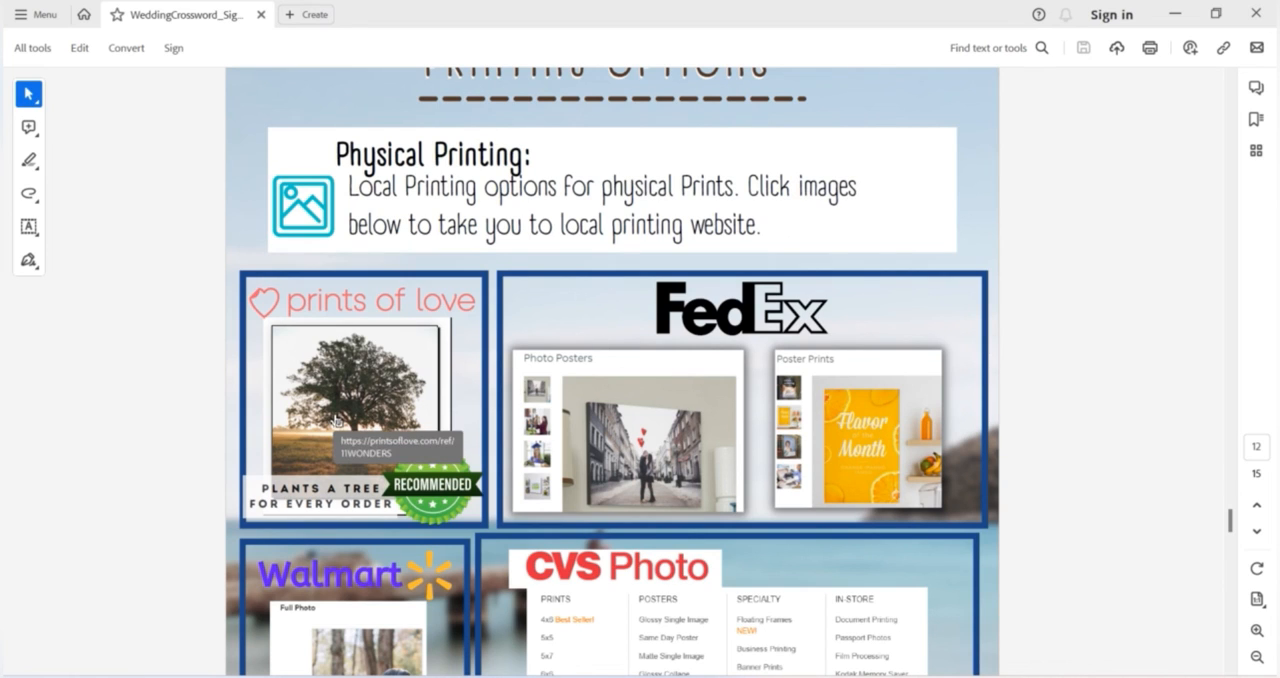
mouse_move(338, 368)
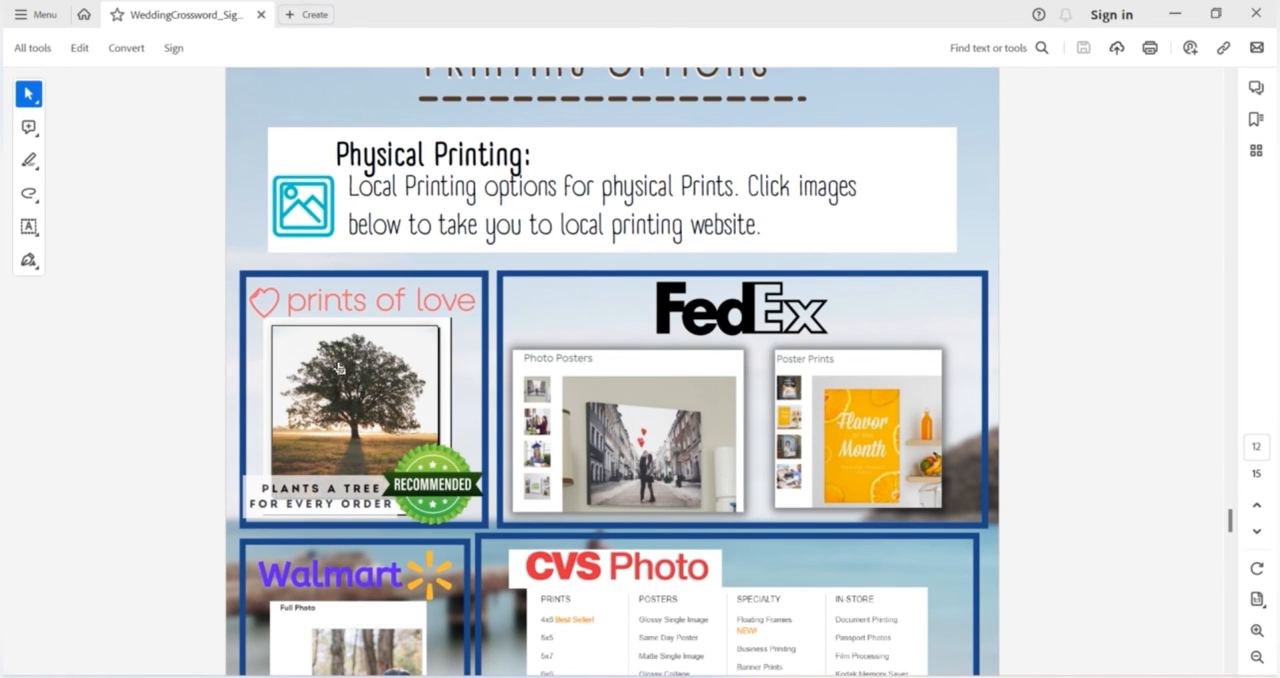
mouse_move(1122, 408)
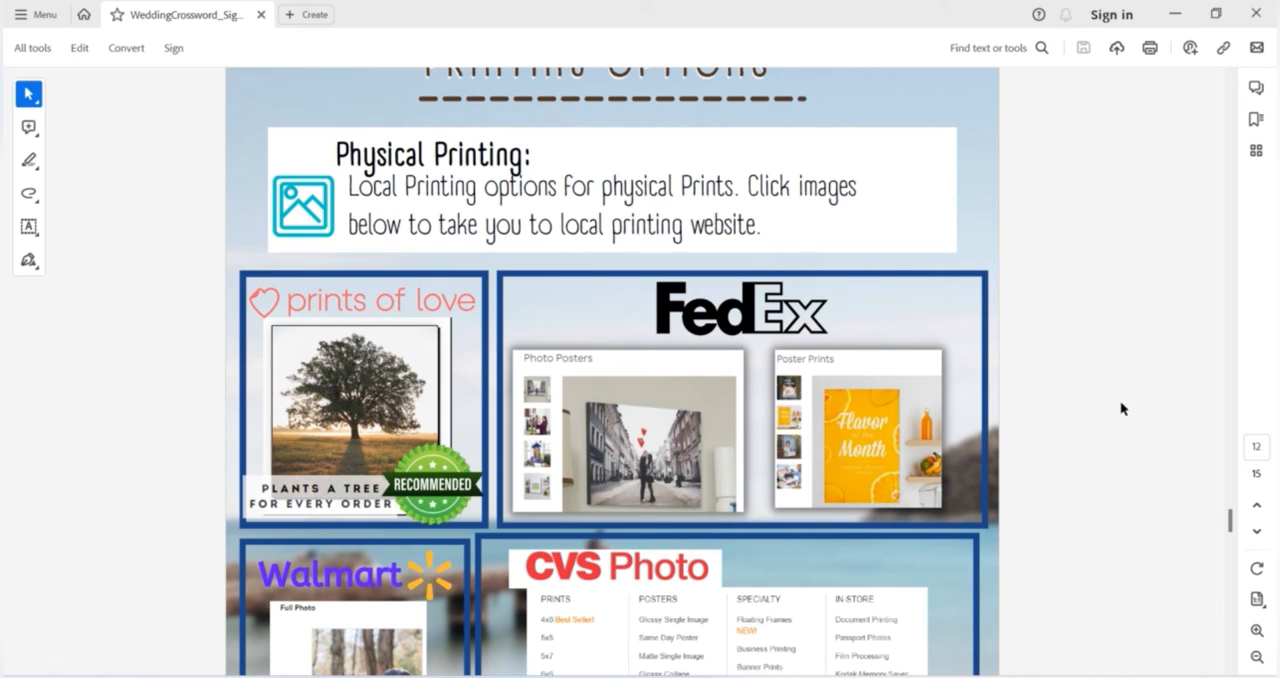